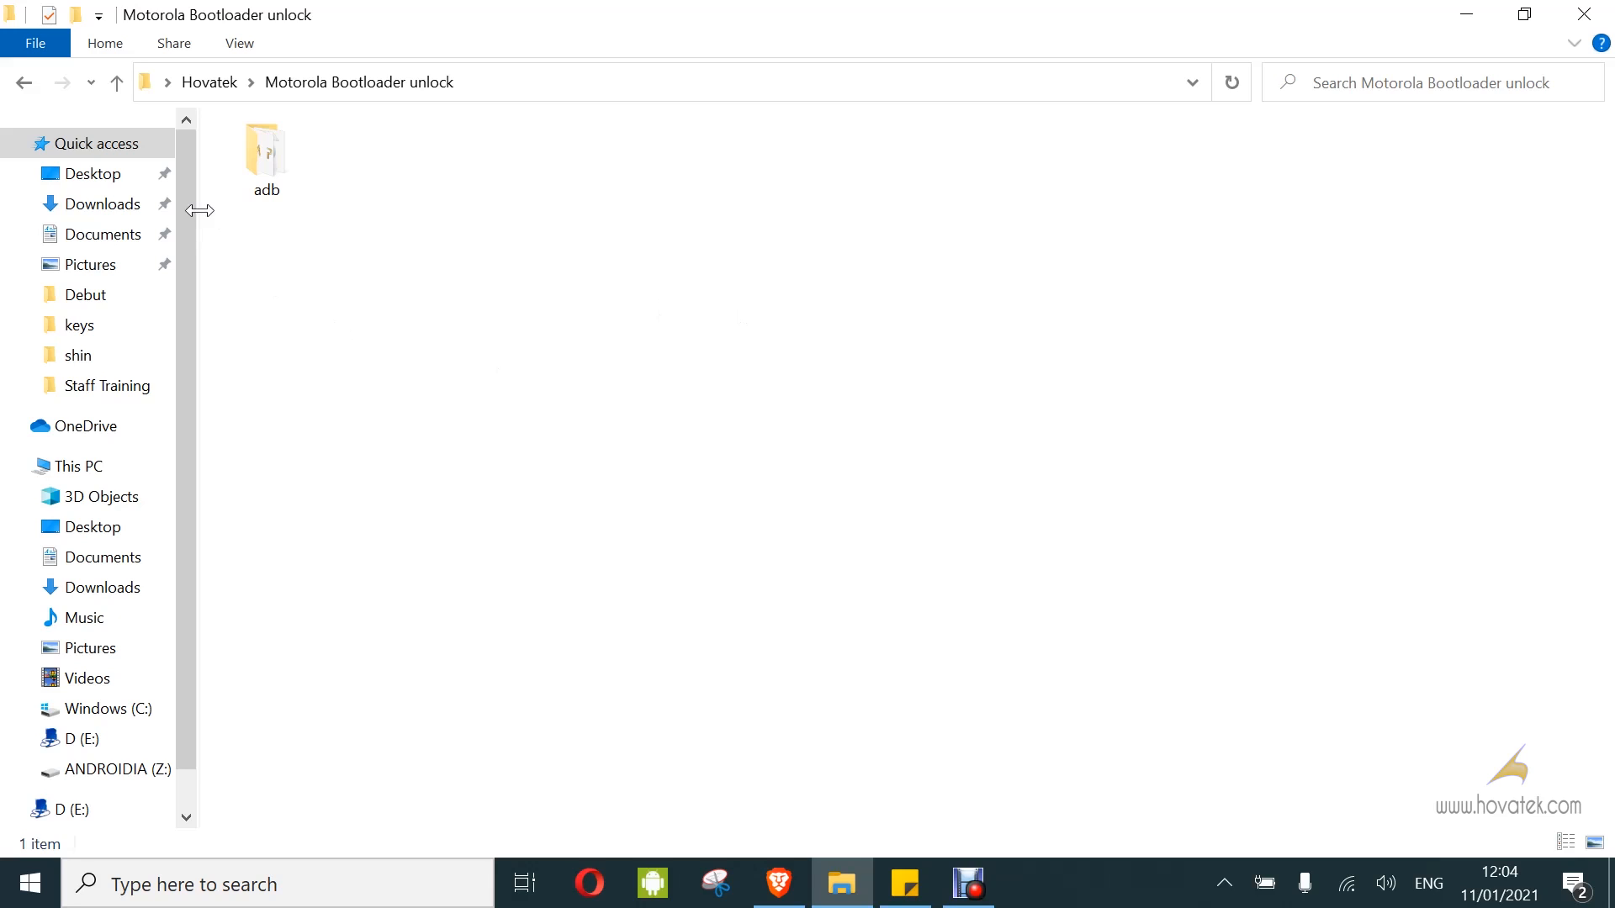
Enter the adb folder and launch Command Prompt from the Start menu search for 'cmd'.
double_click(264, 152)
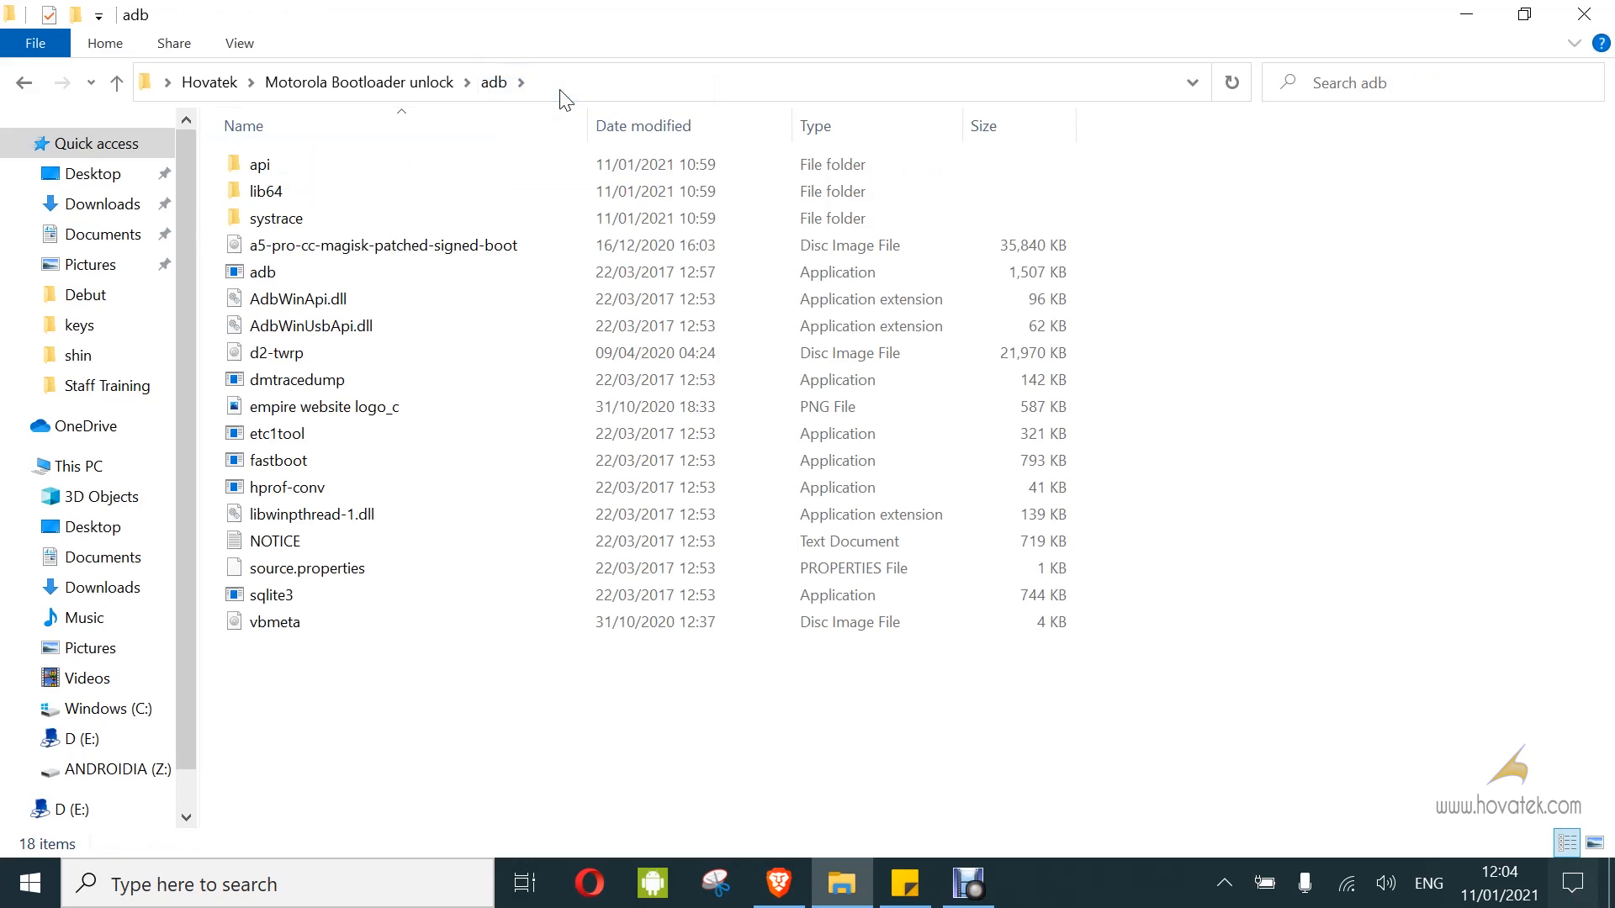
left_click(29, 883)
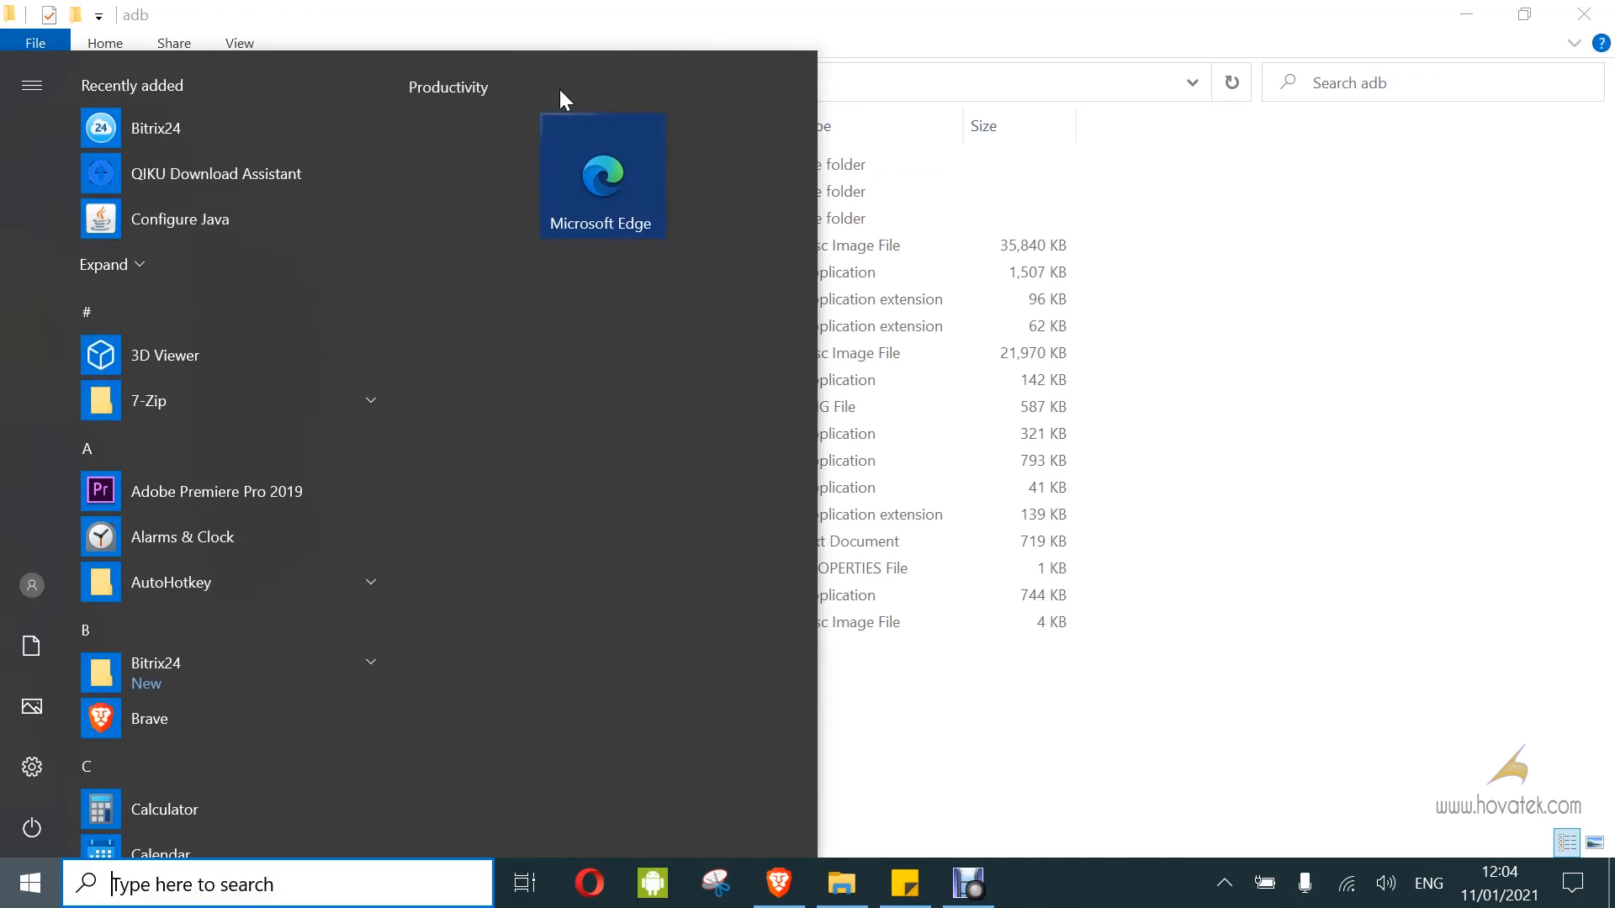
type("cmd")
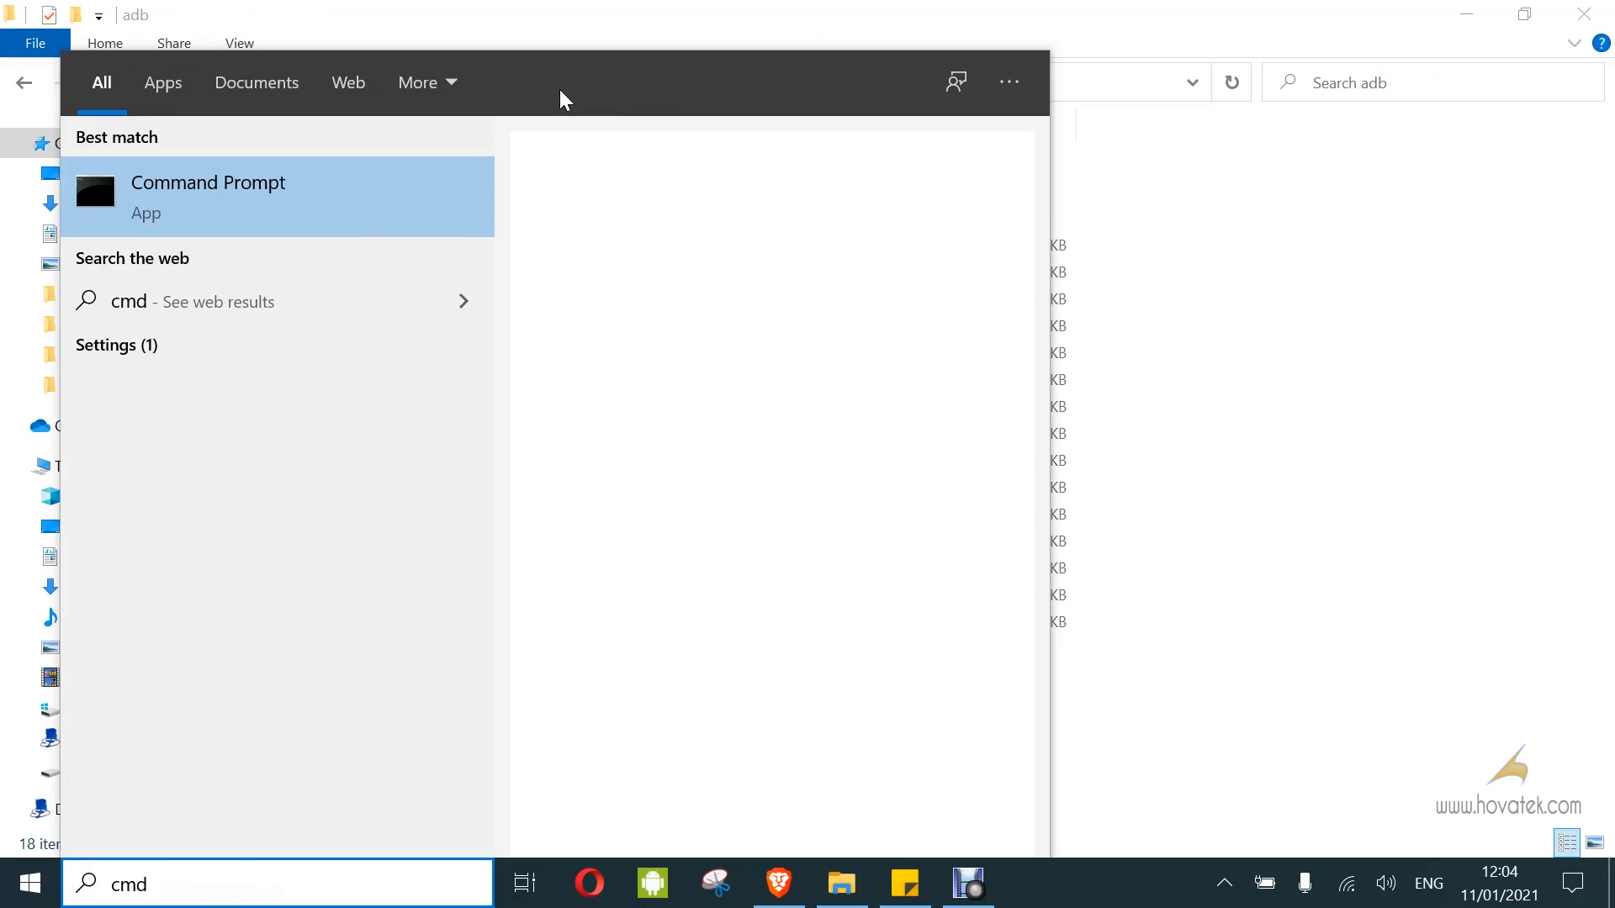
left_click(208, 197)
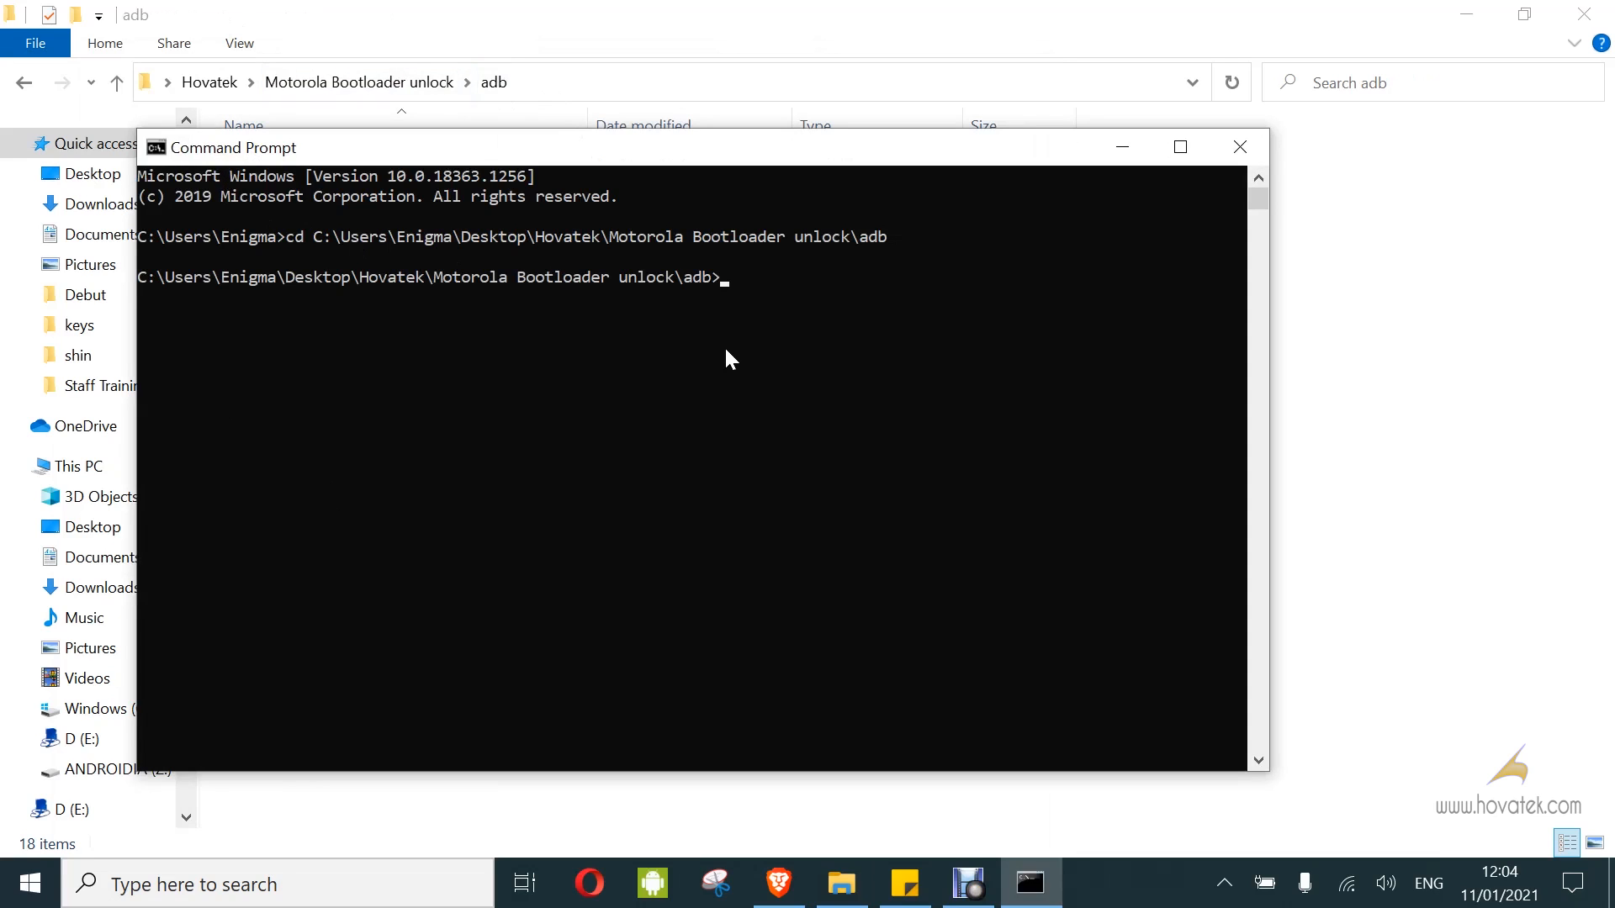
Run 'fastboot devices' to confirm the phone is listed in fastboot mode.
type("fas")
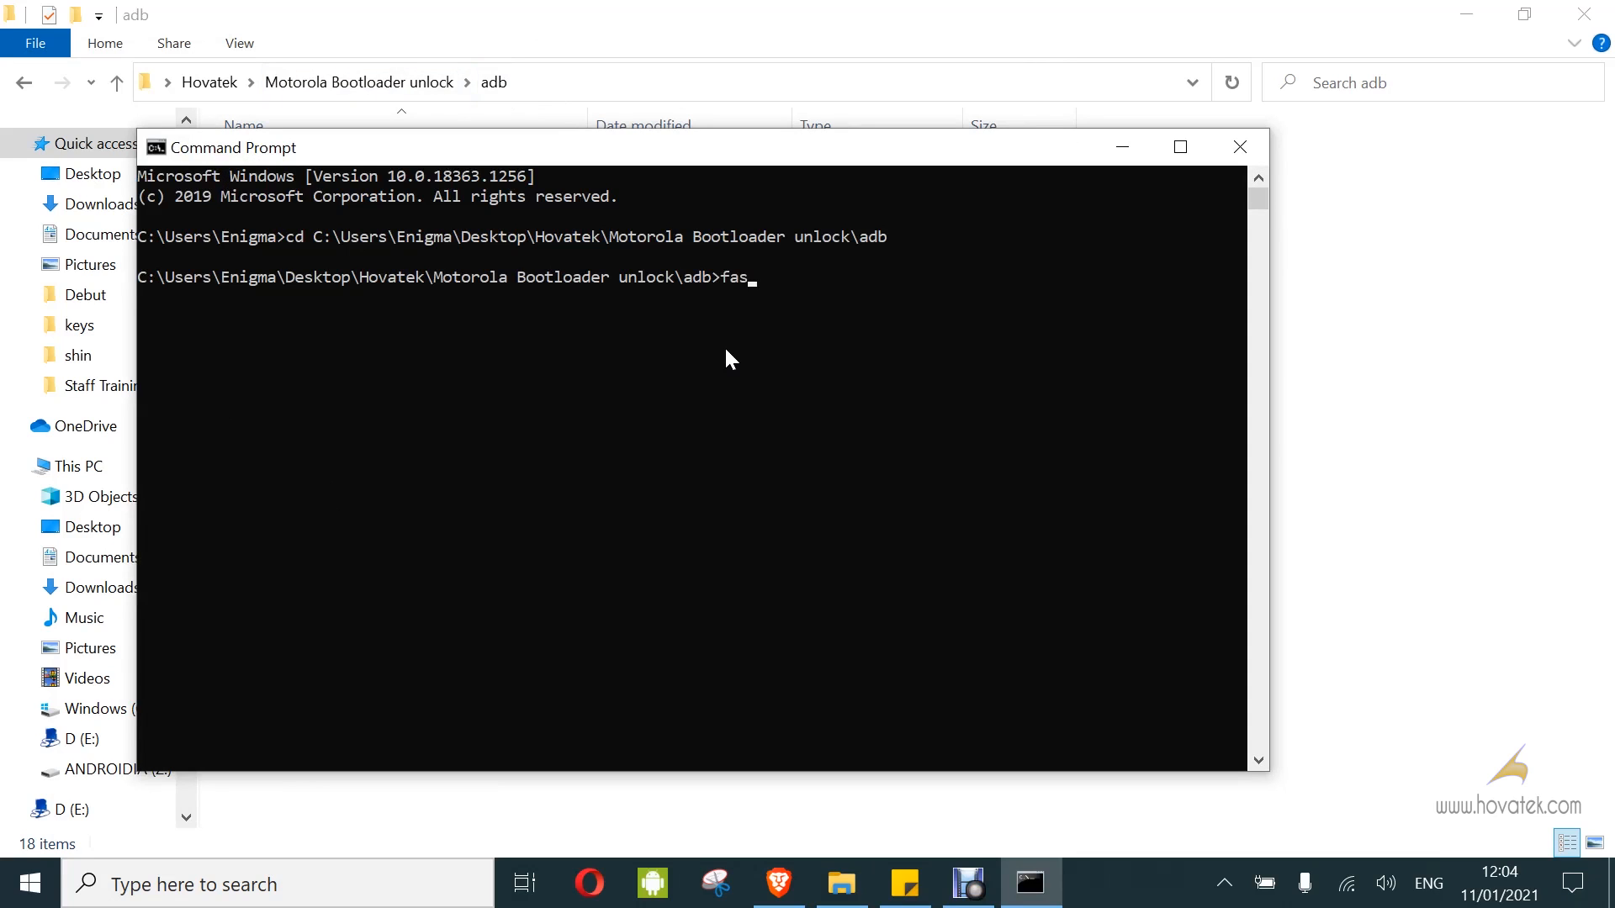
type("tboot devic")
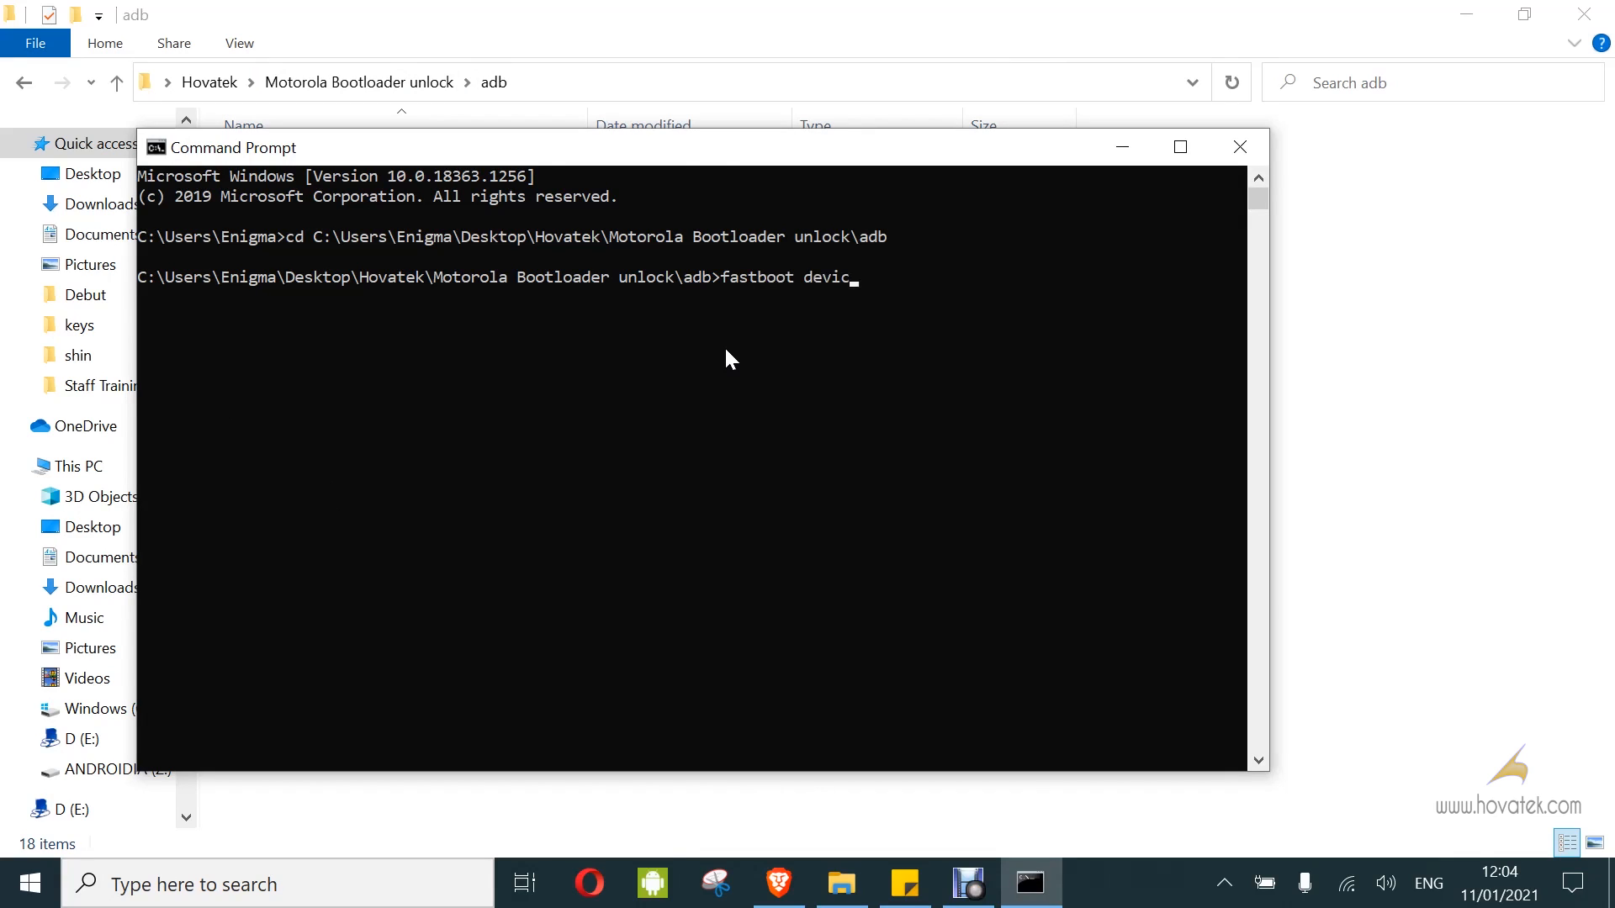
type("es")
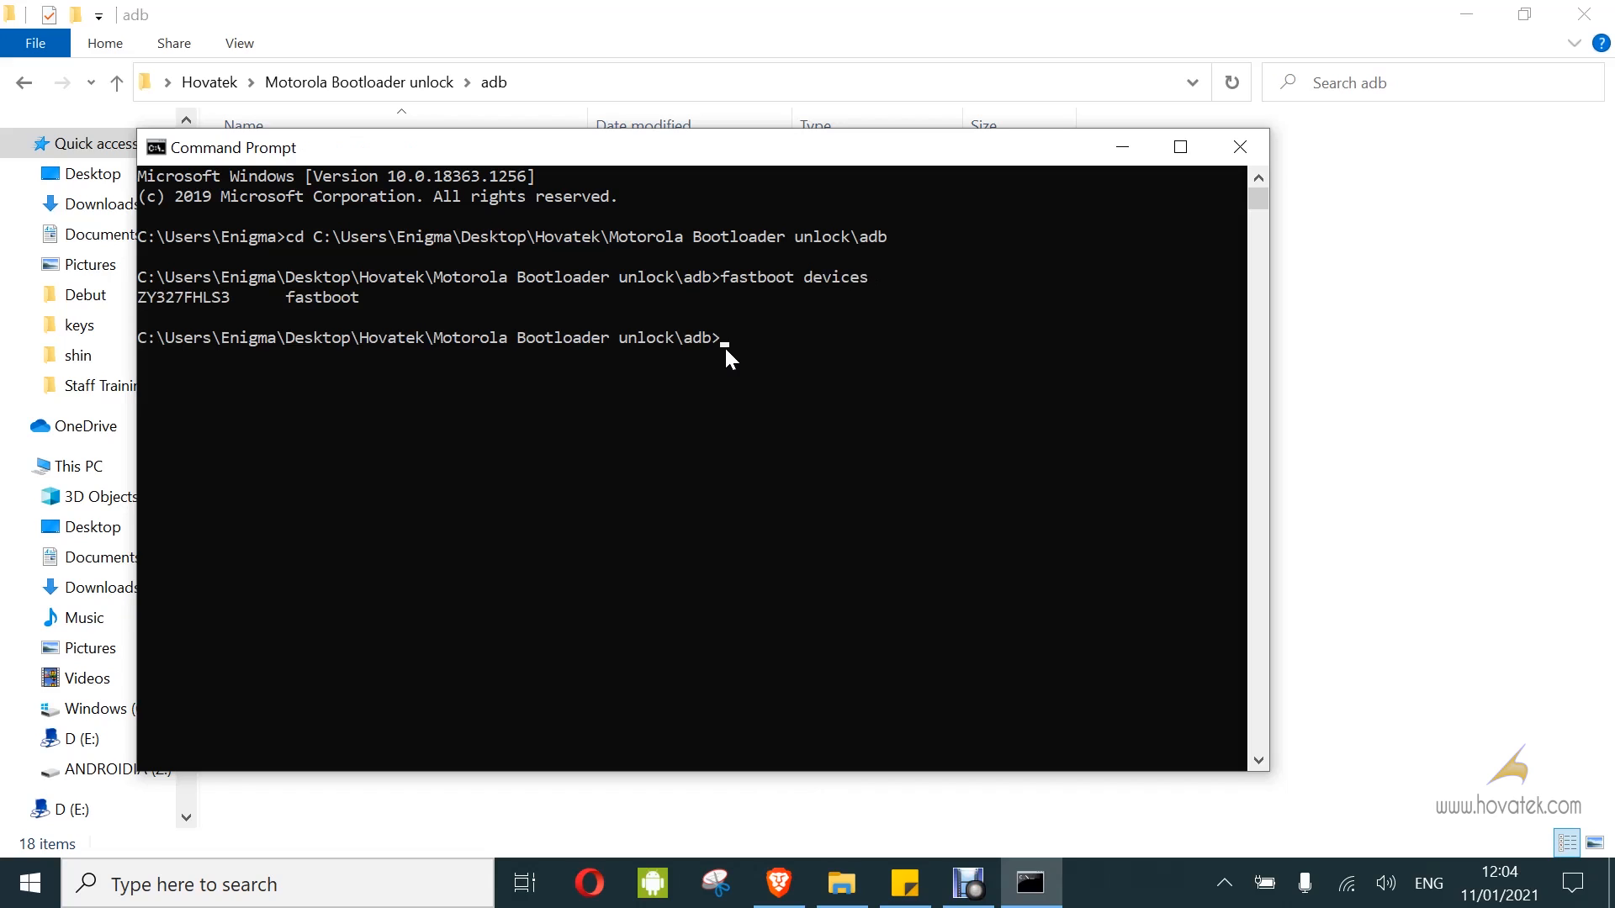
mouse_move(848, 417)
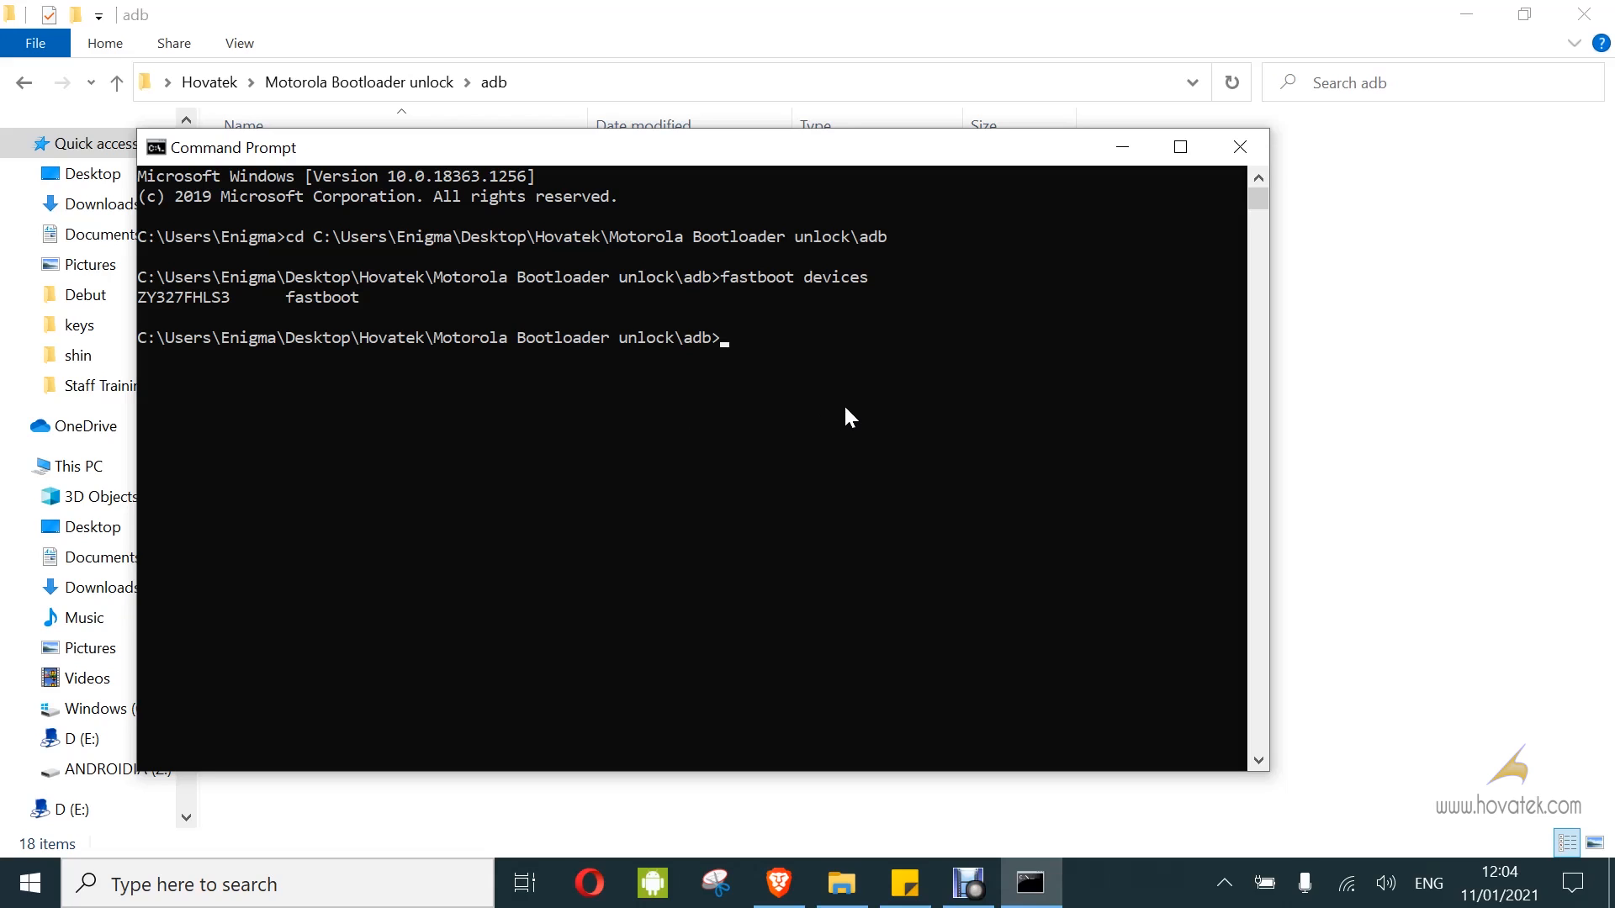
Enter the 'fastboot oem get_unlock_data' command at the prompt.
type("fastboot oe")
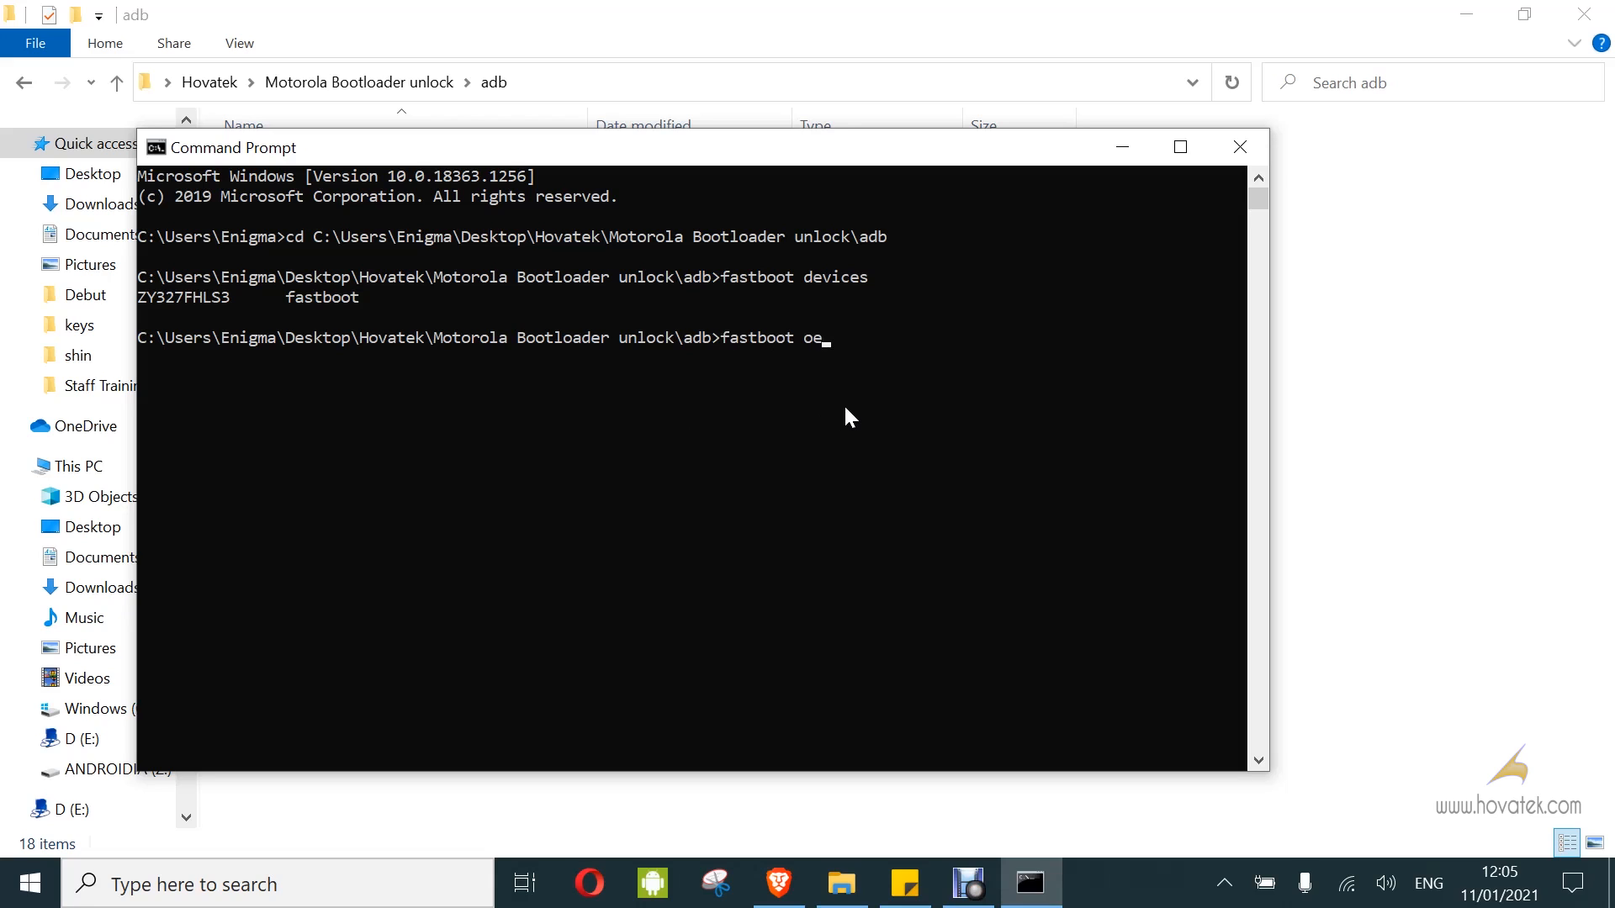
type("m ge")
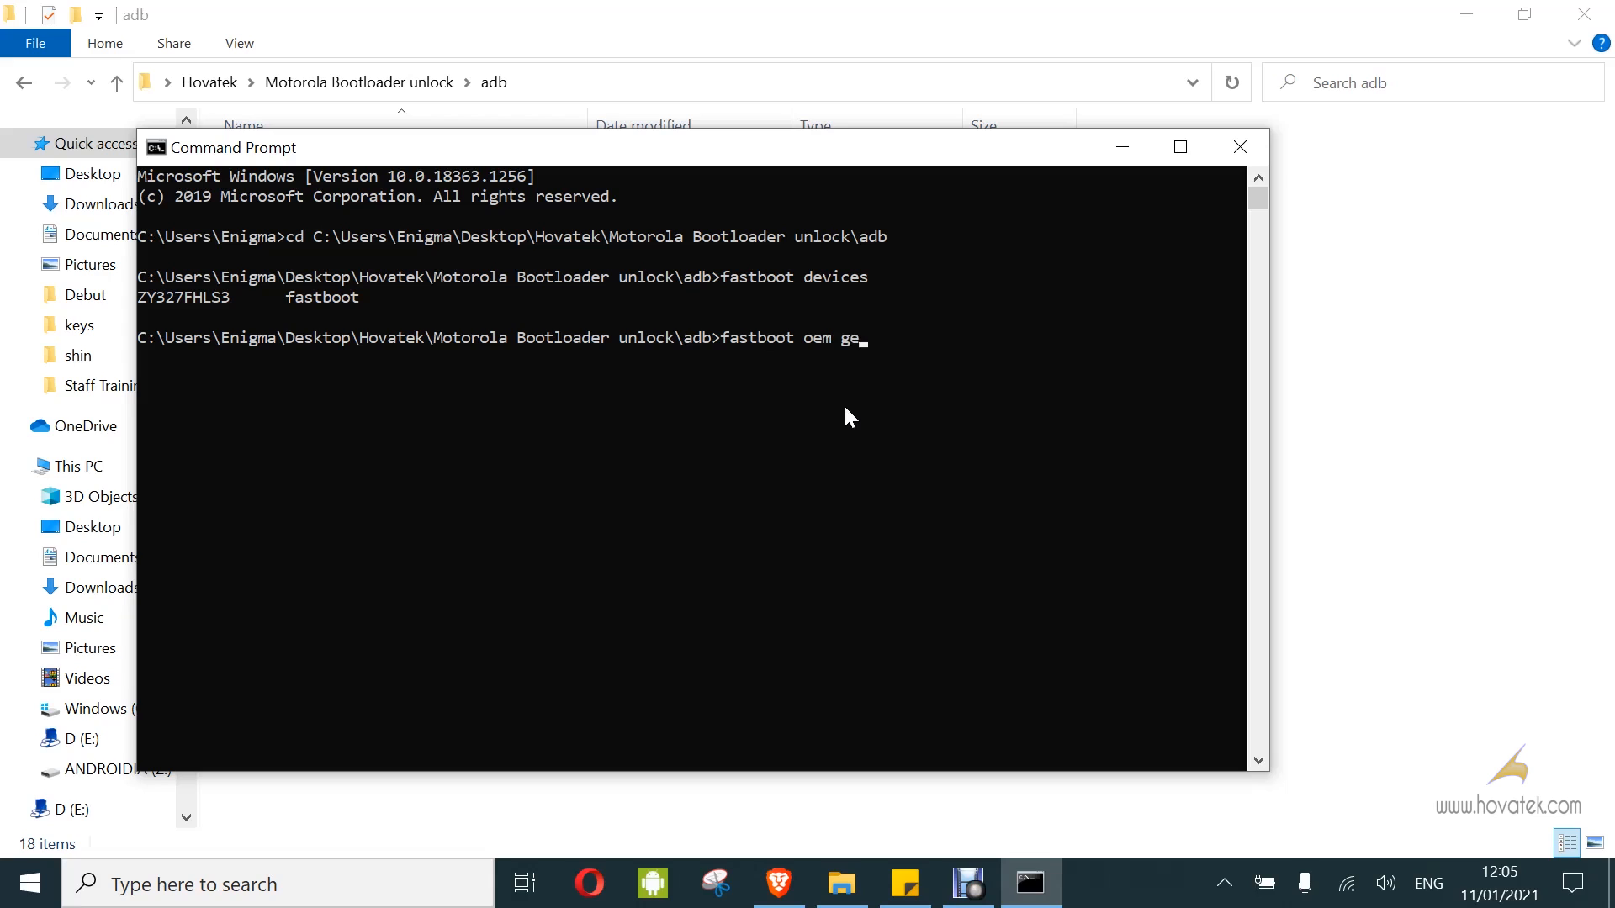
type("t_u")
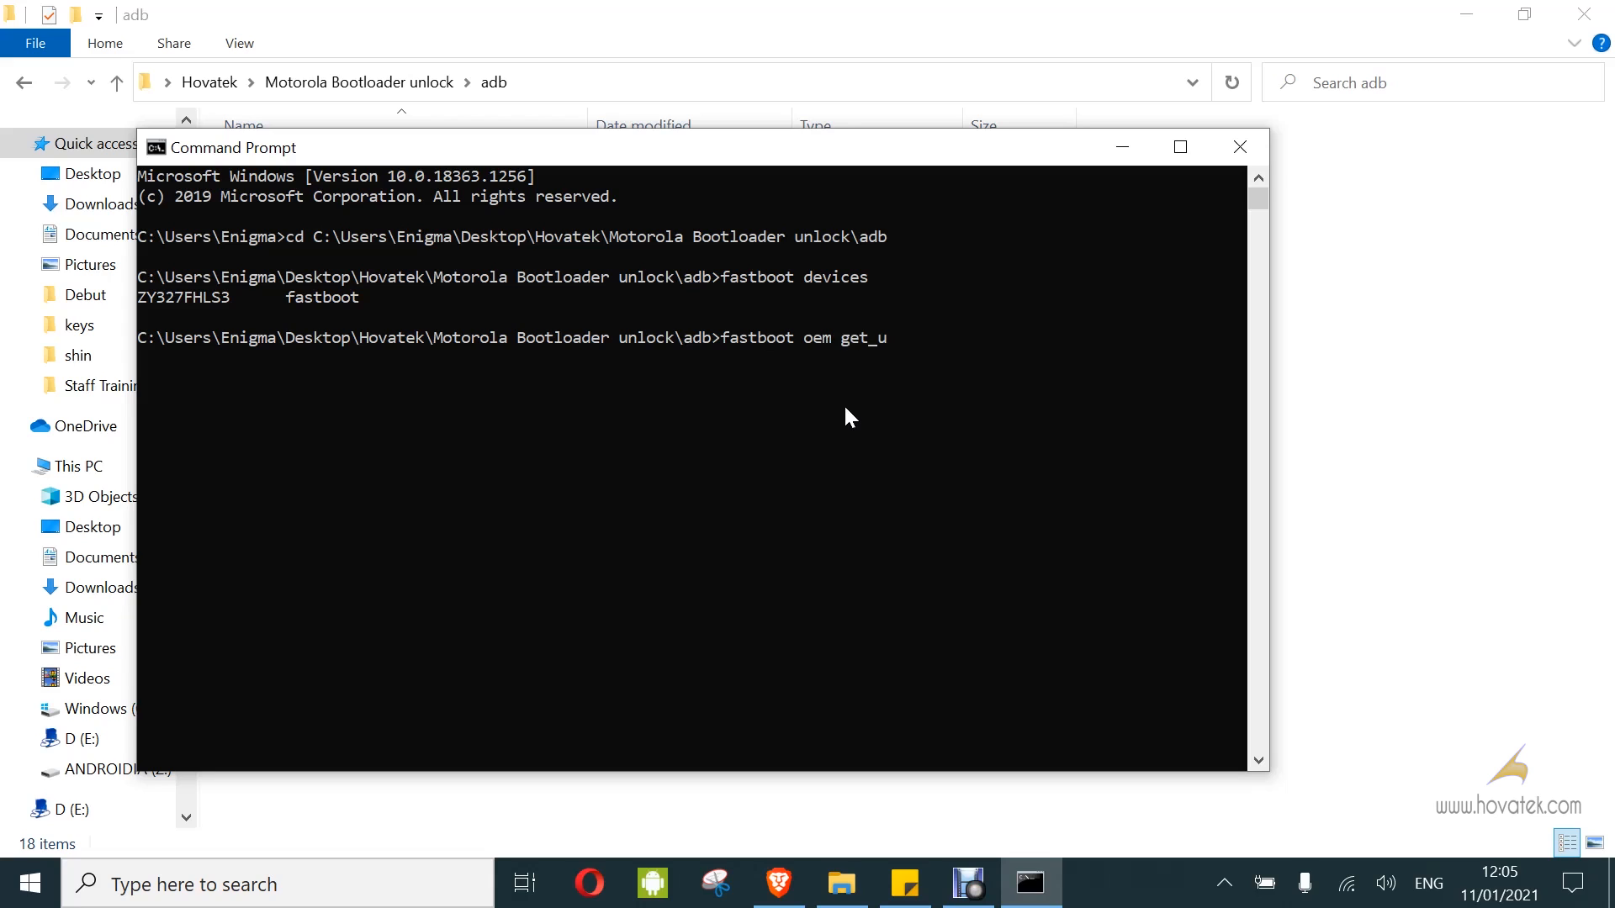
type("nlco")
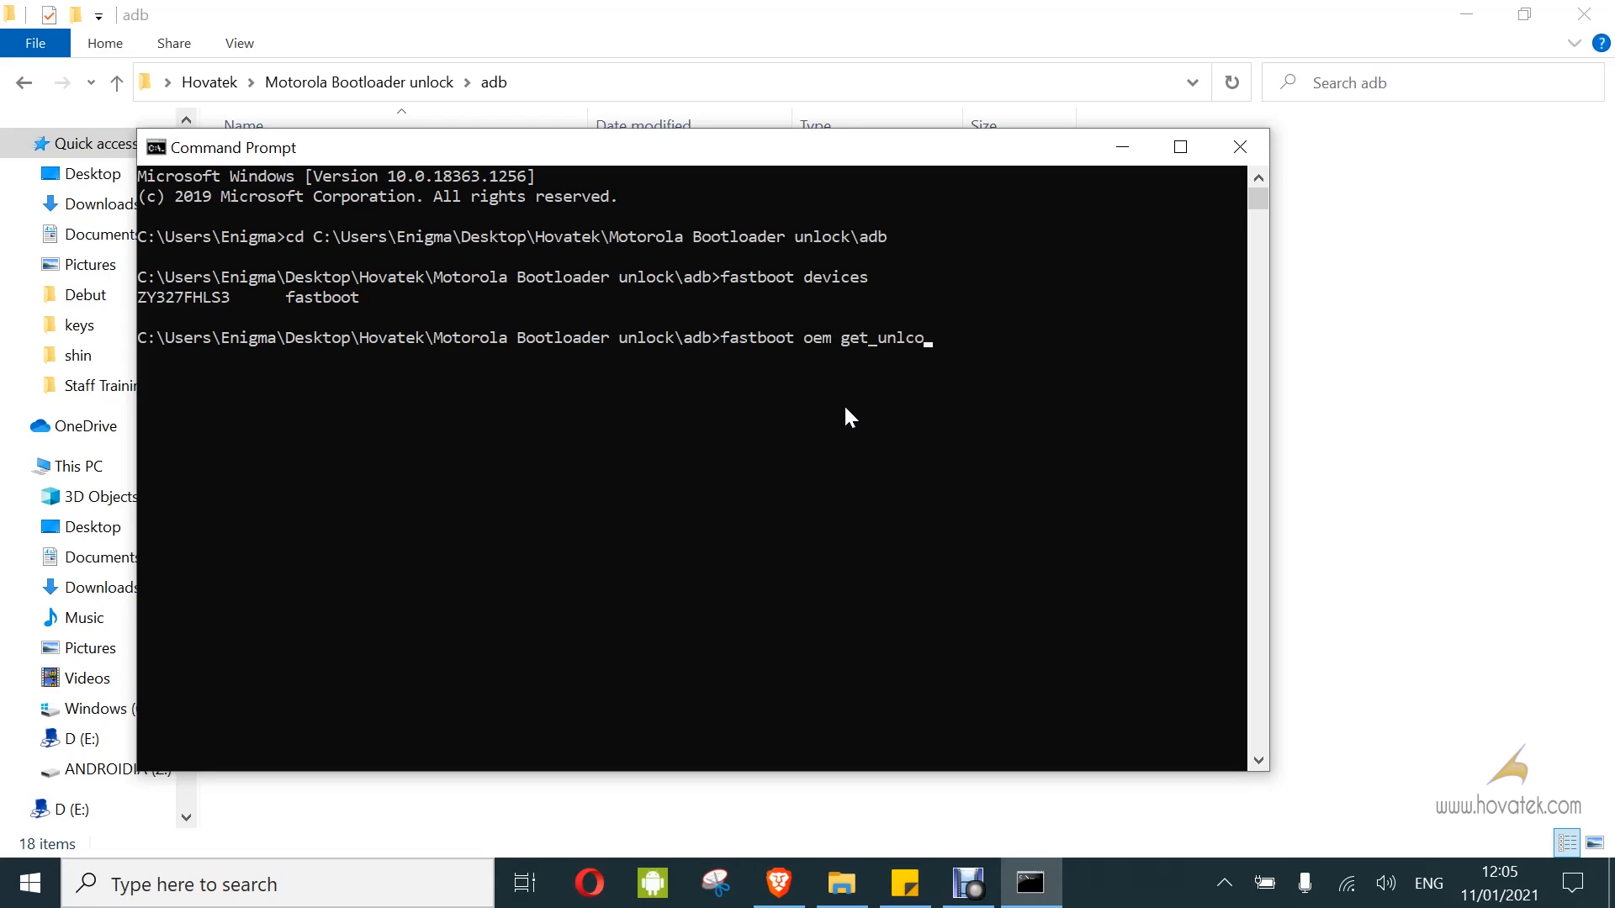
type("ck_data")
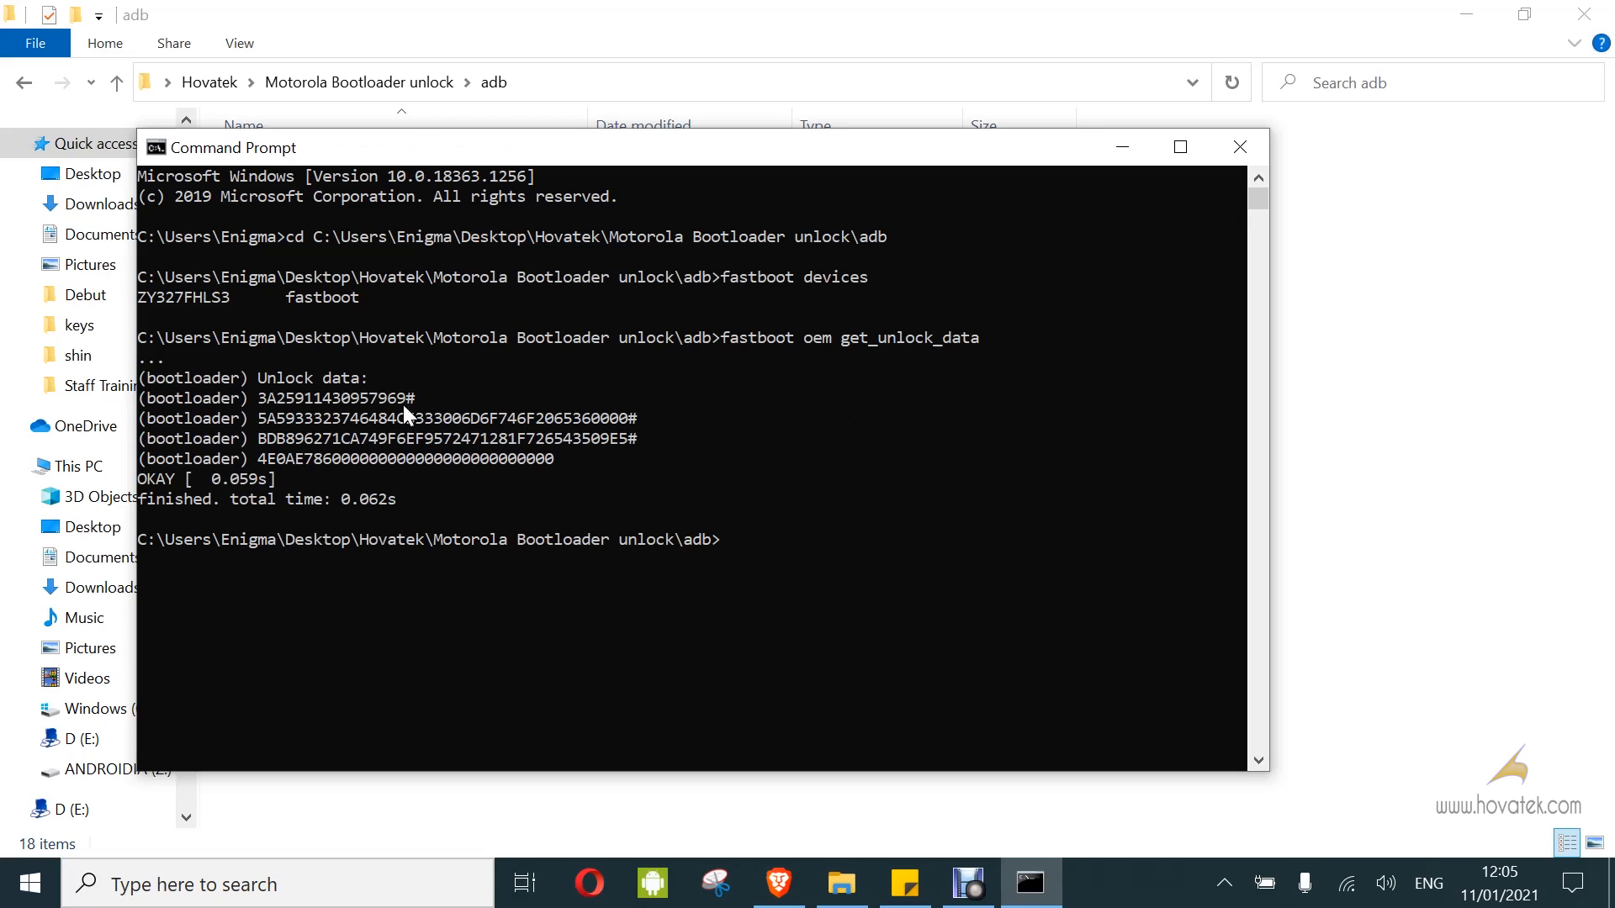
mouse_move(145, 412)
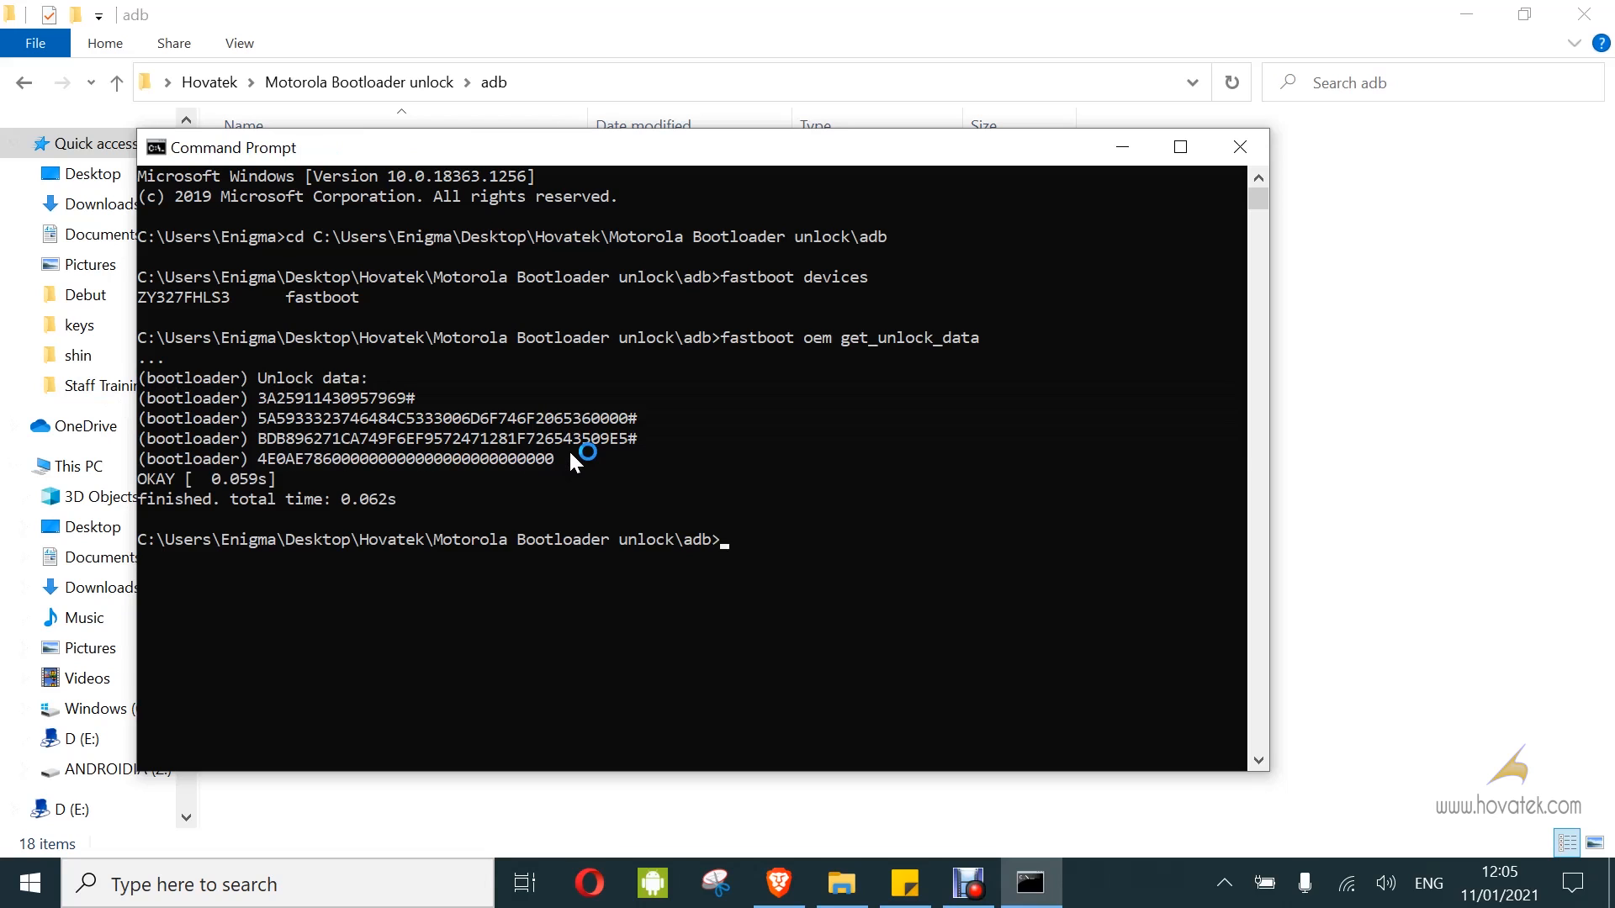
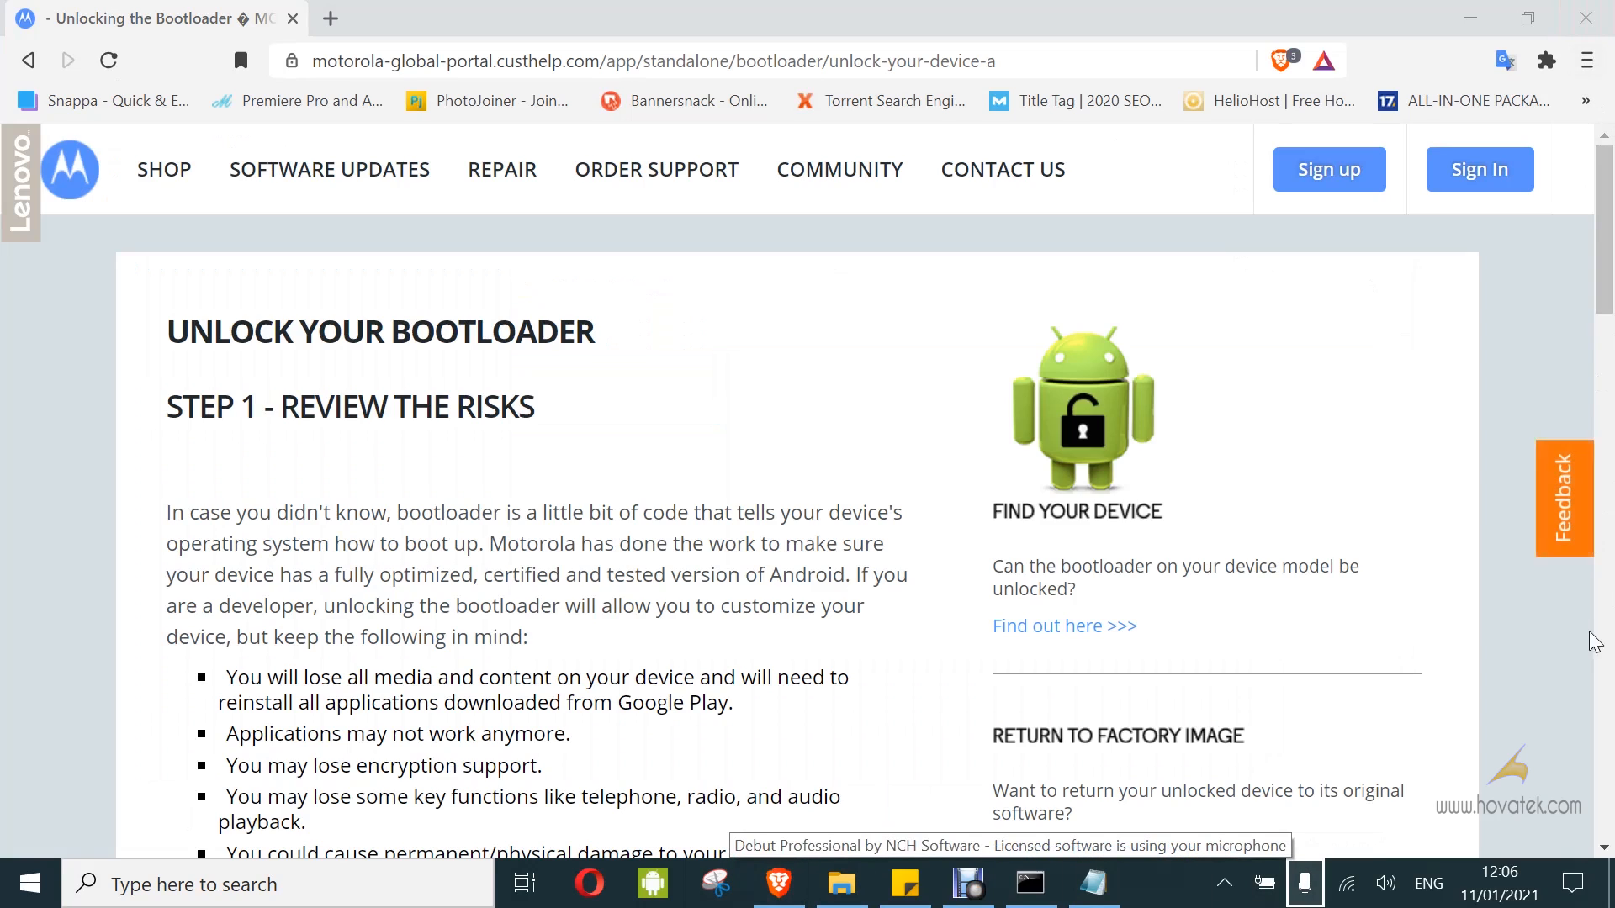
Continue past the Unlock Your Bootloader risks page via NEXT and choose to sign in.
scroll("down", 3)
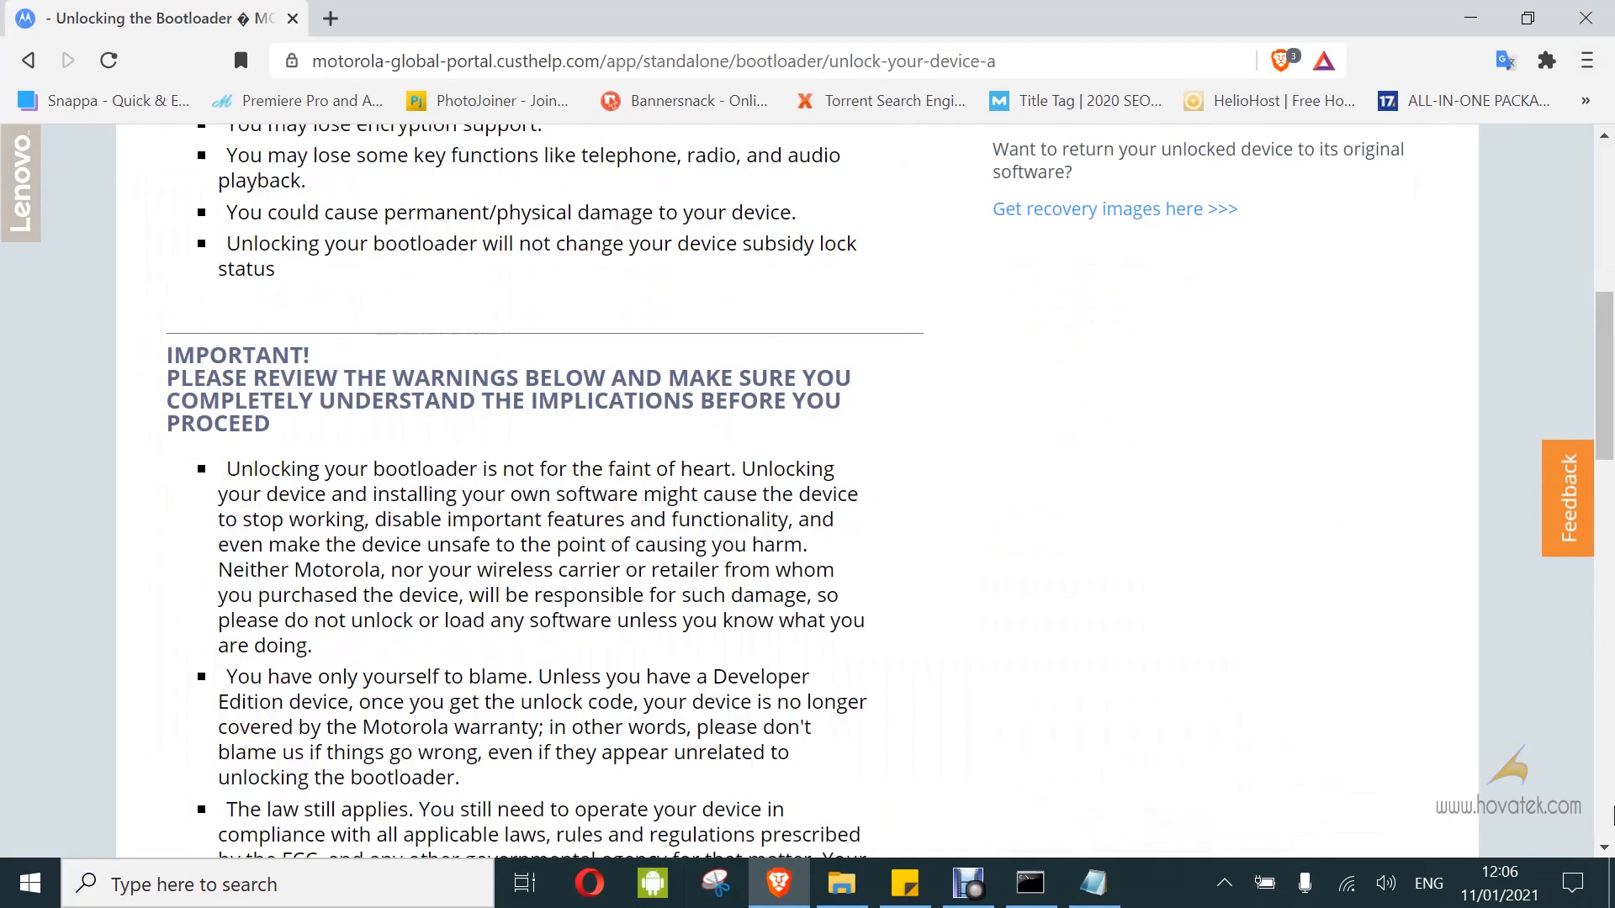
scroll("down", 3)
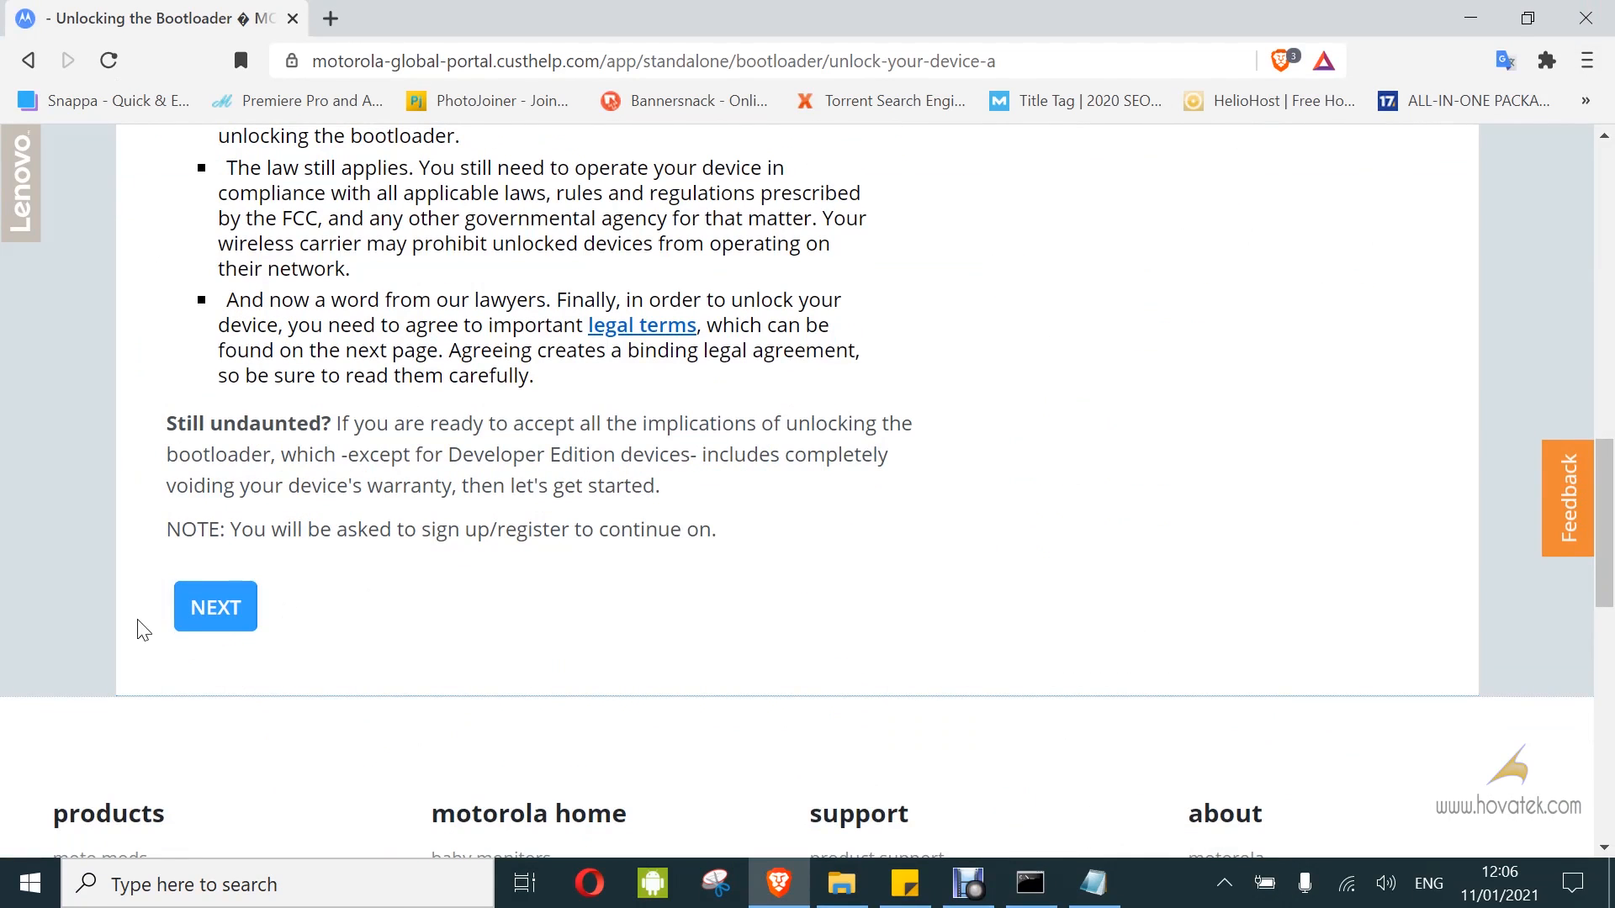
left_click(215, 608)
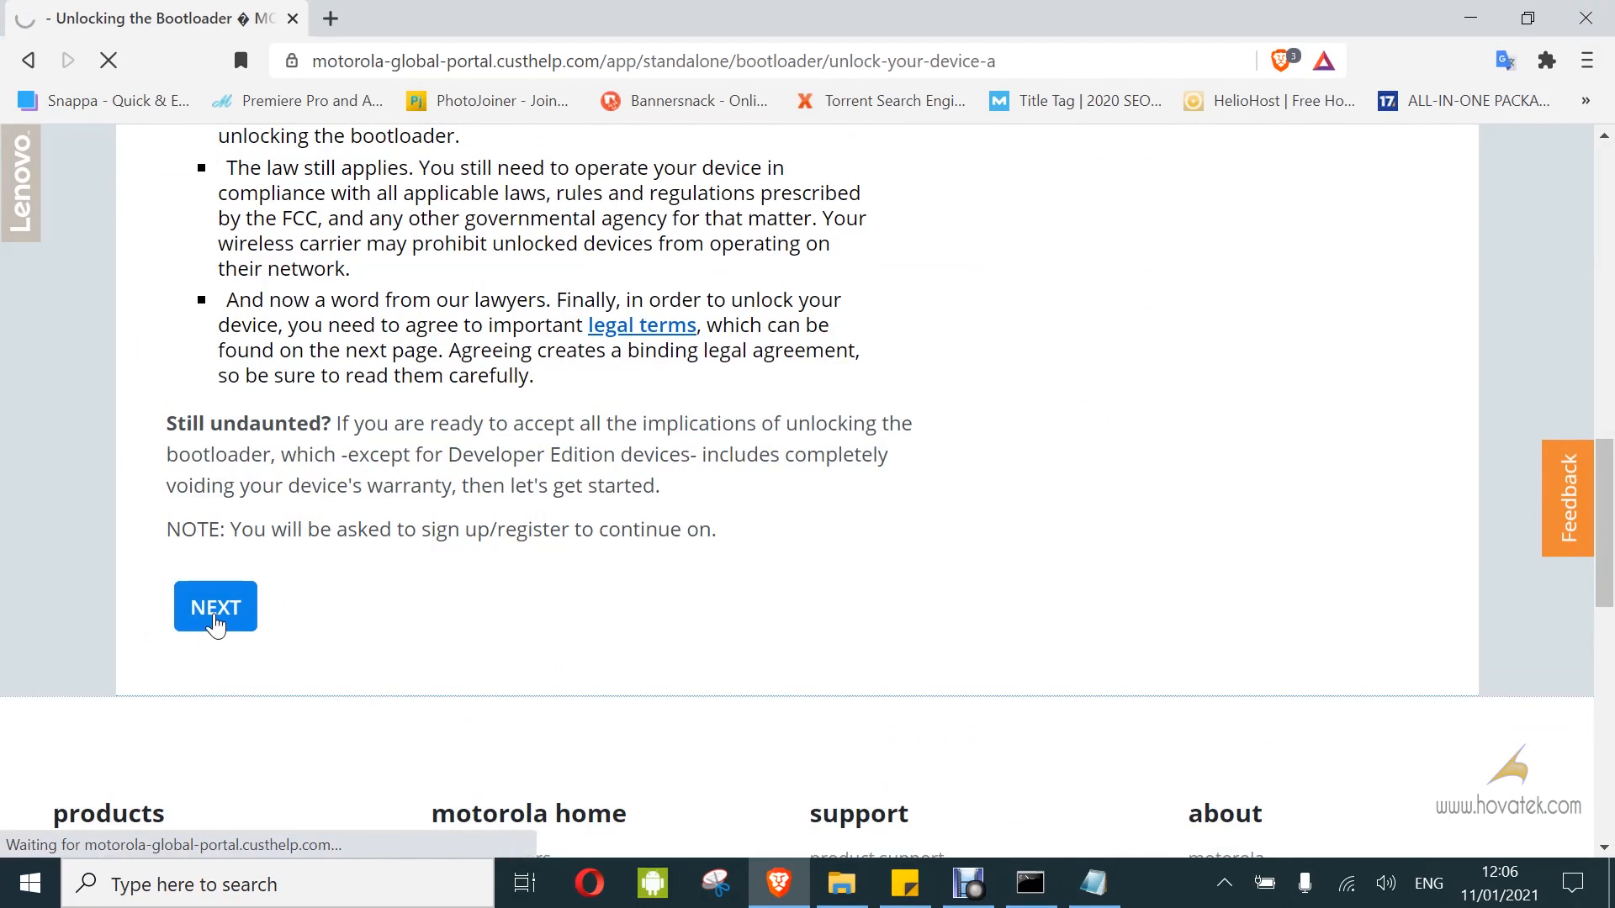
left_click(214, 608)
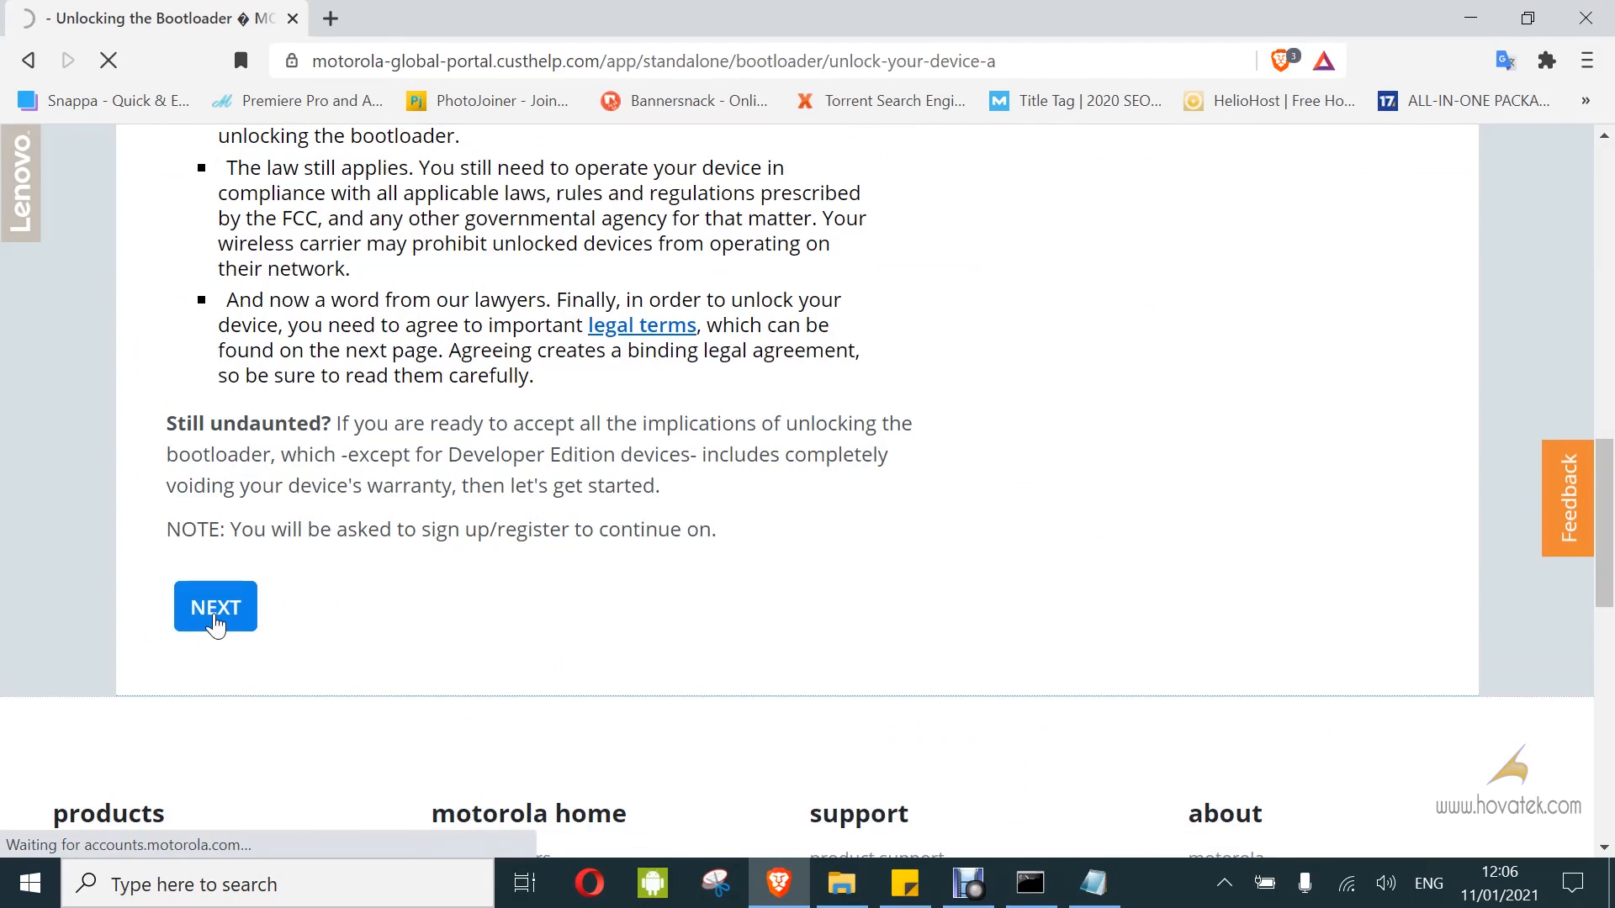
left_click(214, 607)
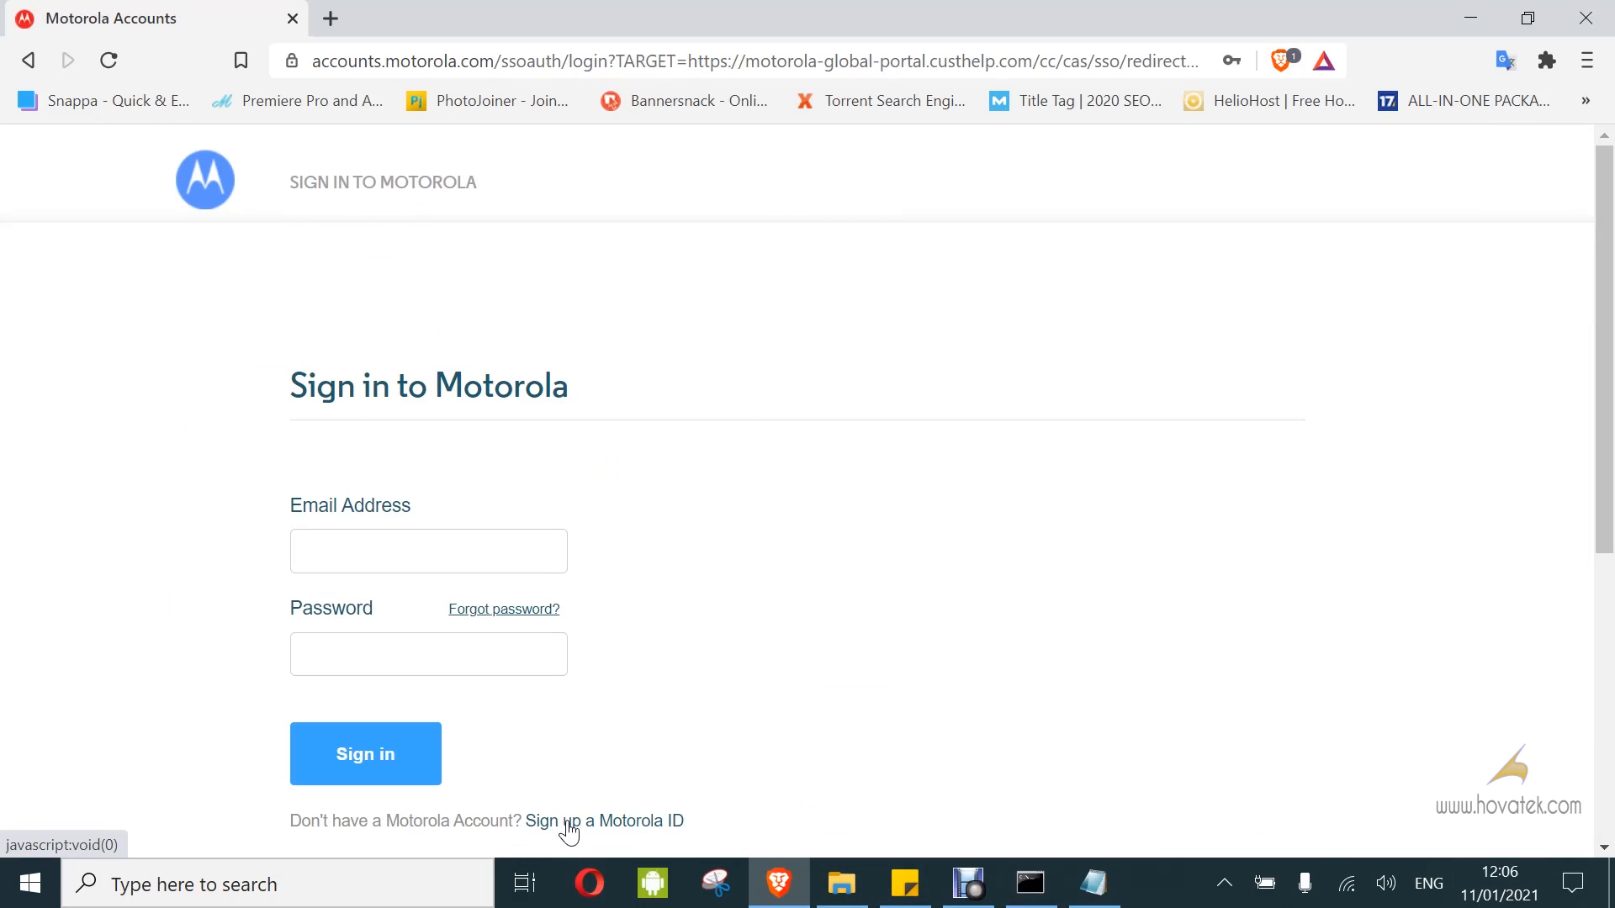
left_click(365, 754)
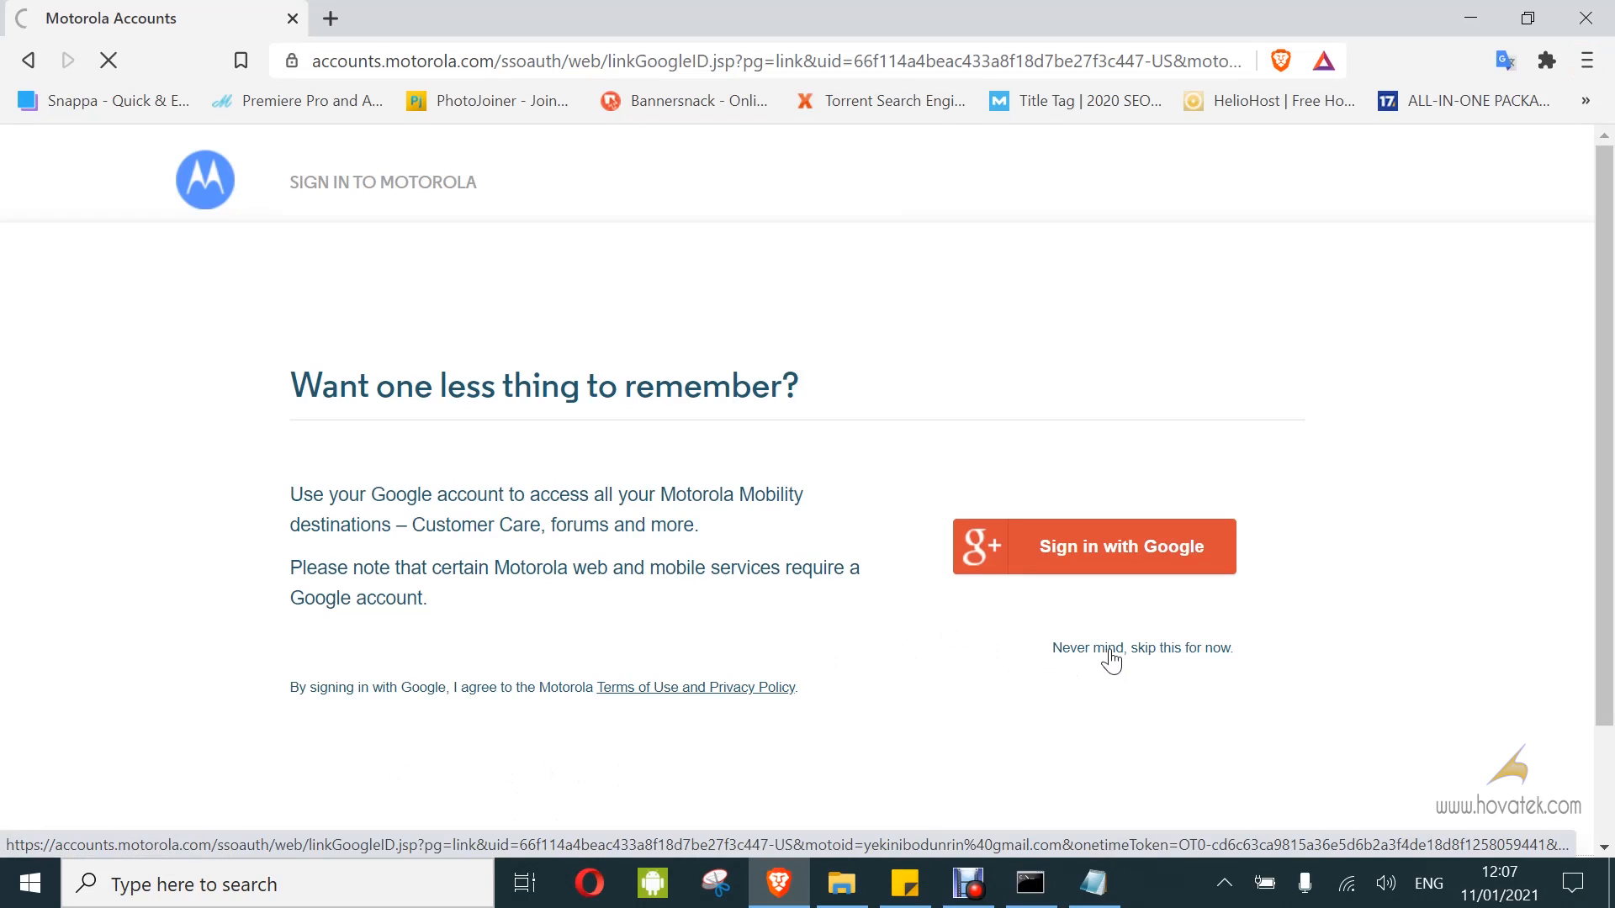
Skip linking a Google account with 'Never mind, skip this for now'.
left_click(1142, 648)
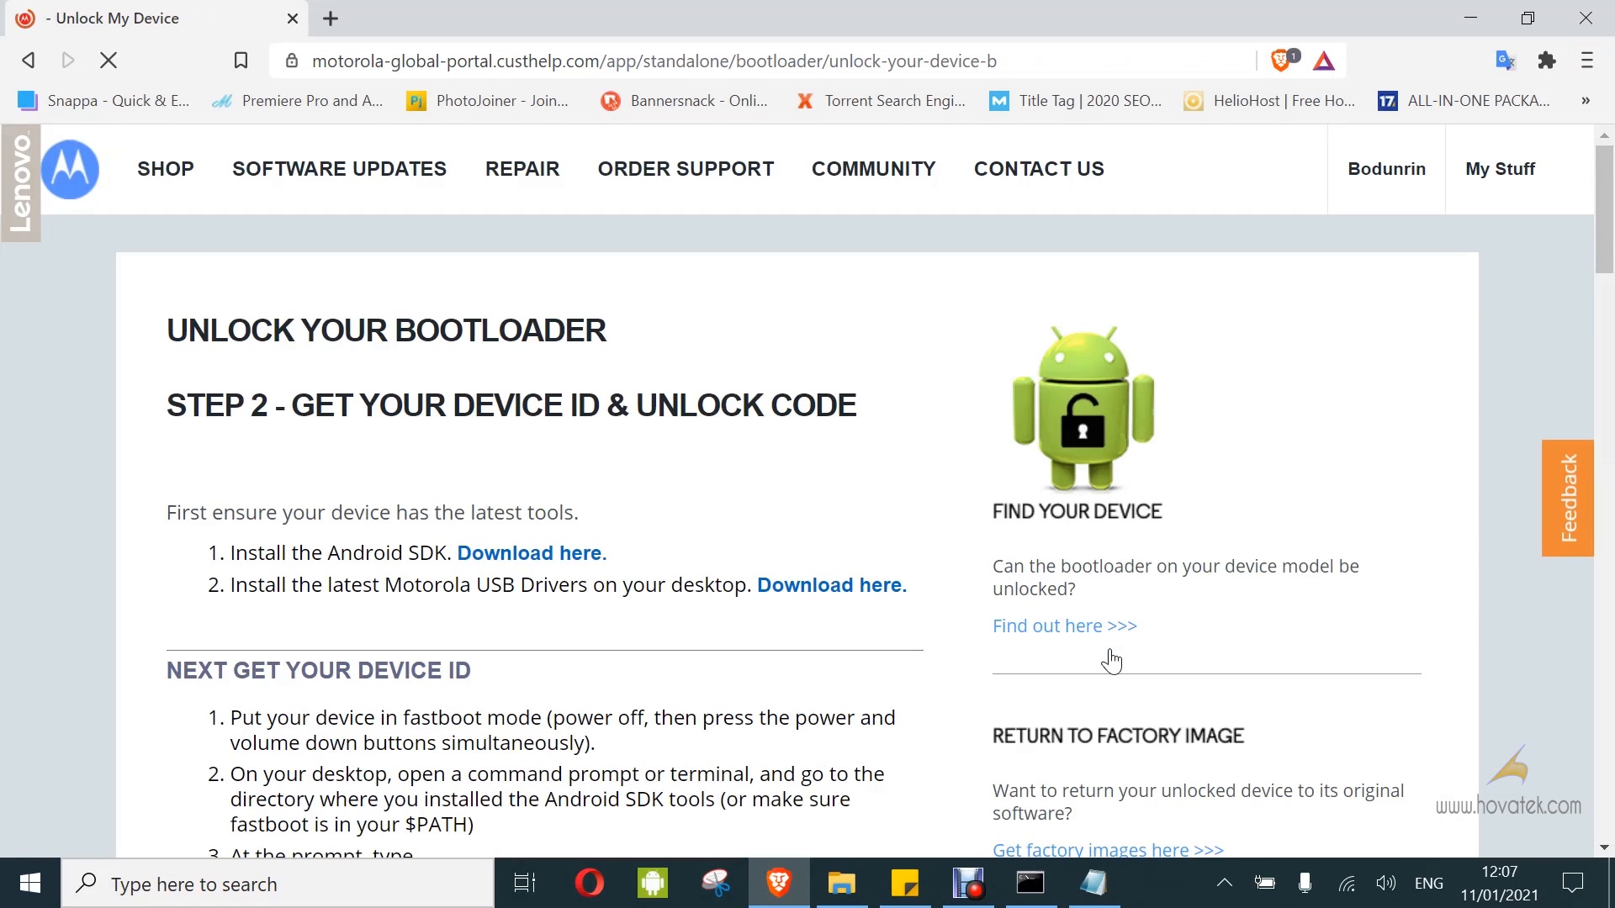
scroll("down", 3)
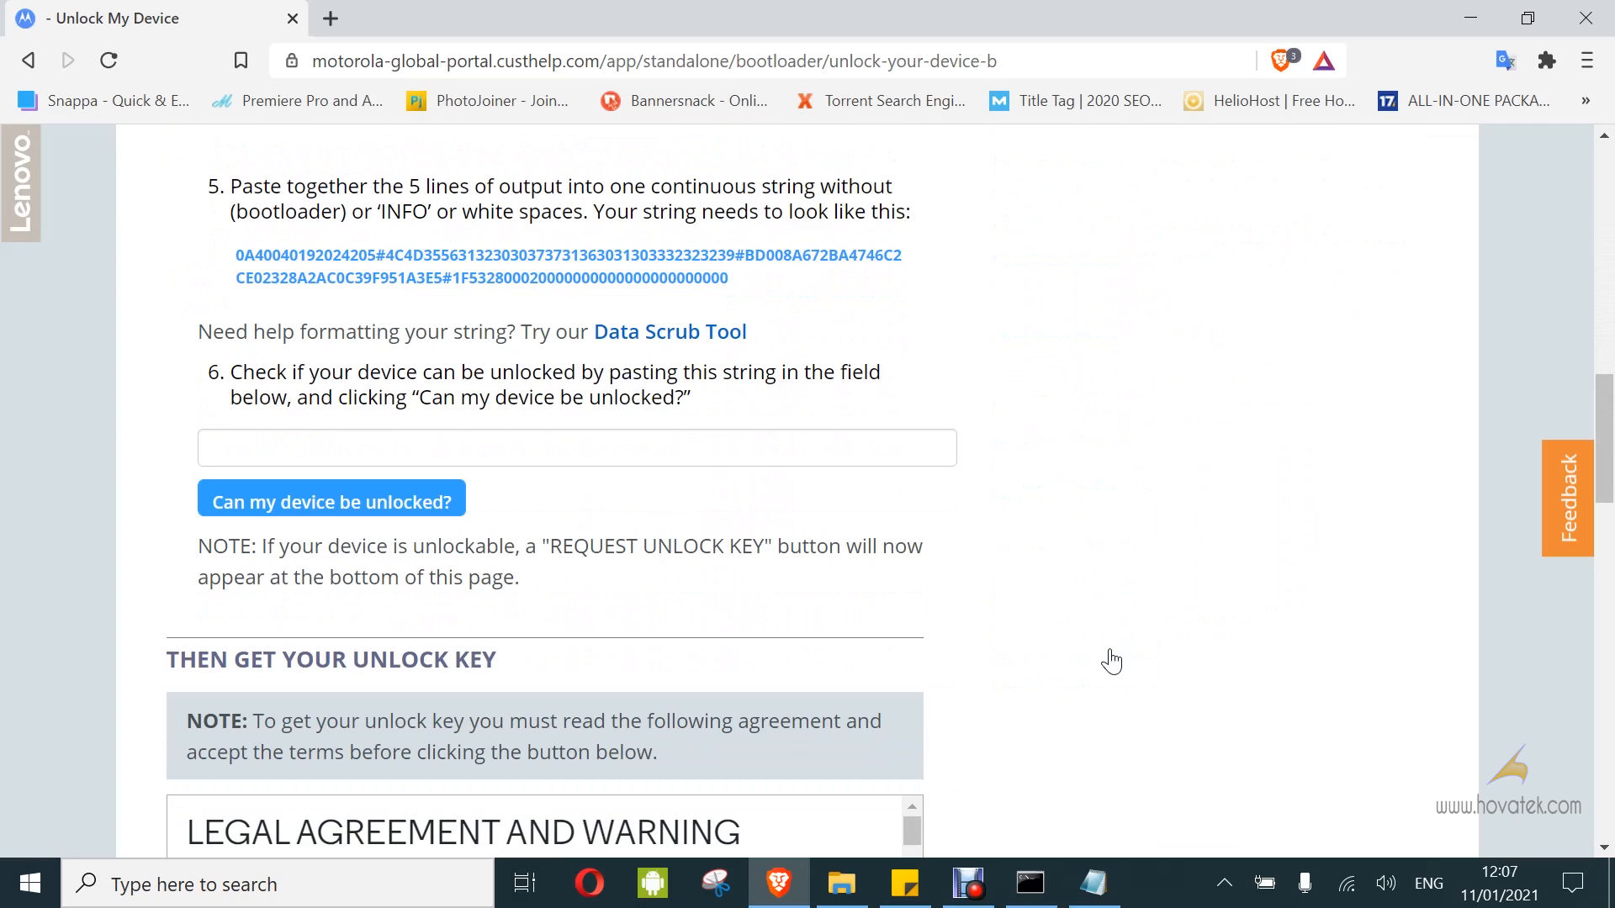
scroll("down", 3)
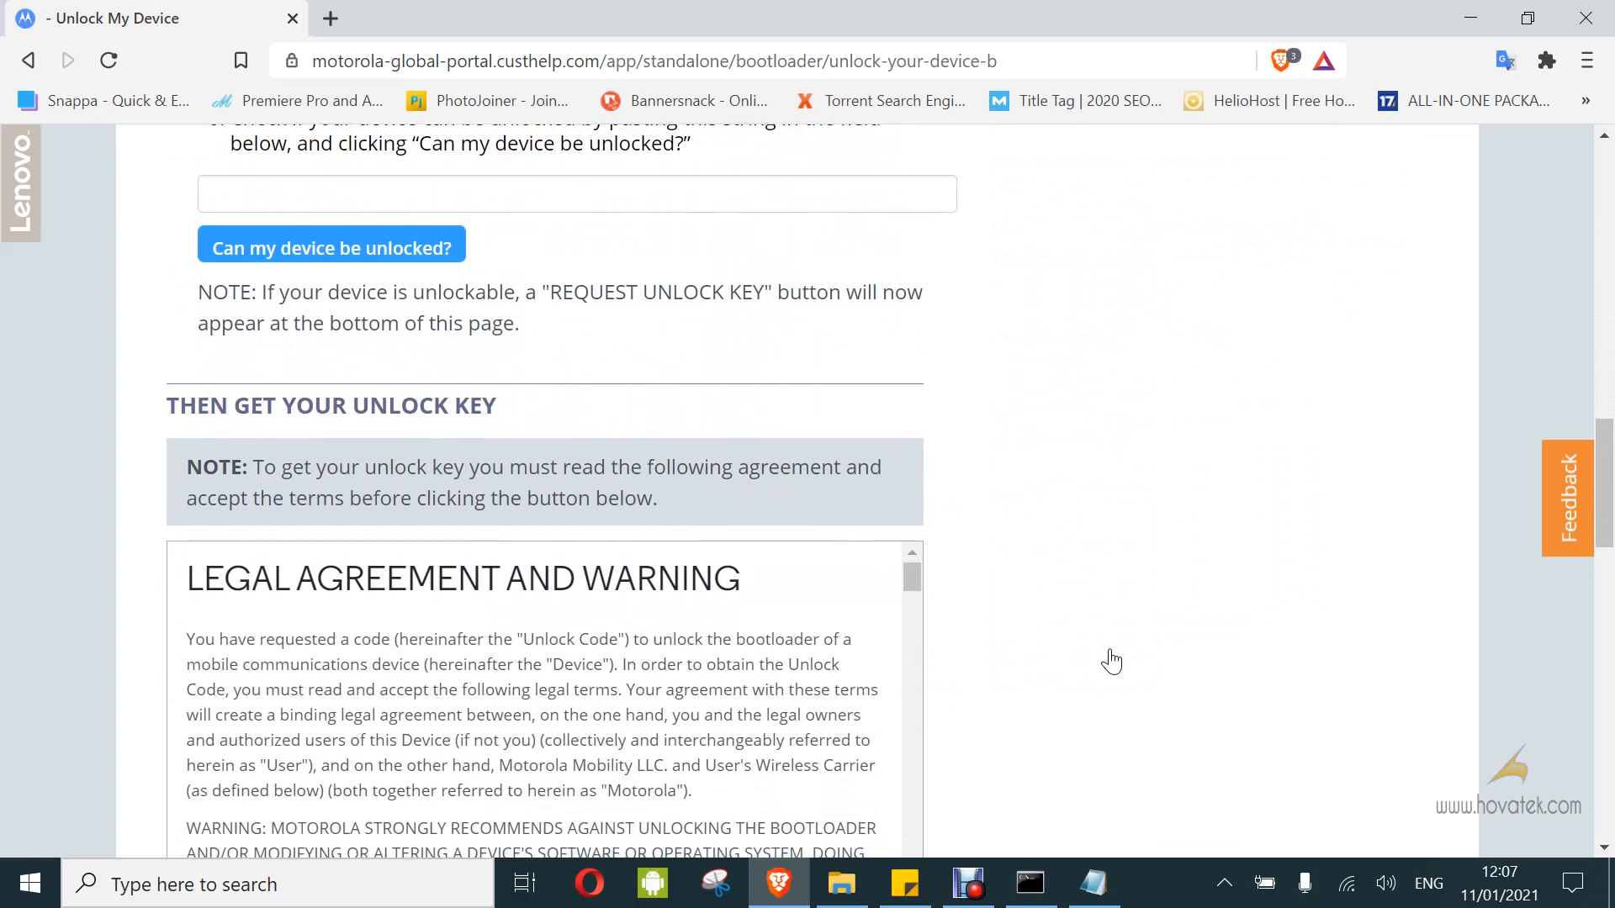
scroll("down", 3)
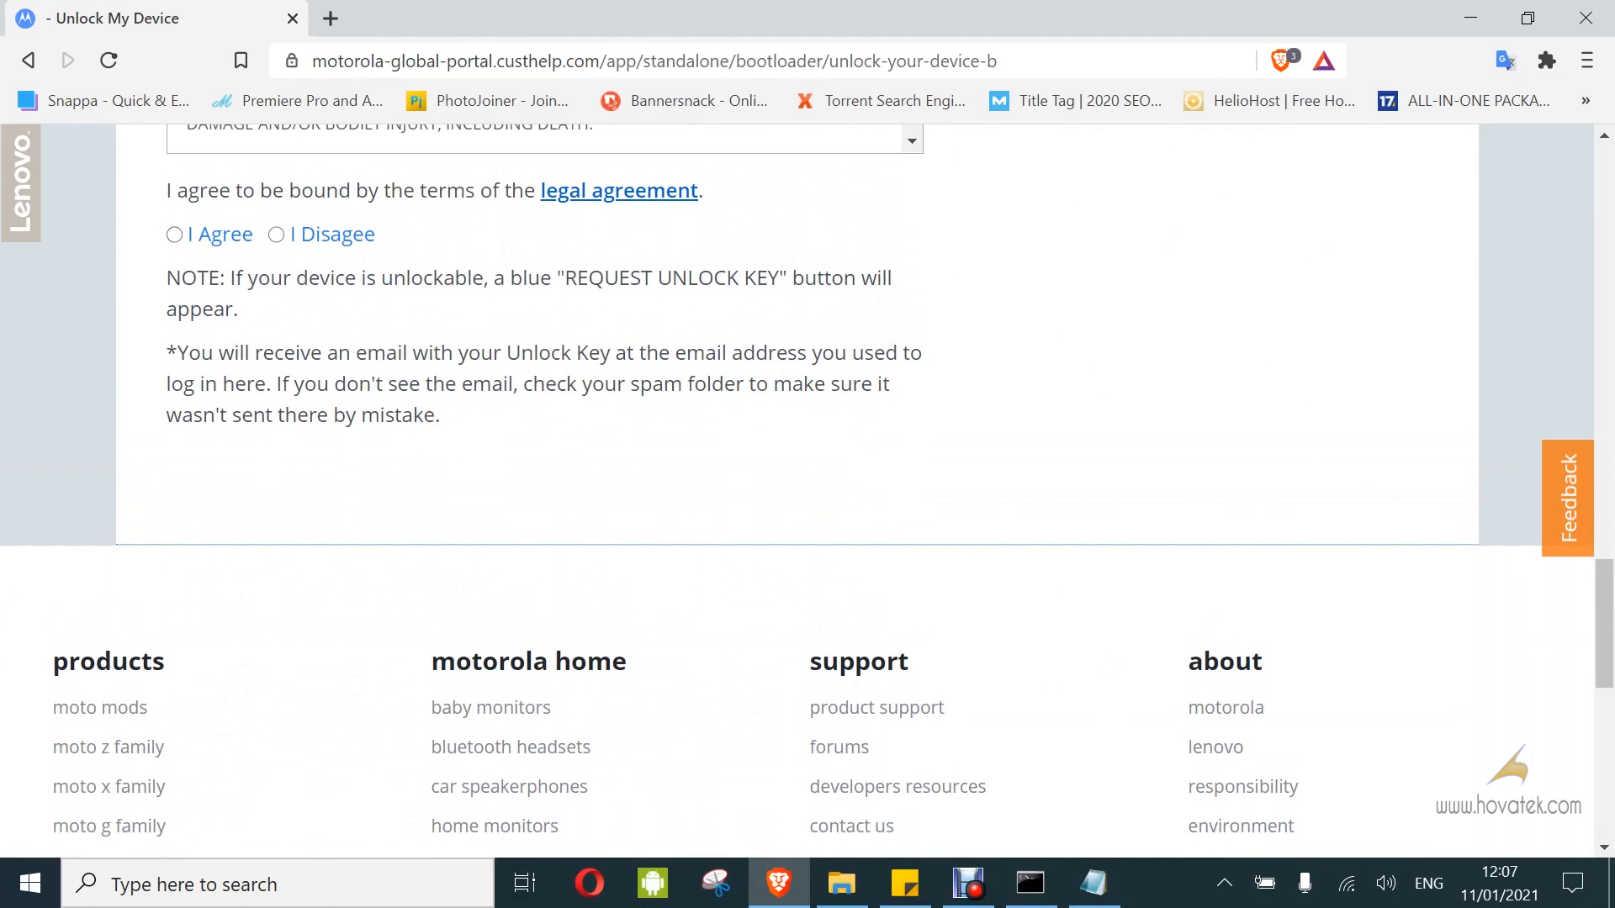
Accept I Agree, paste the unlock data string and run 'Can my device be unlocked?'.
left_click(174, 234)
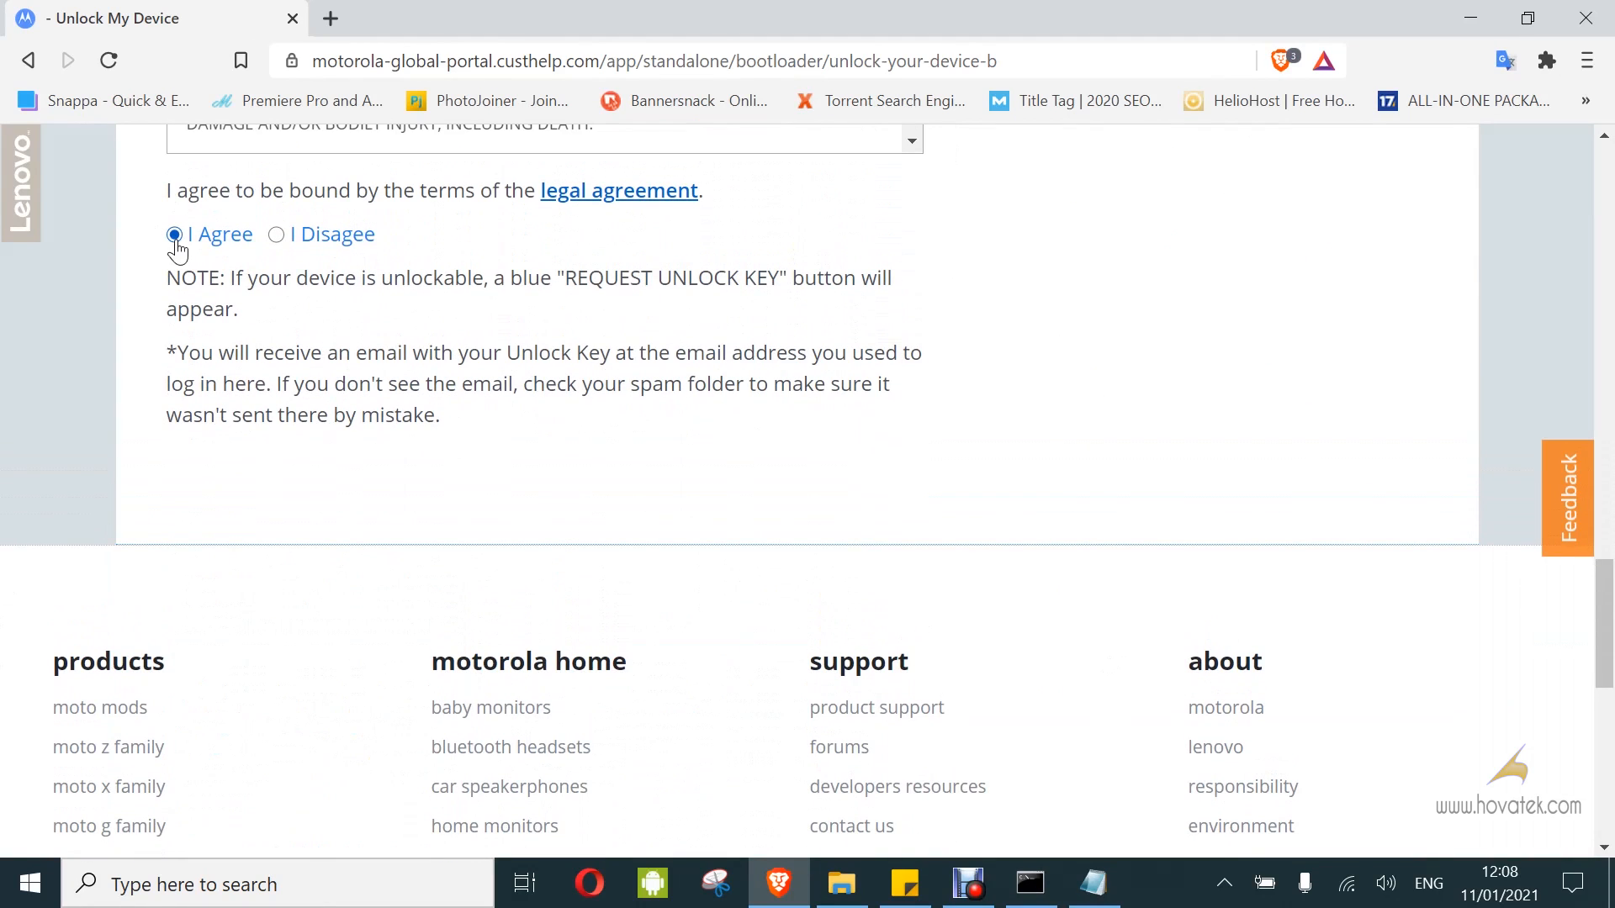
left_click(274, 236)
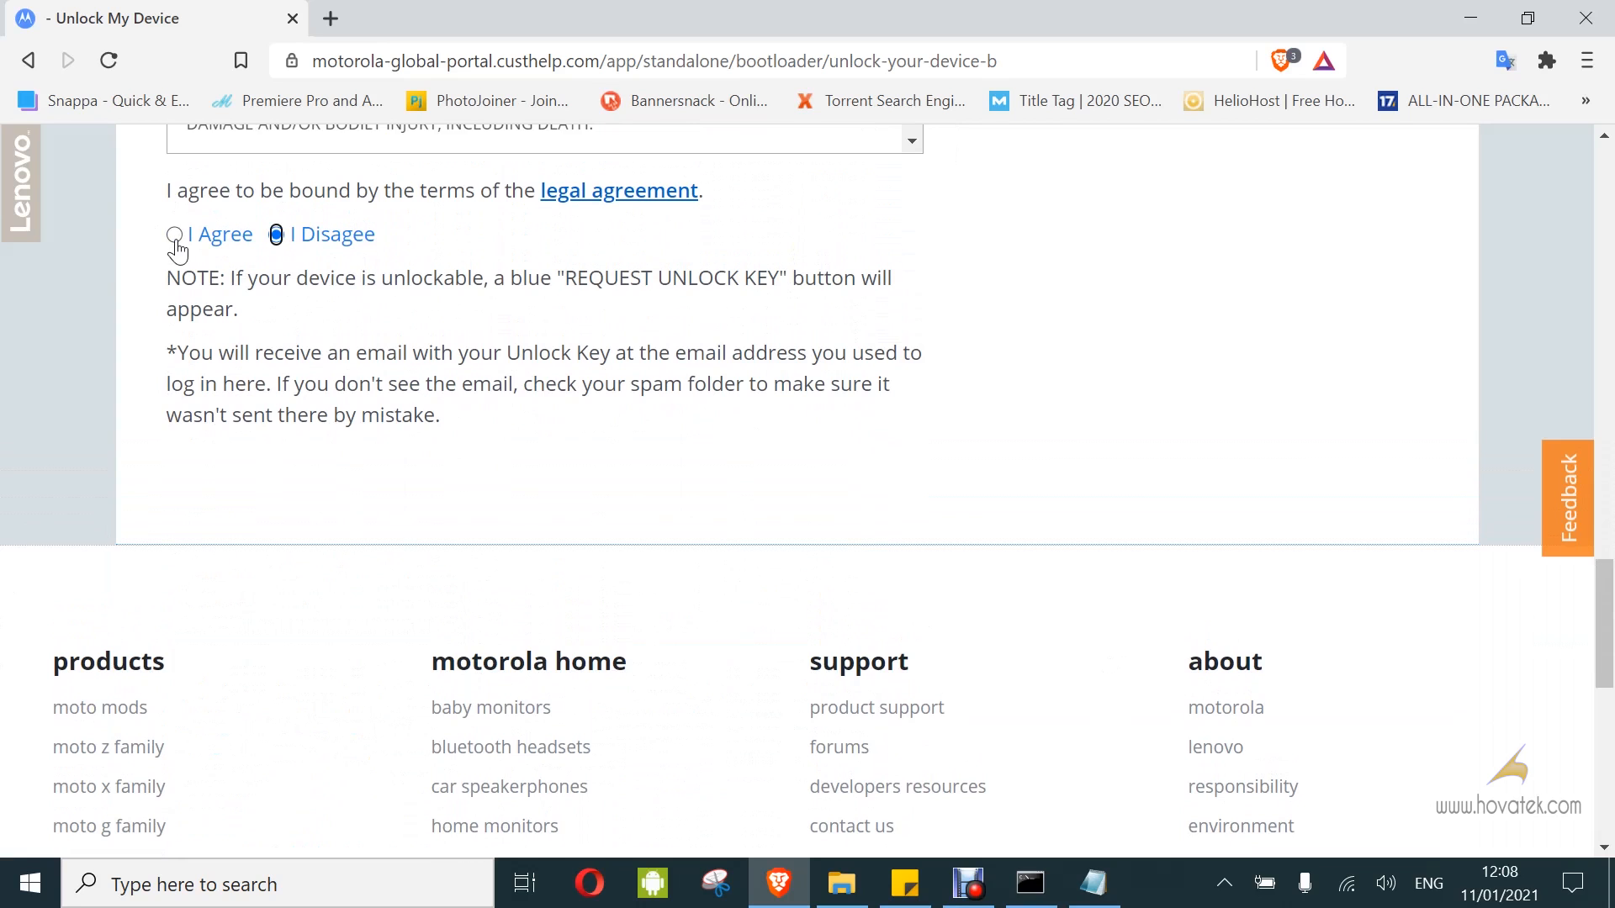
left_click(173, 236)
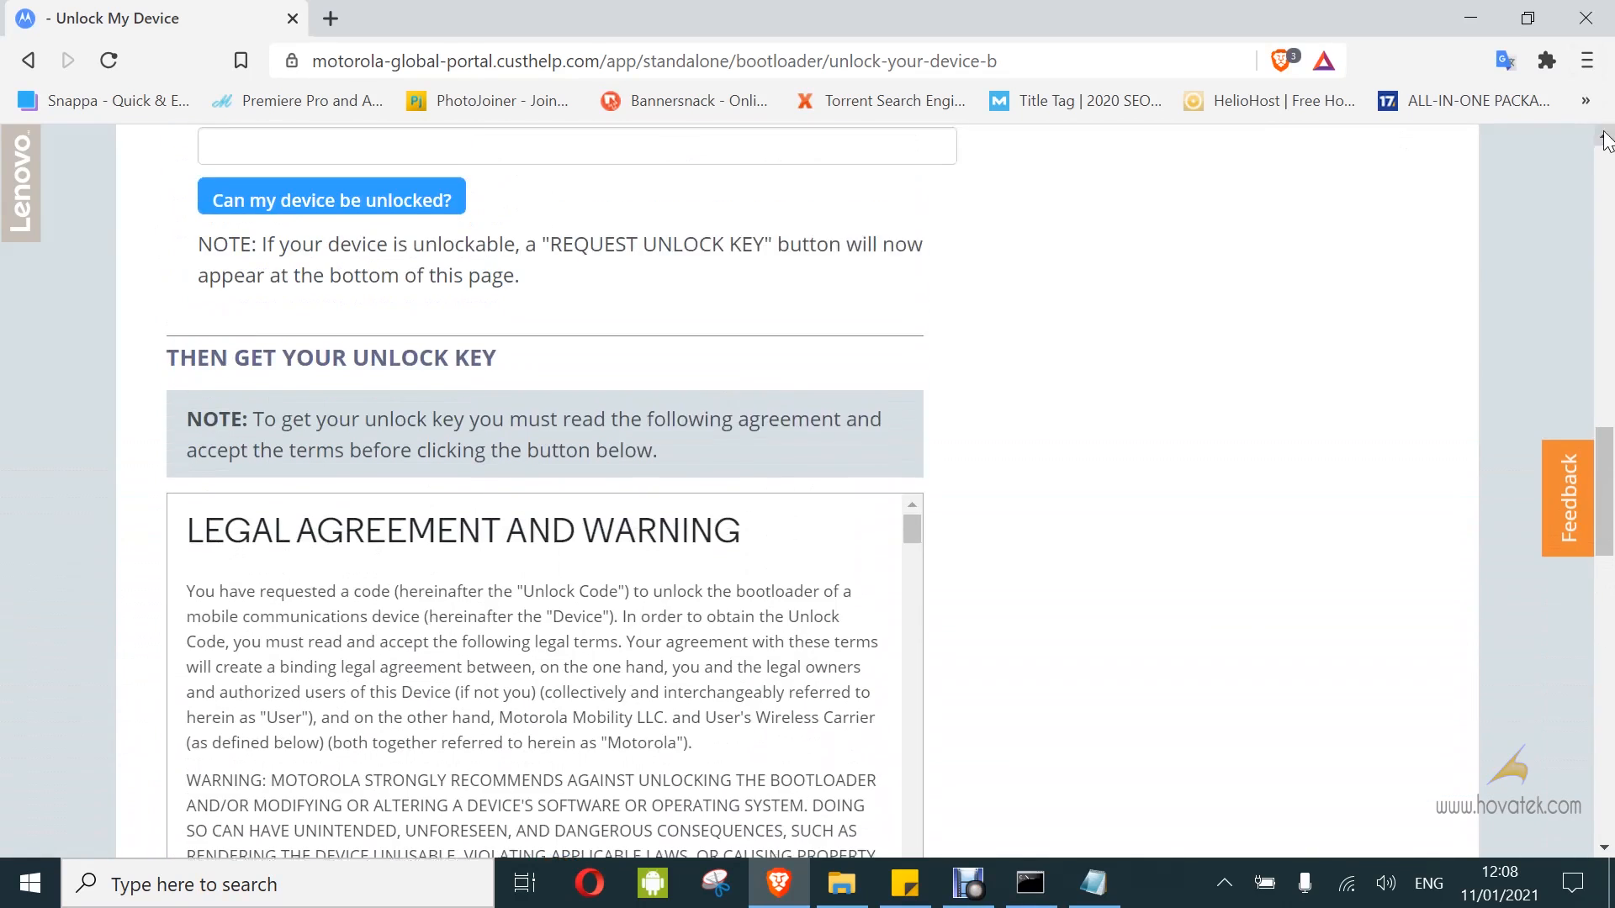
scroll("down", 3)
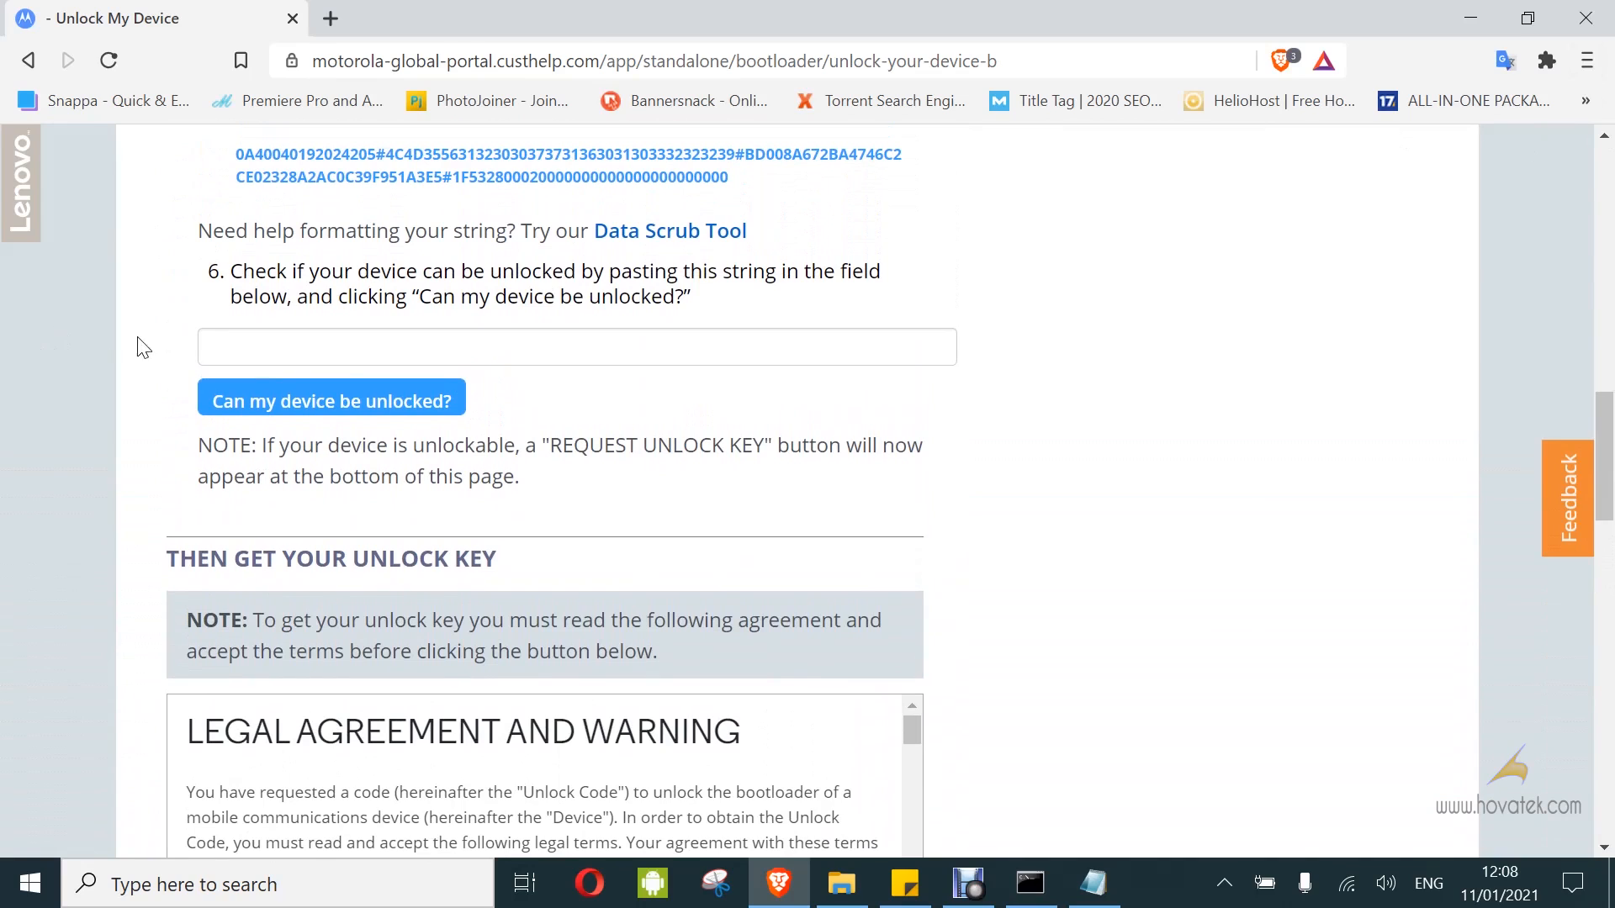
left_click(575, 347)
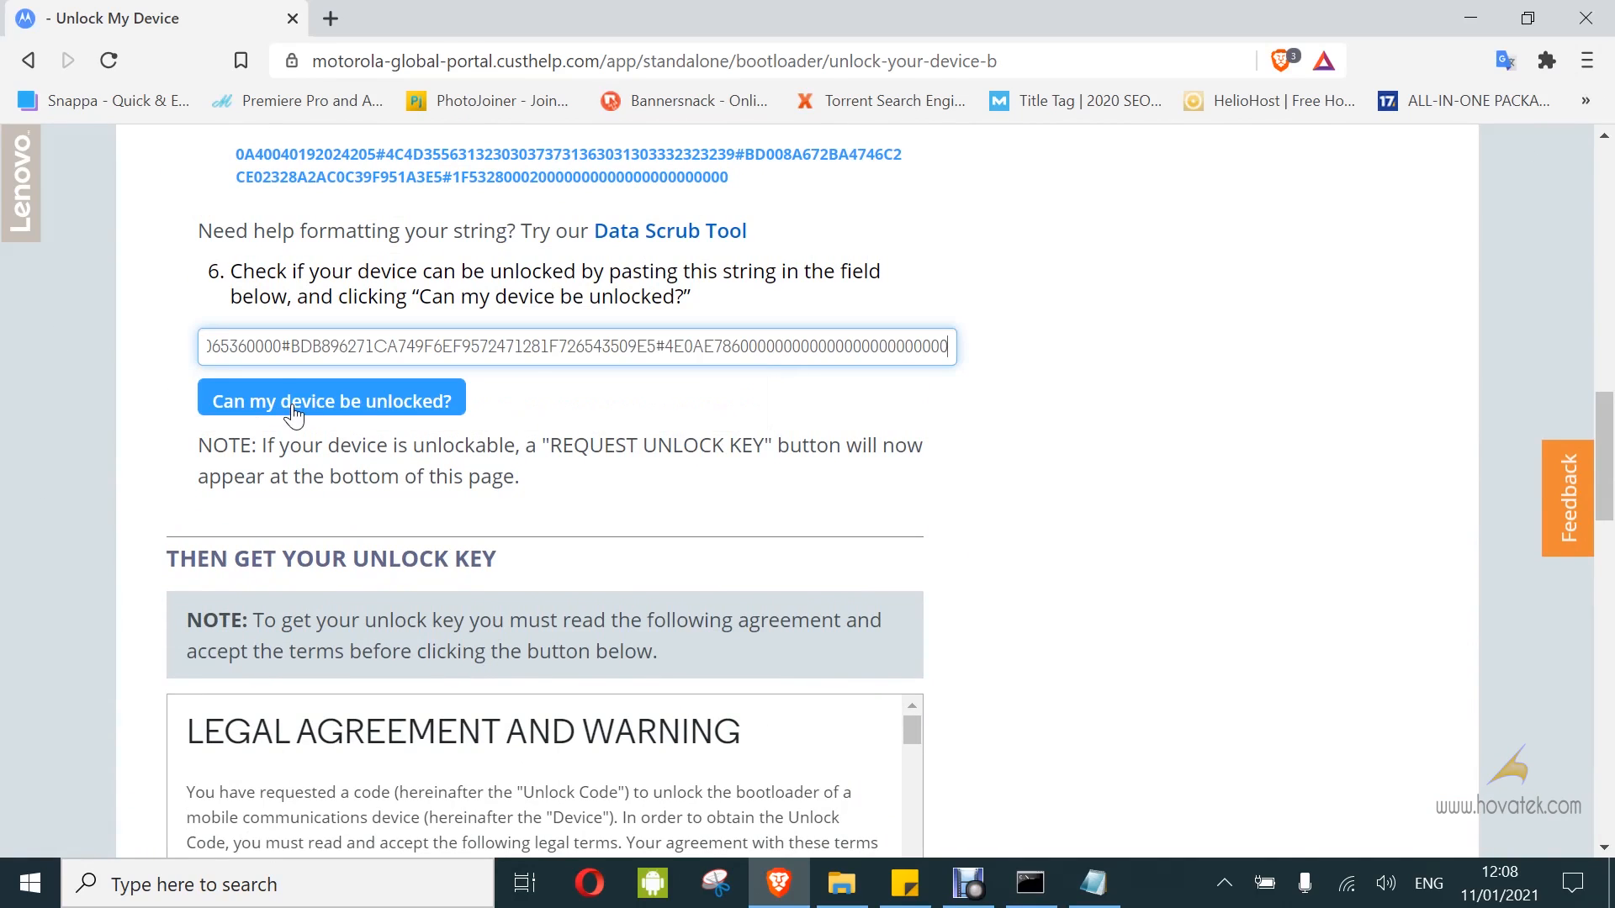
left_click(331, 400)
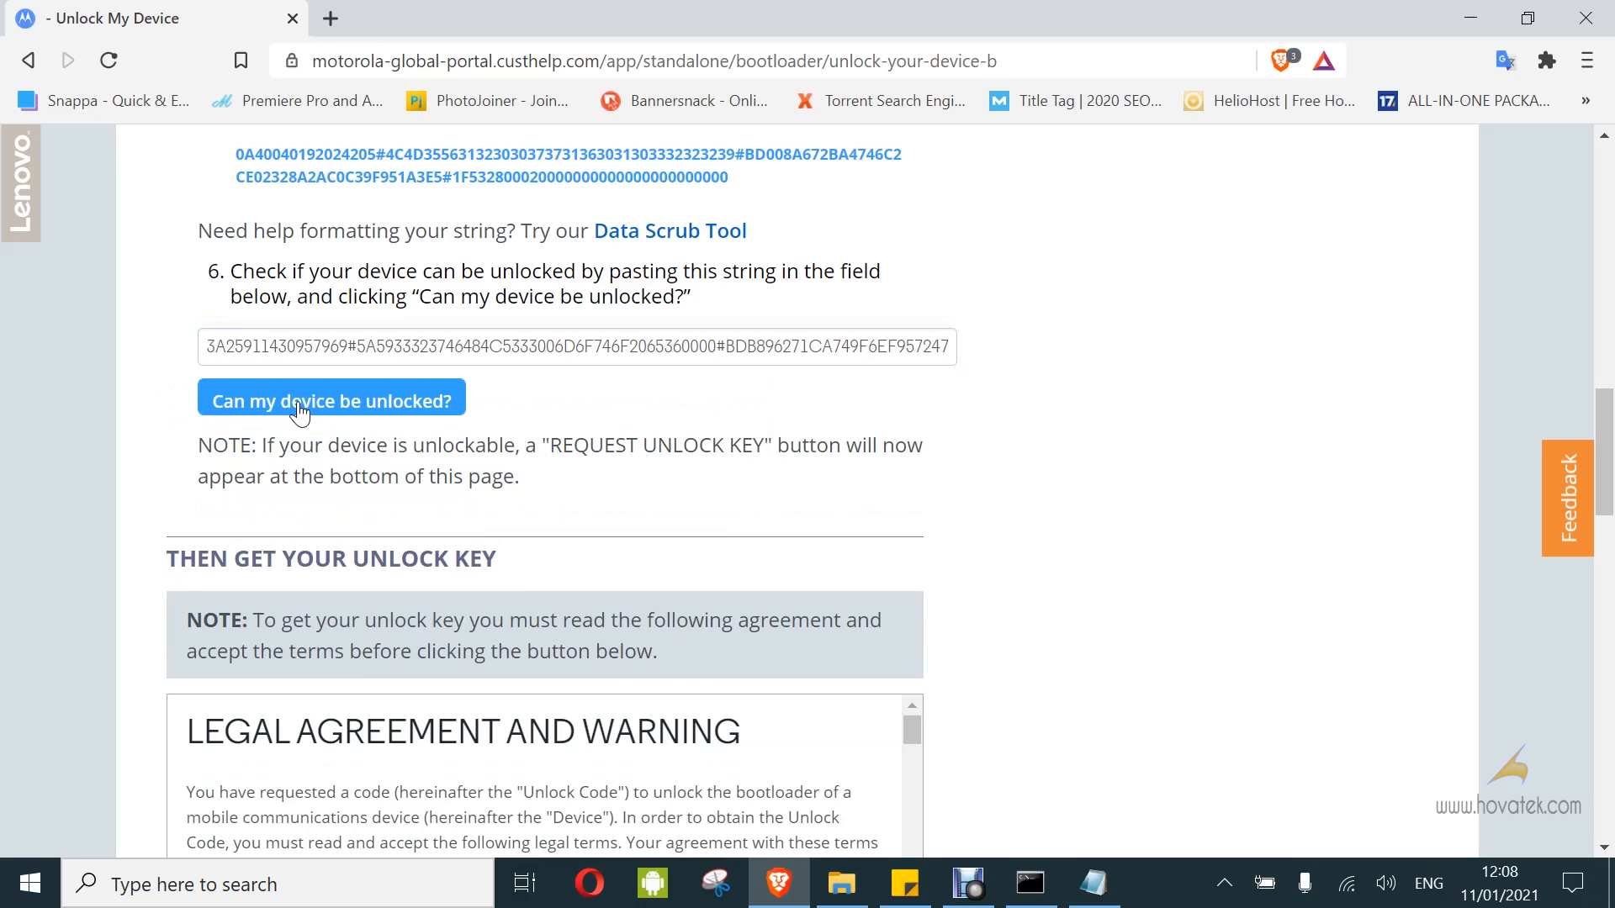
mouse_move(1594, 410)
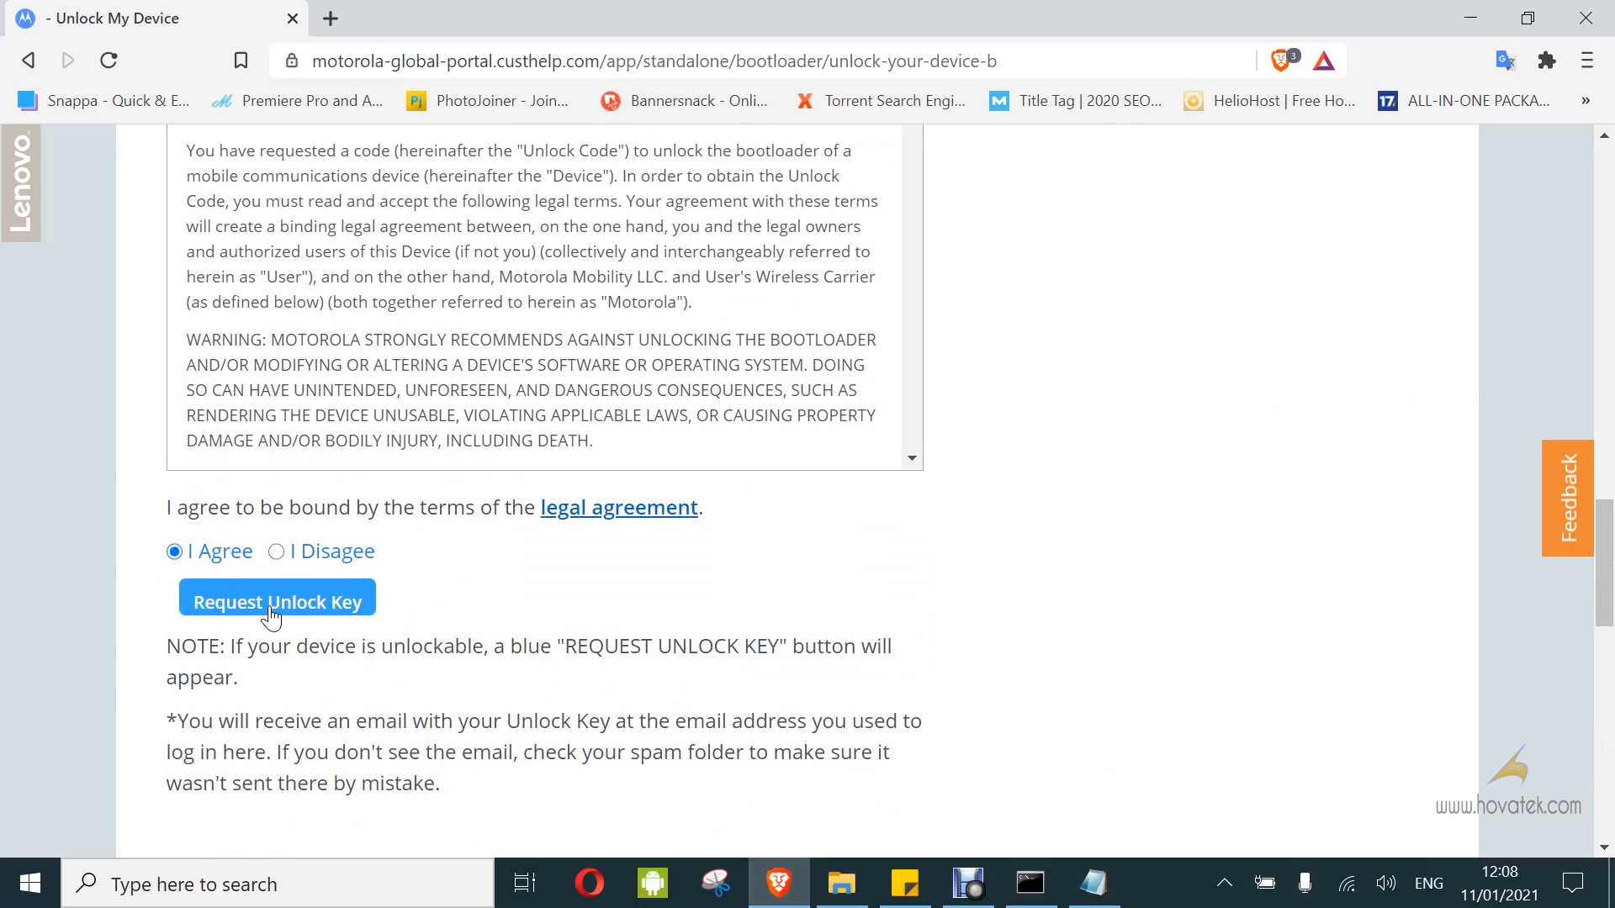
mouse_move(318, 609)
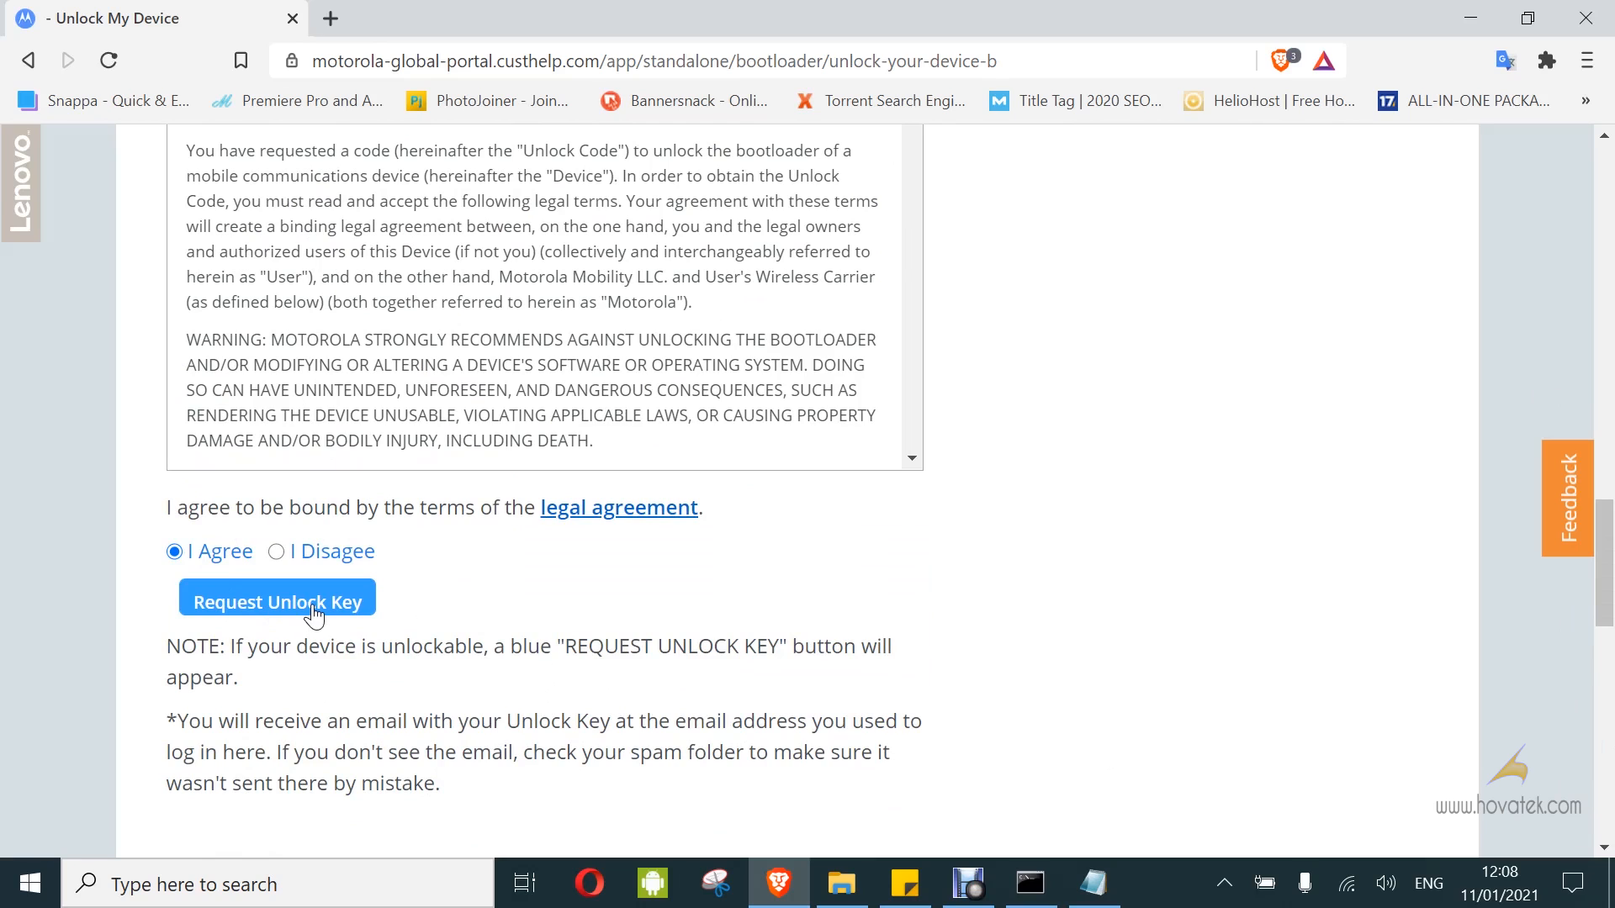
Request the unlock key and confirm OK on the warranty-void warning.
left_click(276, 600)
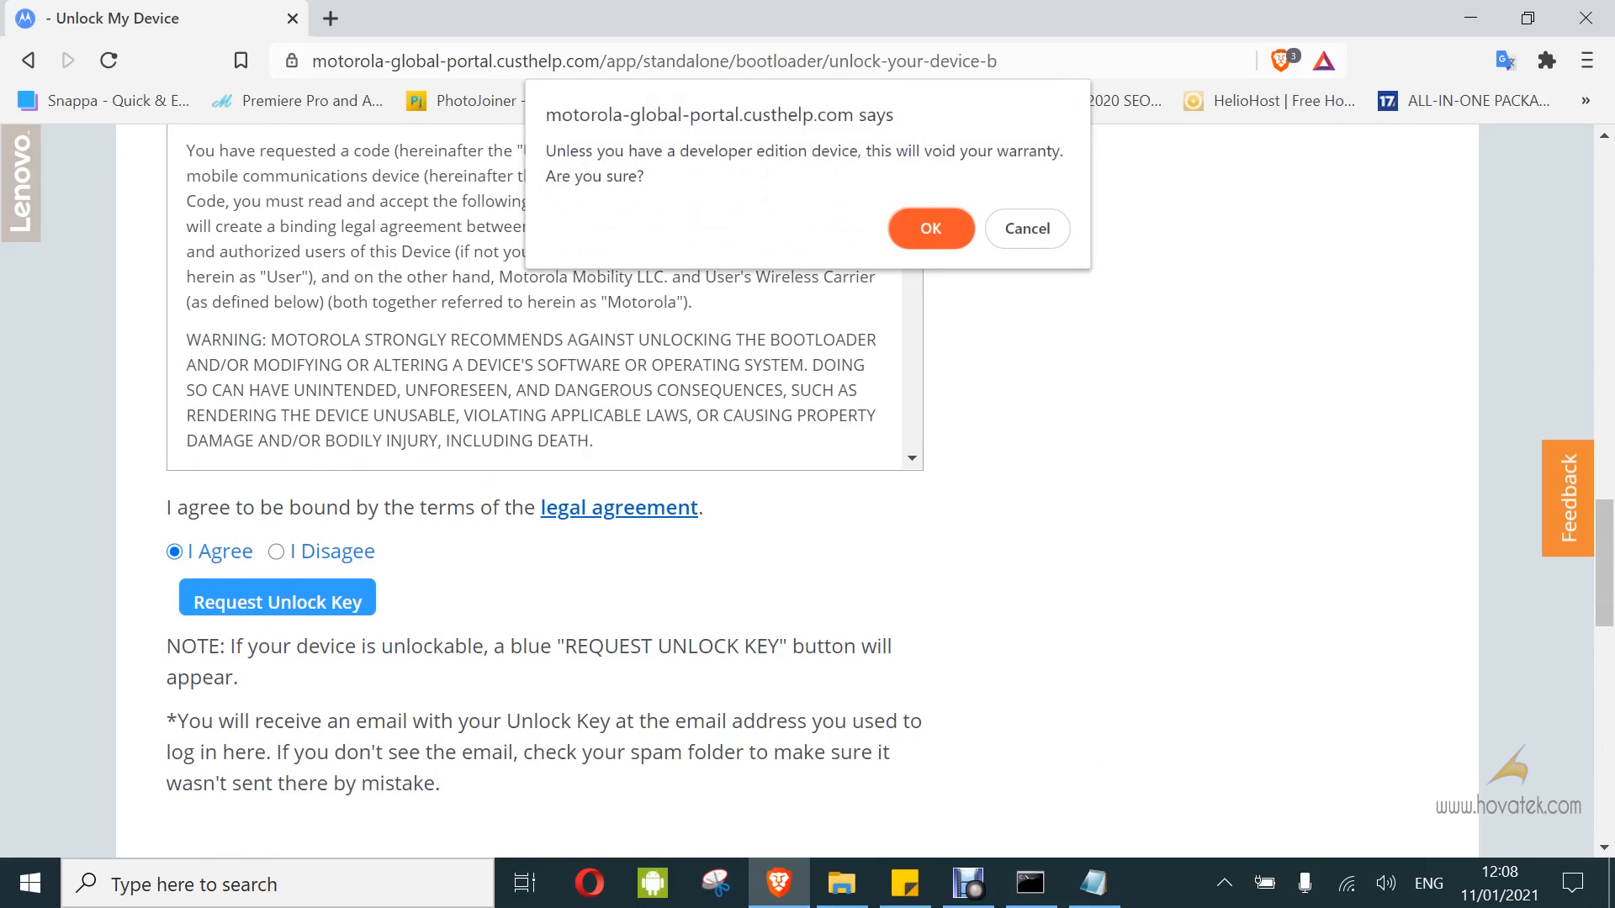
left_click(928, 227)
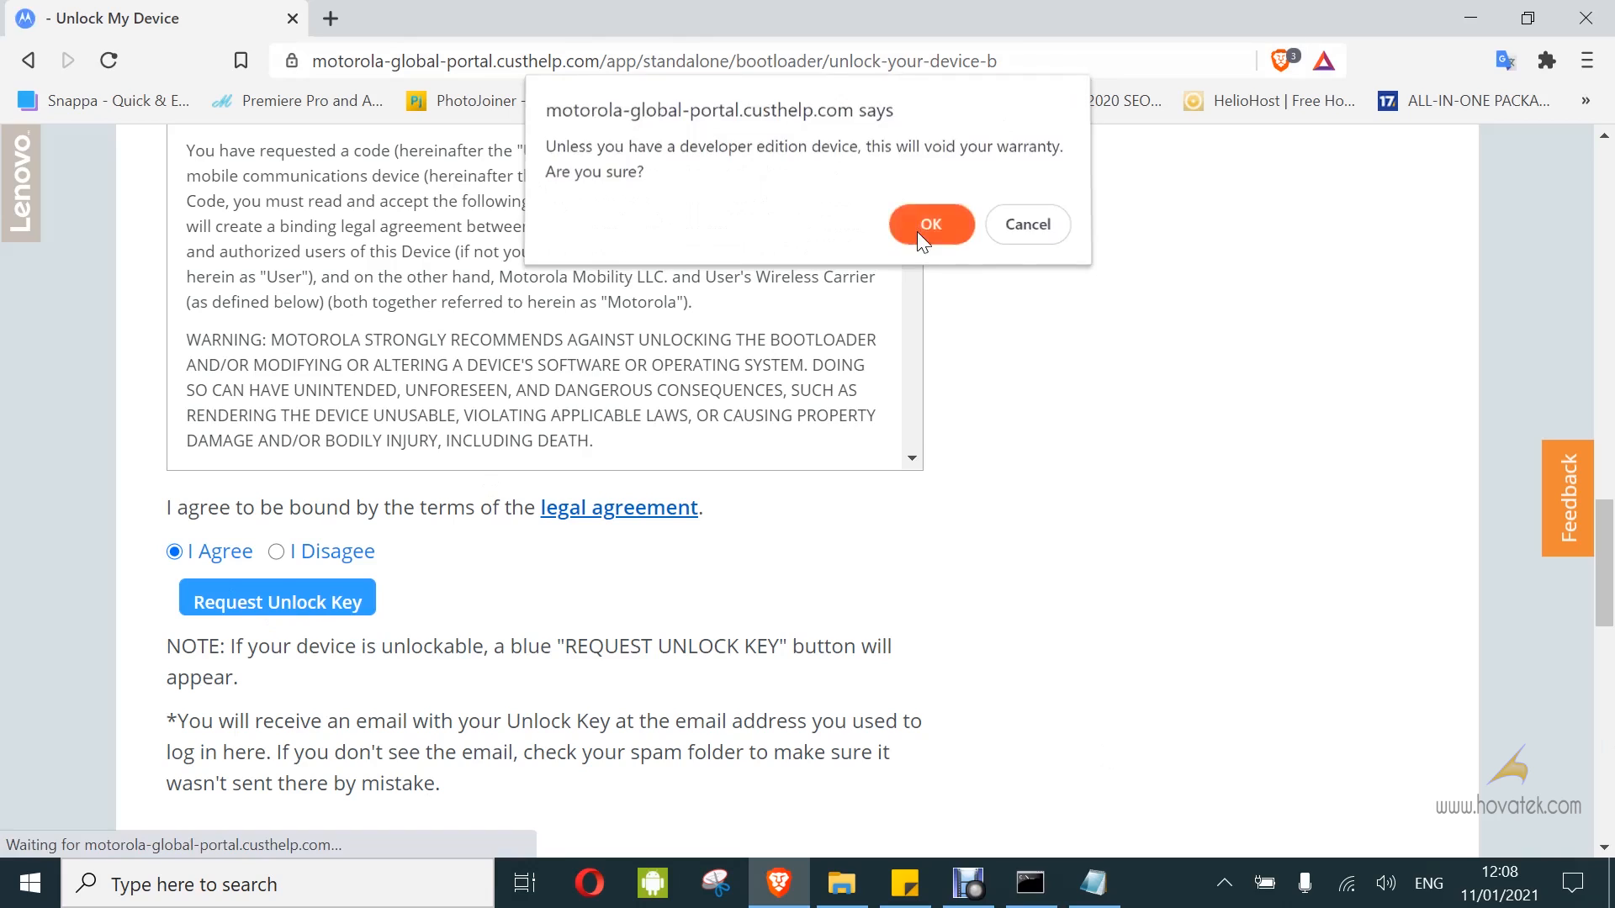
left_click(928, 223)
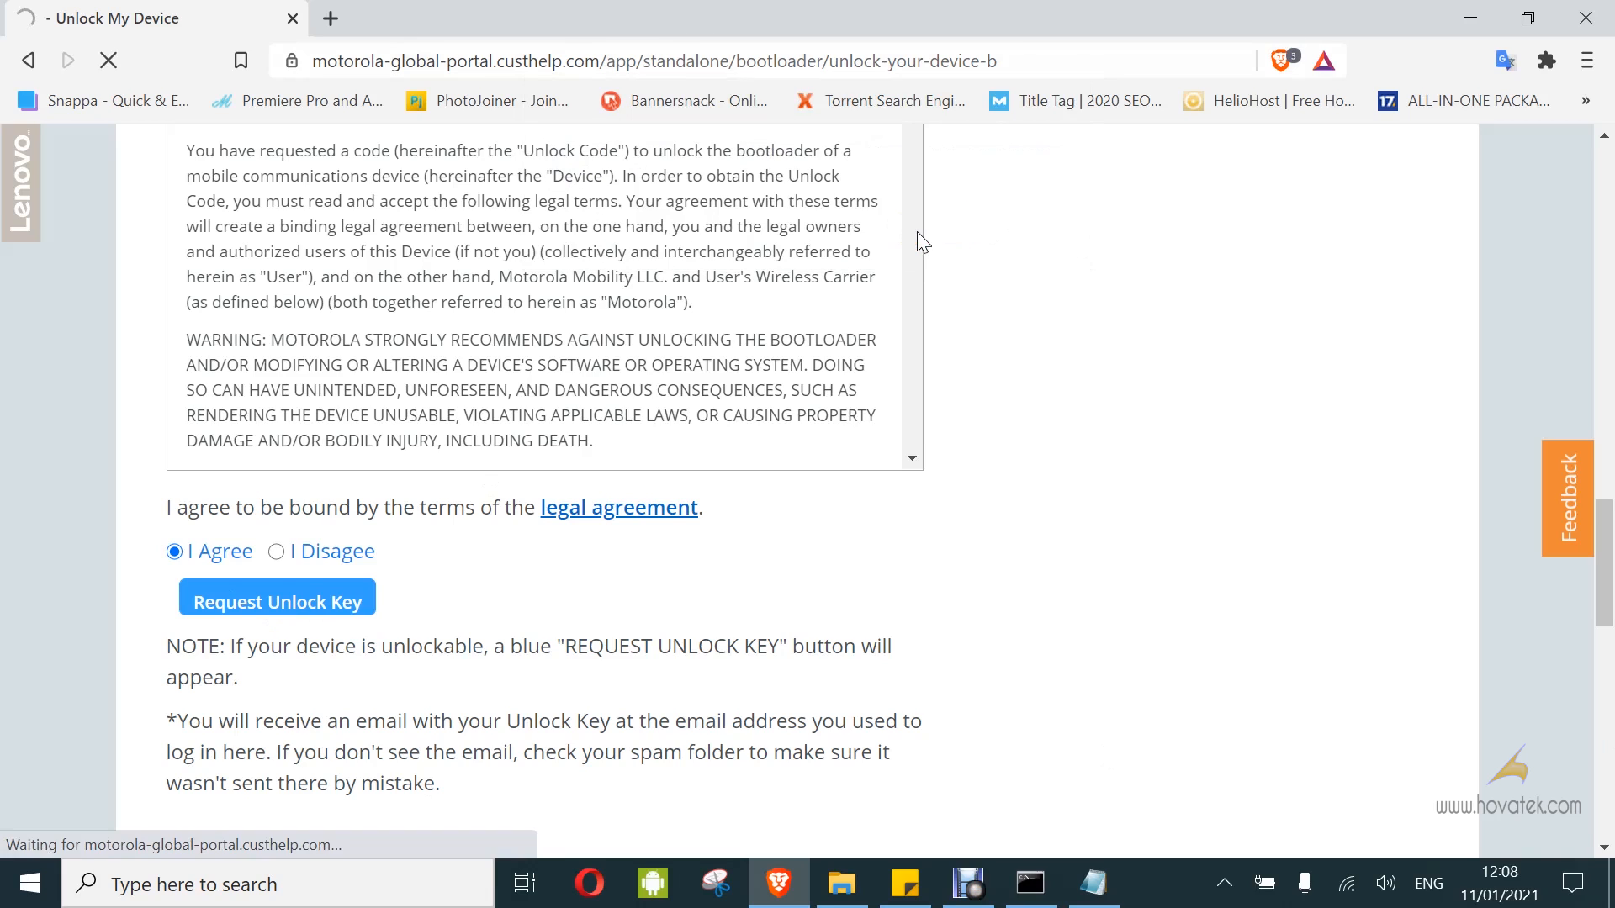
left_click(276, 600)
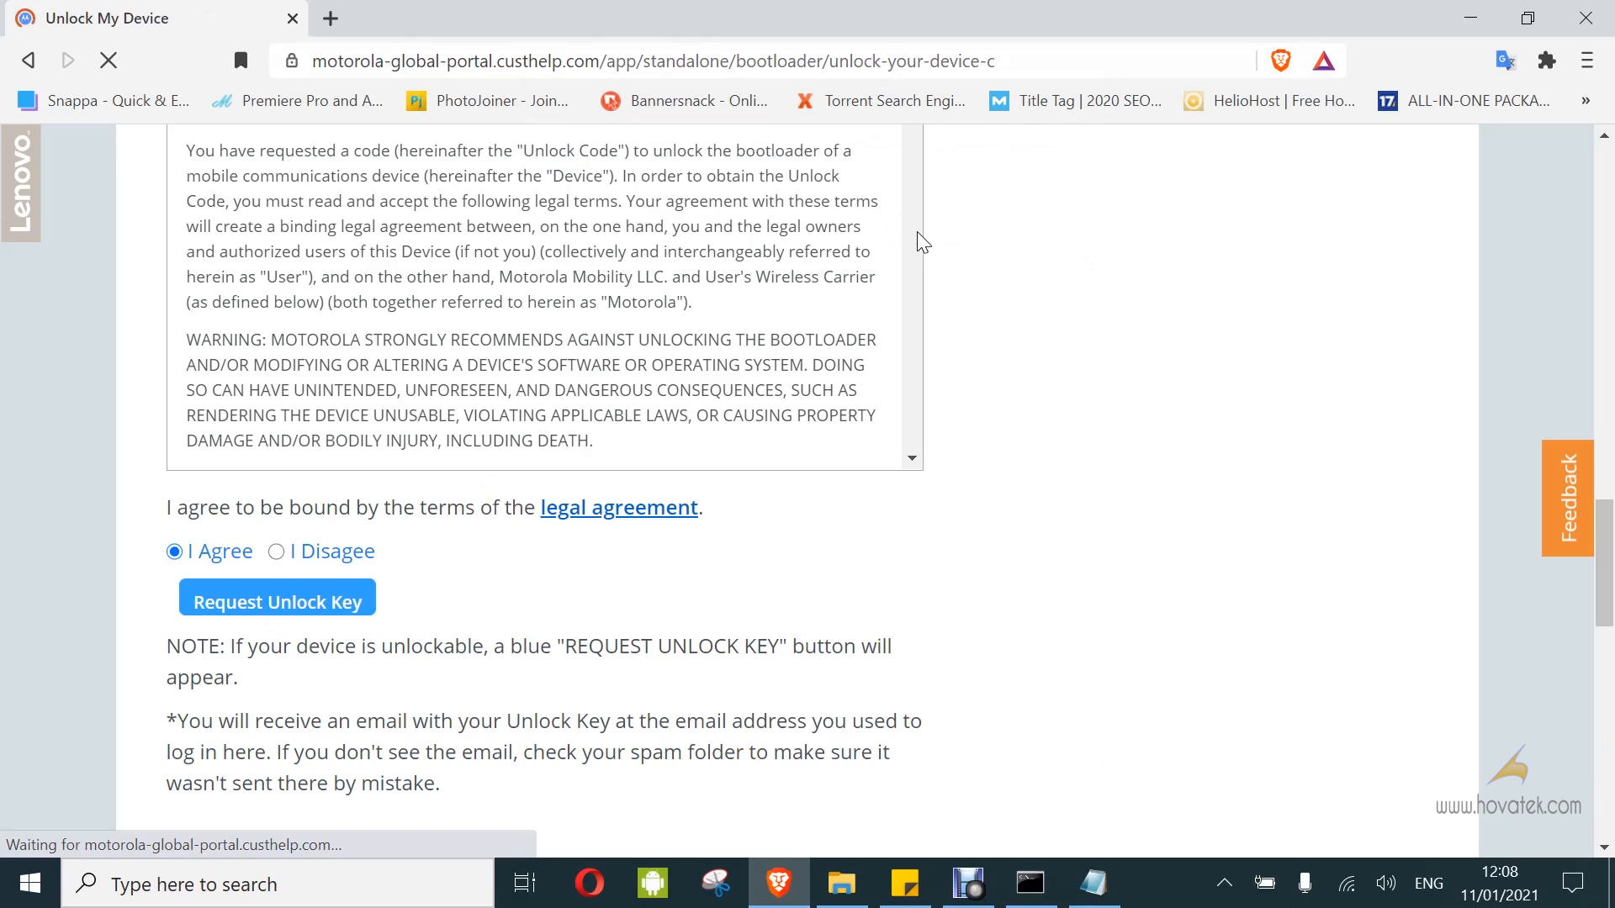
left_click(276, 601)
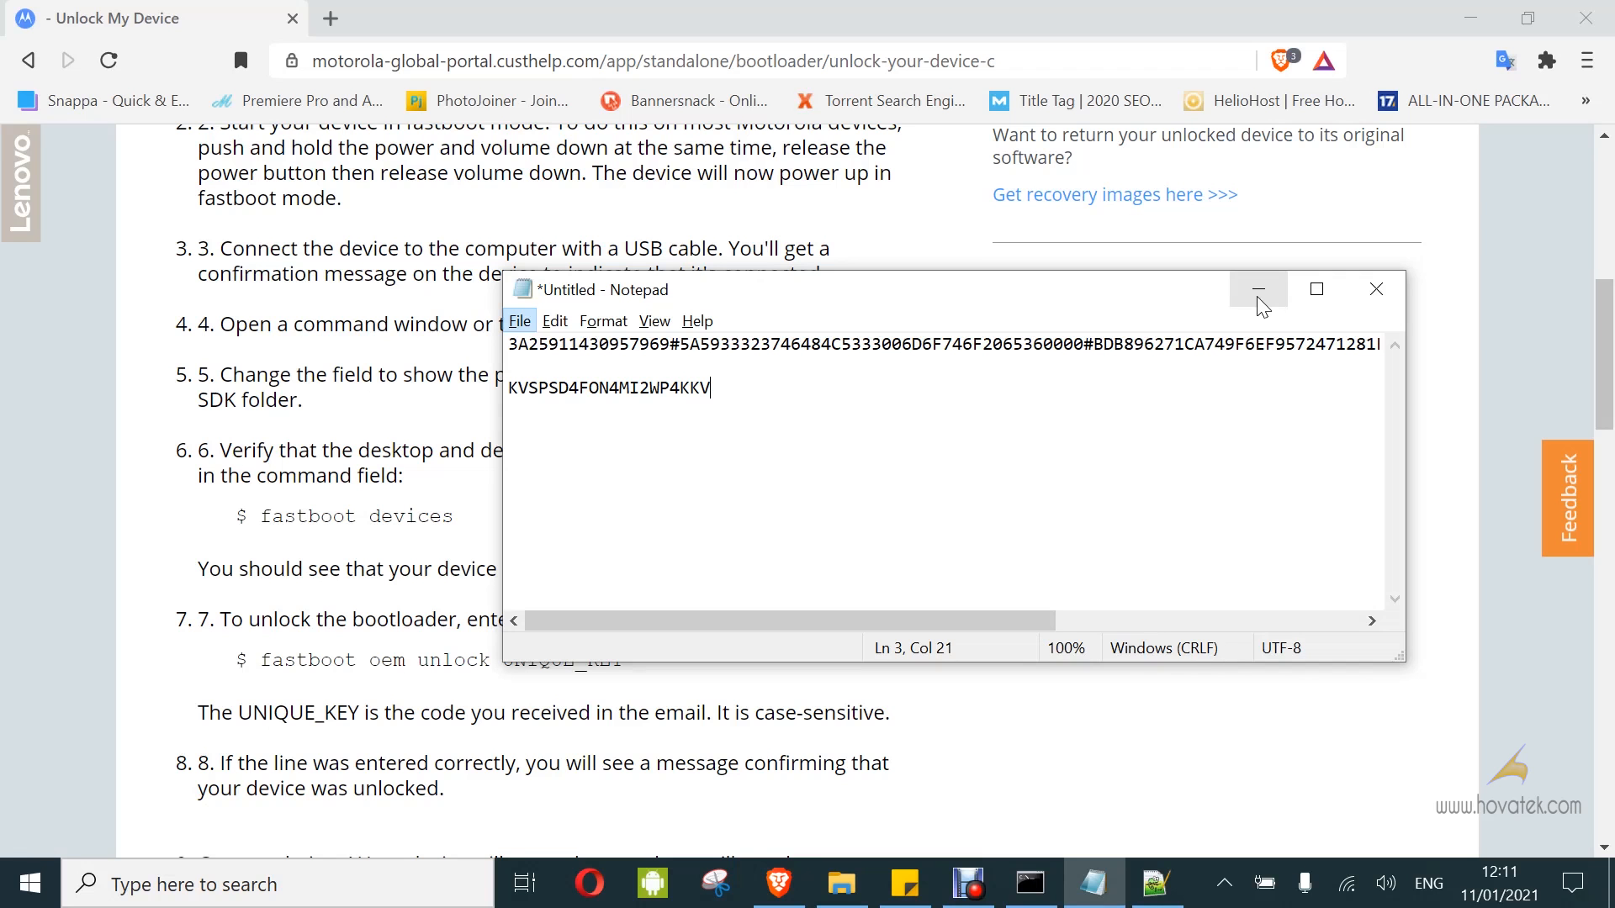
mouse_move(577, 402)
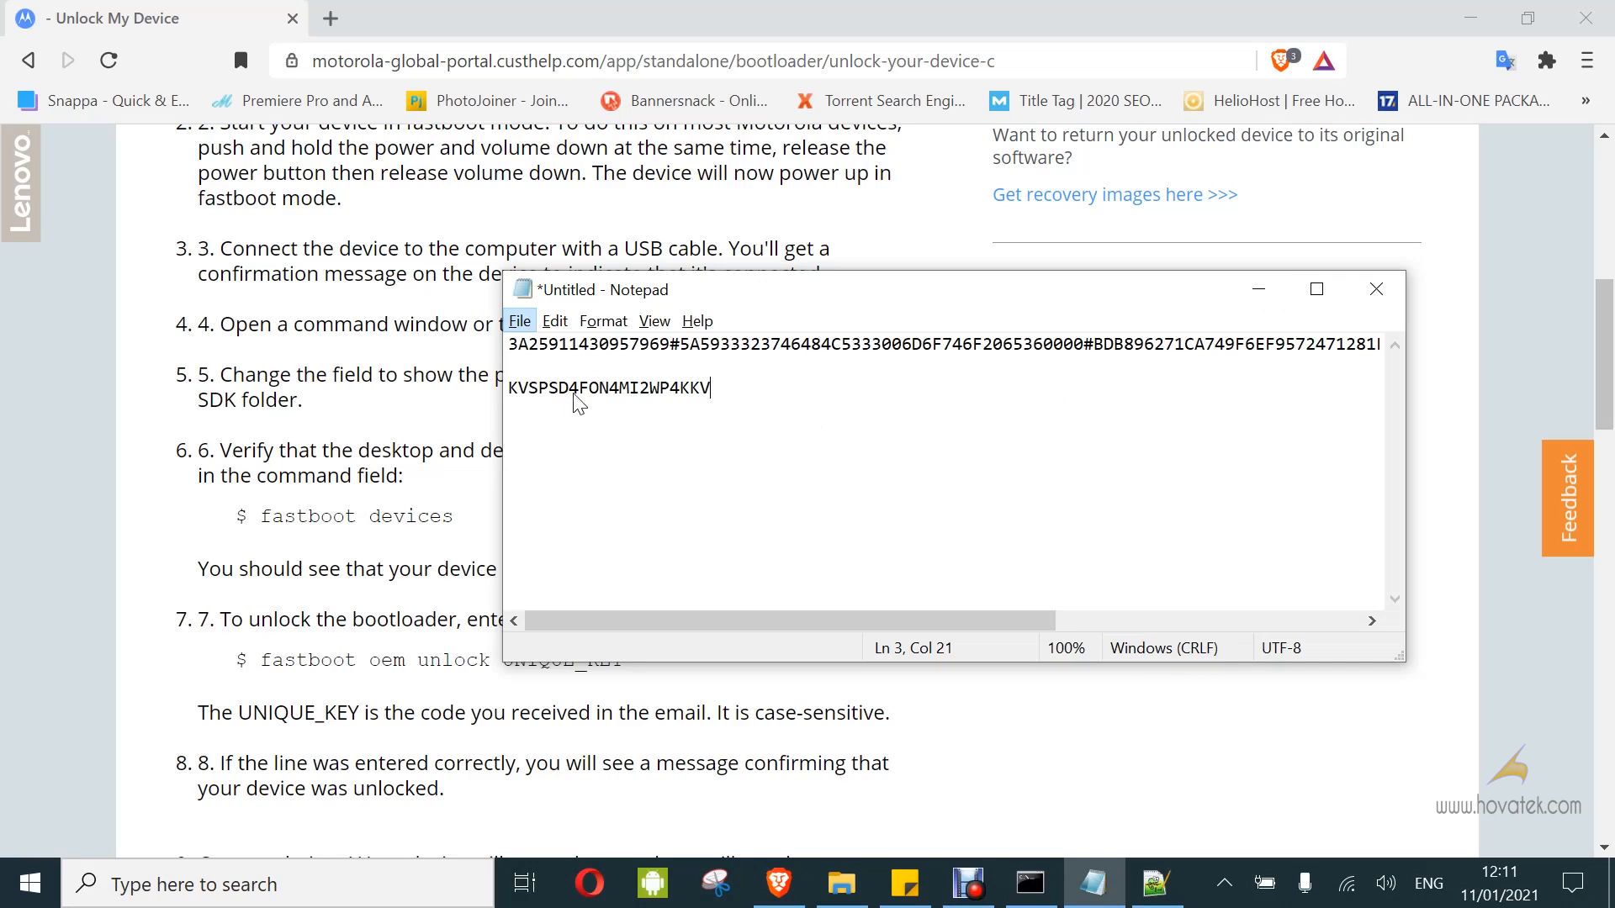
mouse_move(944, 802)
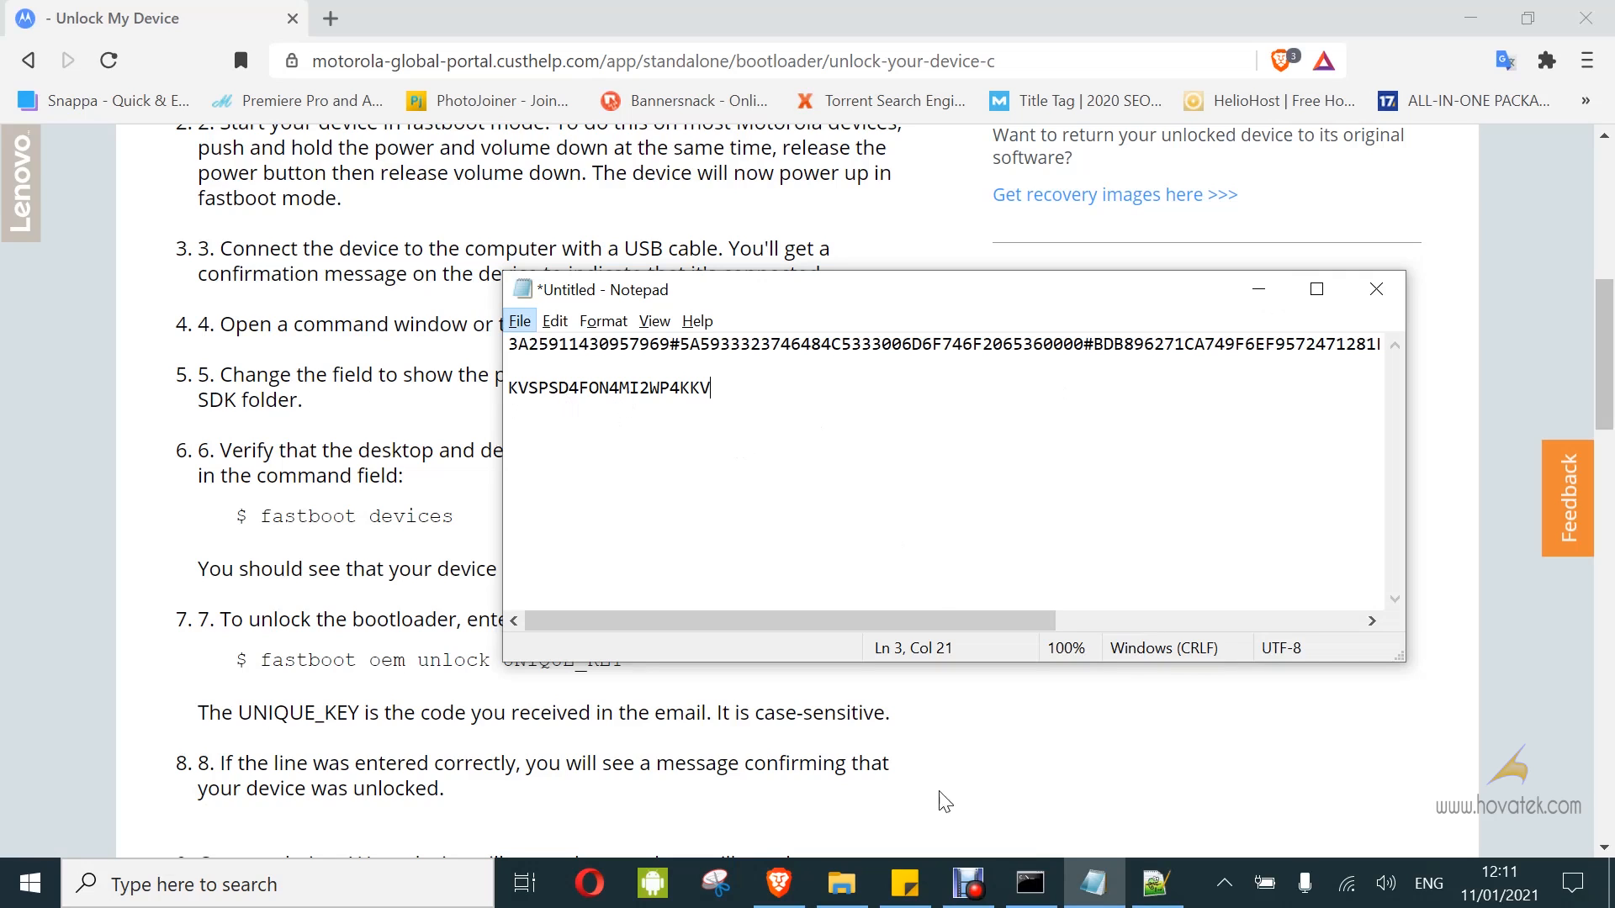
Back in Command Prompt, run 'fastboot oem unlock' with the emailed key.
left_click(1026, 883)
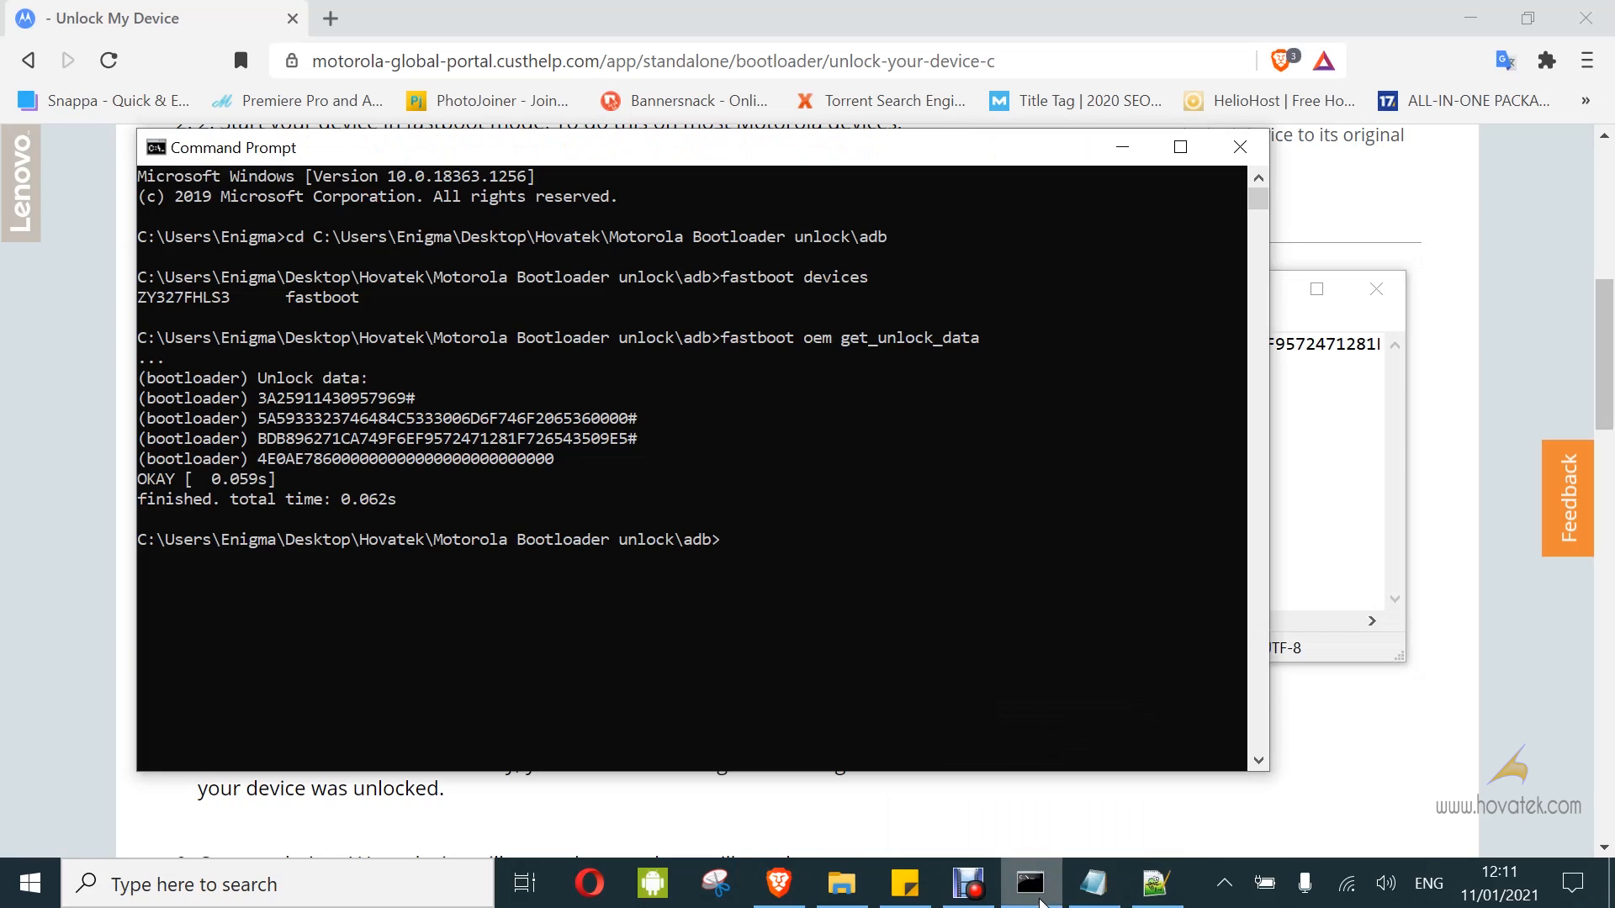
mouse_move(1222, 883)
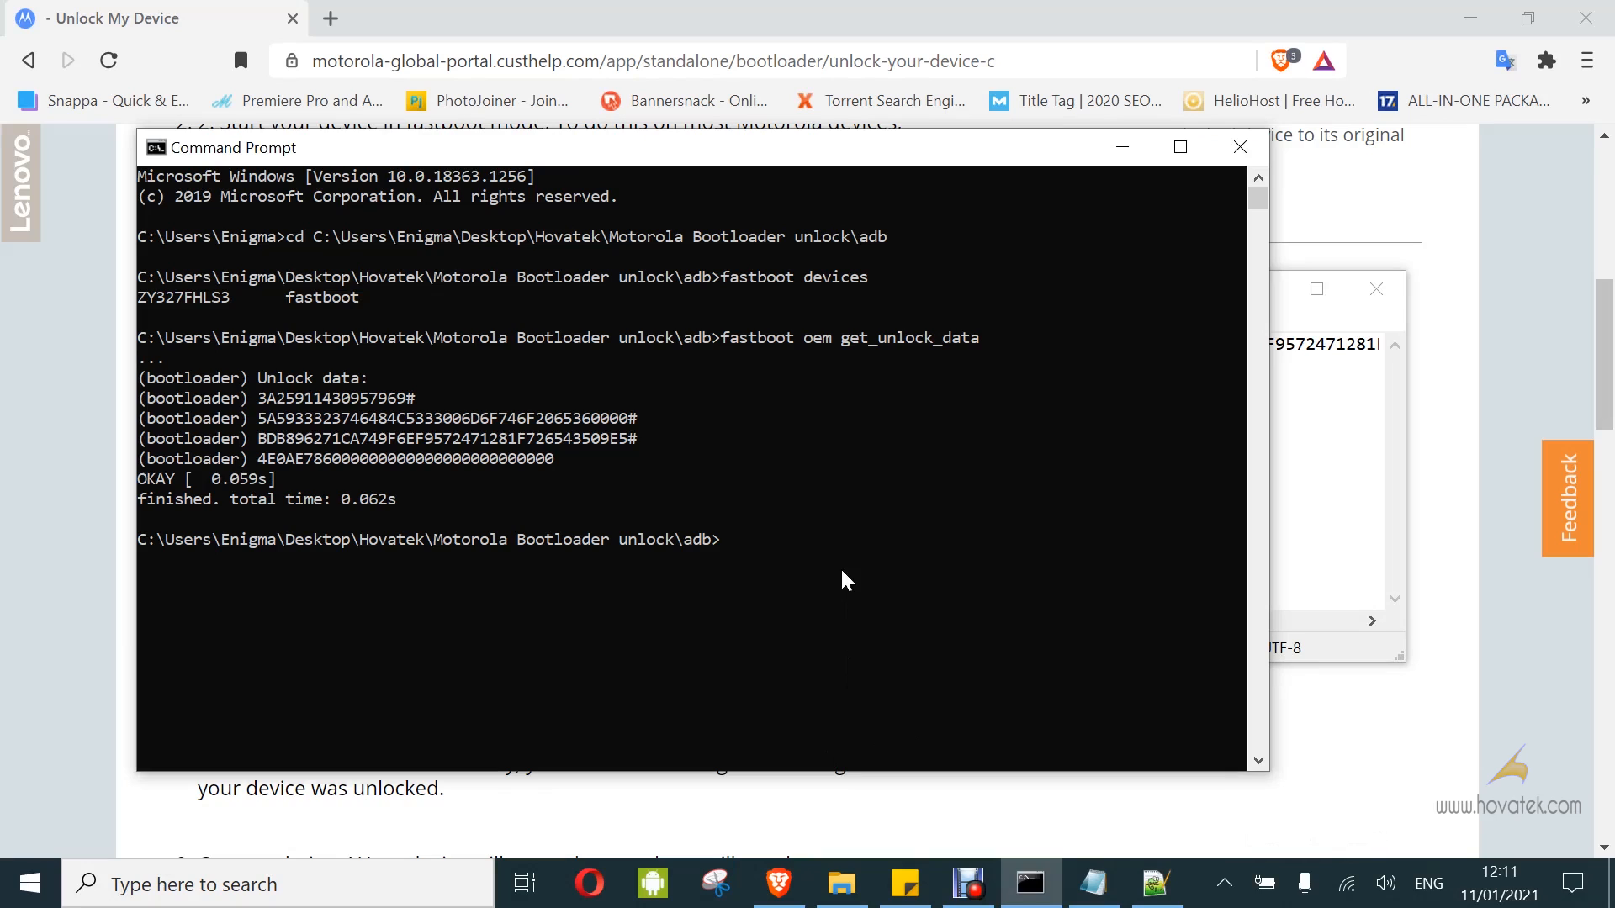
type("fastboot oem")
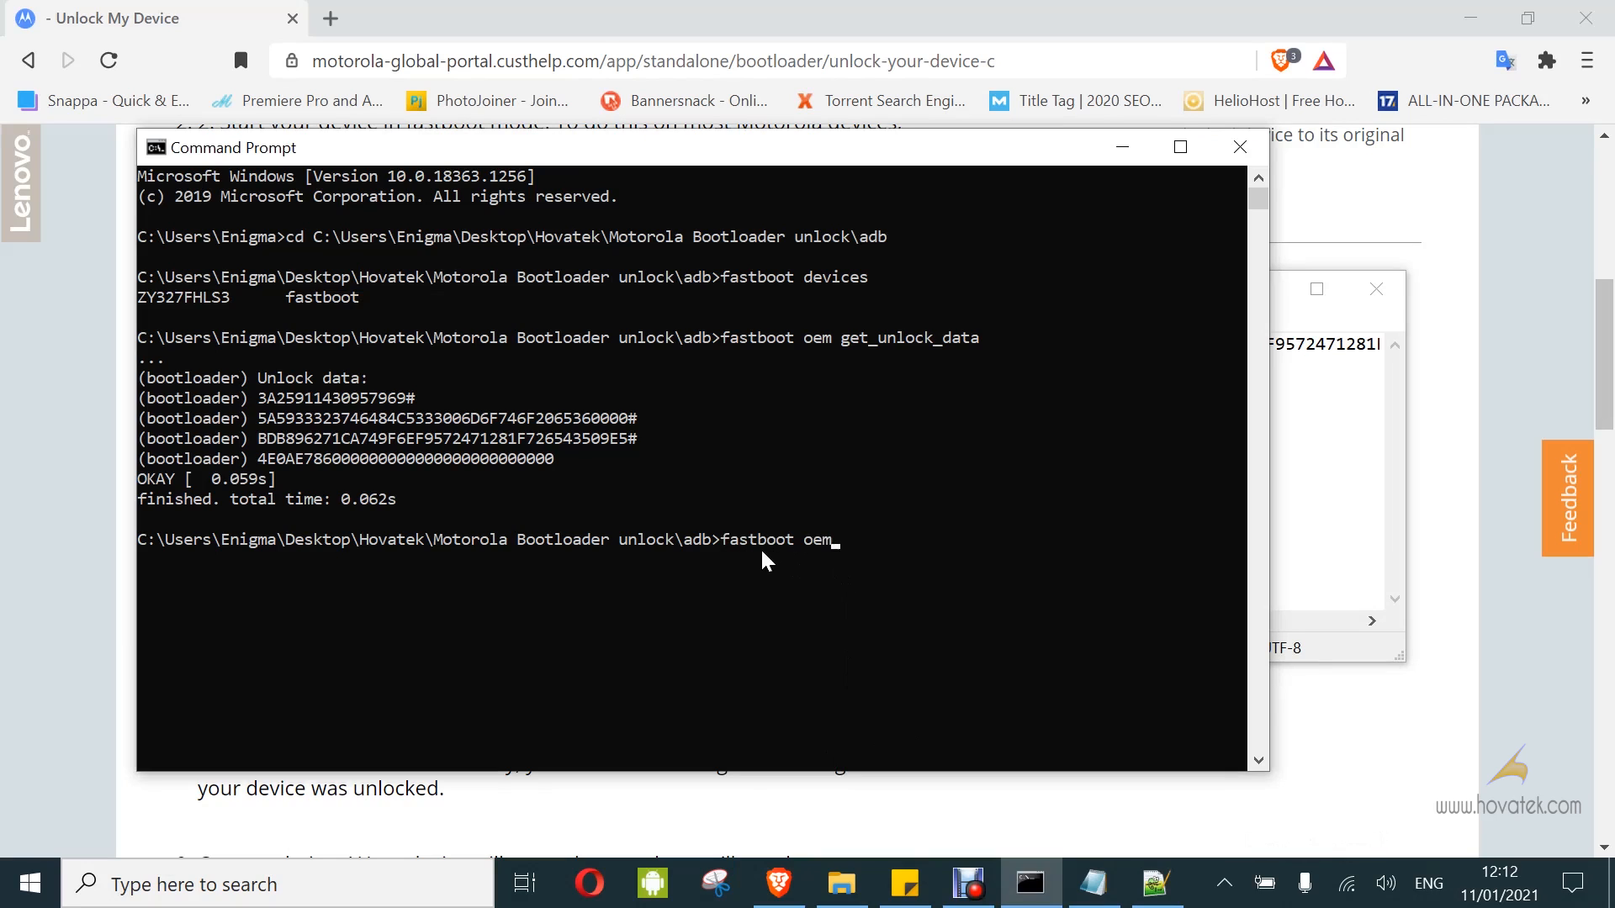
type("unlock")
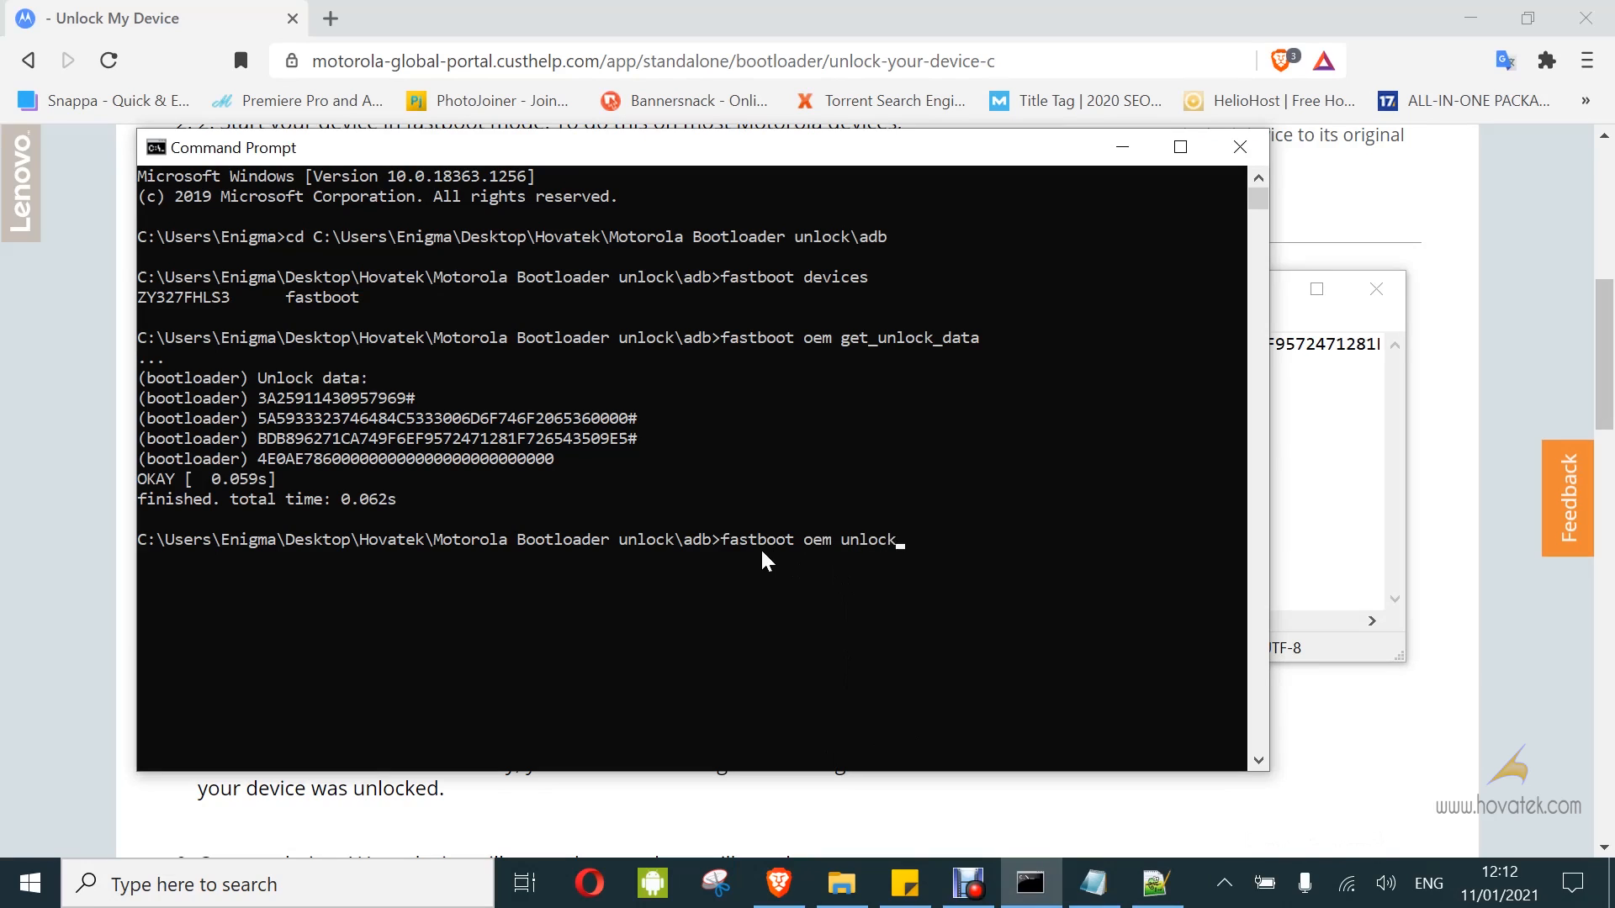
mouse_move(932, 546)
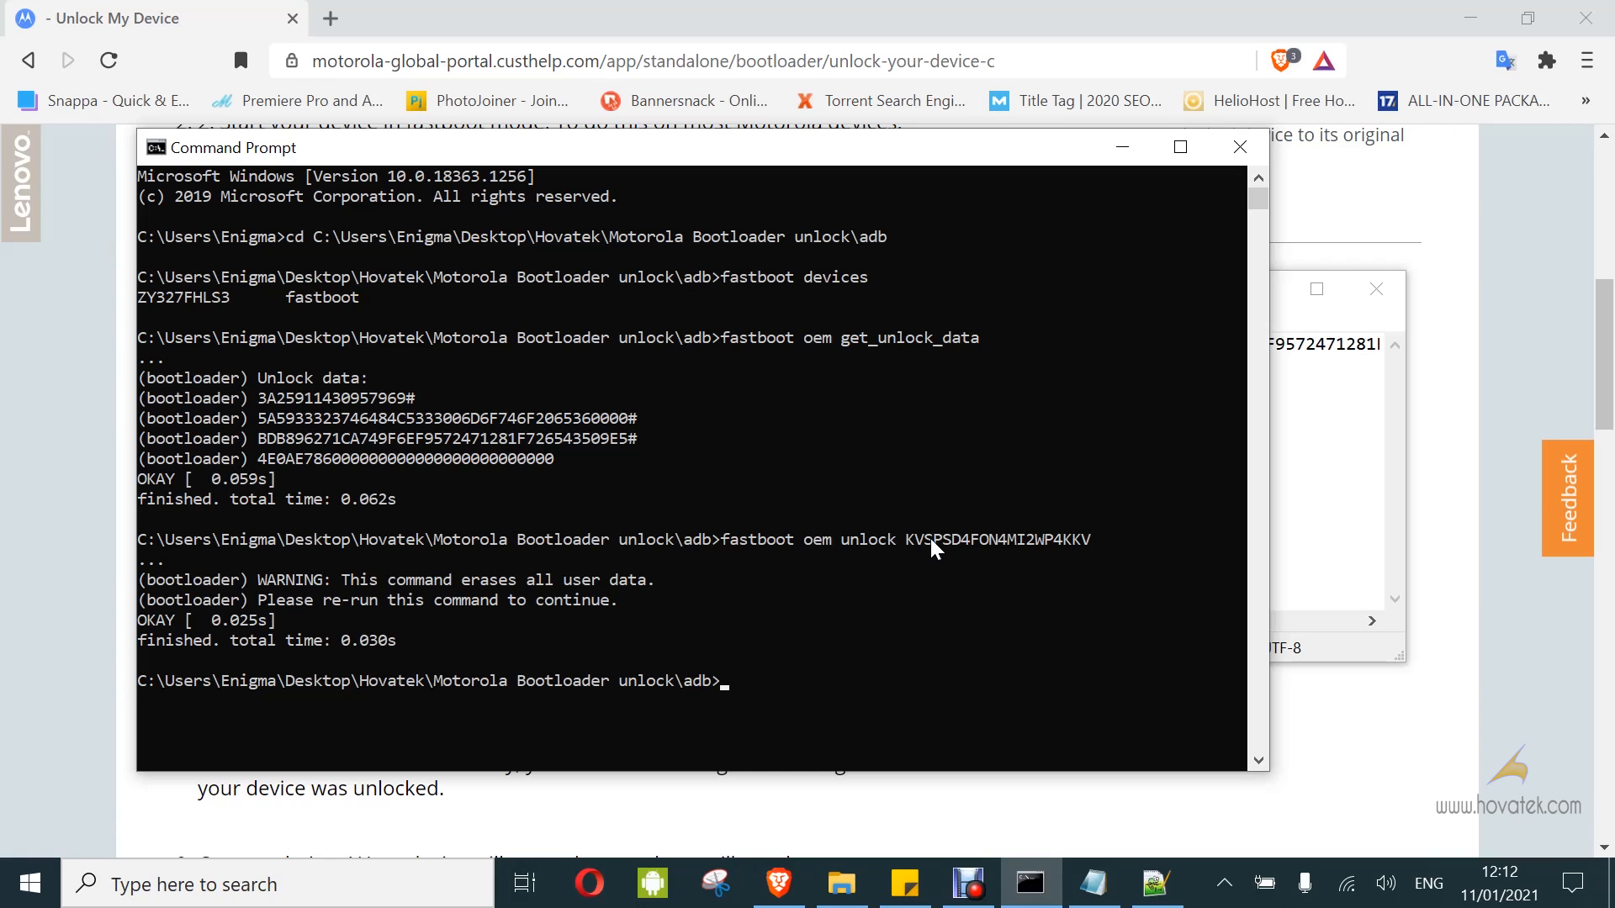
type("fastboot oem")
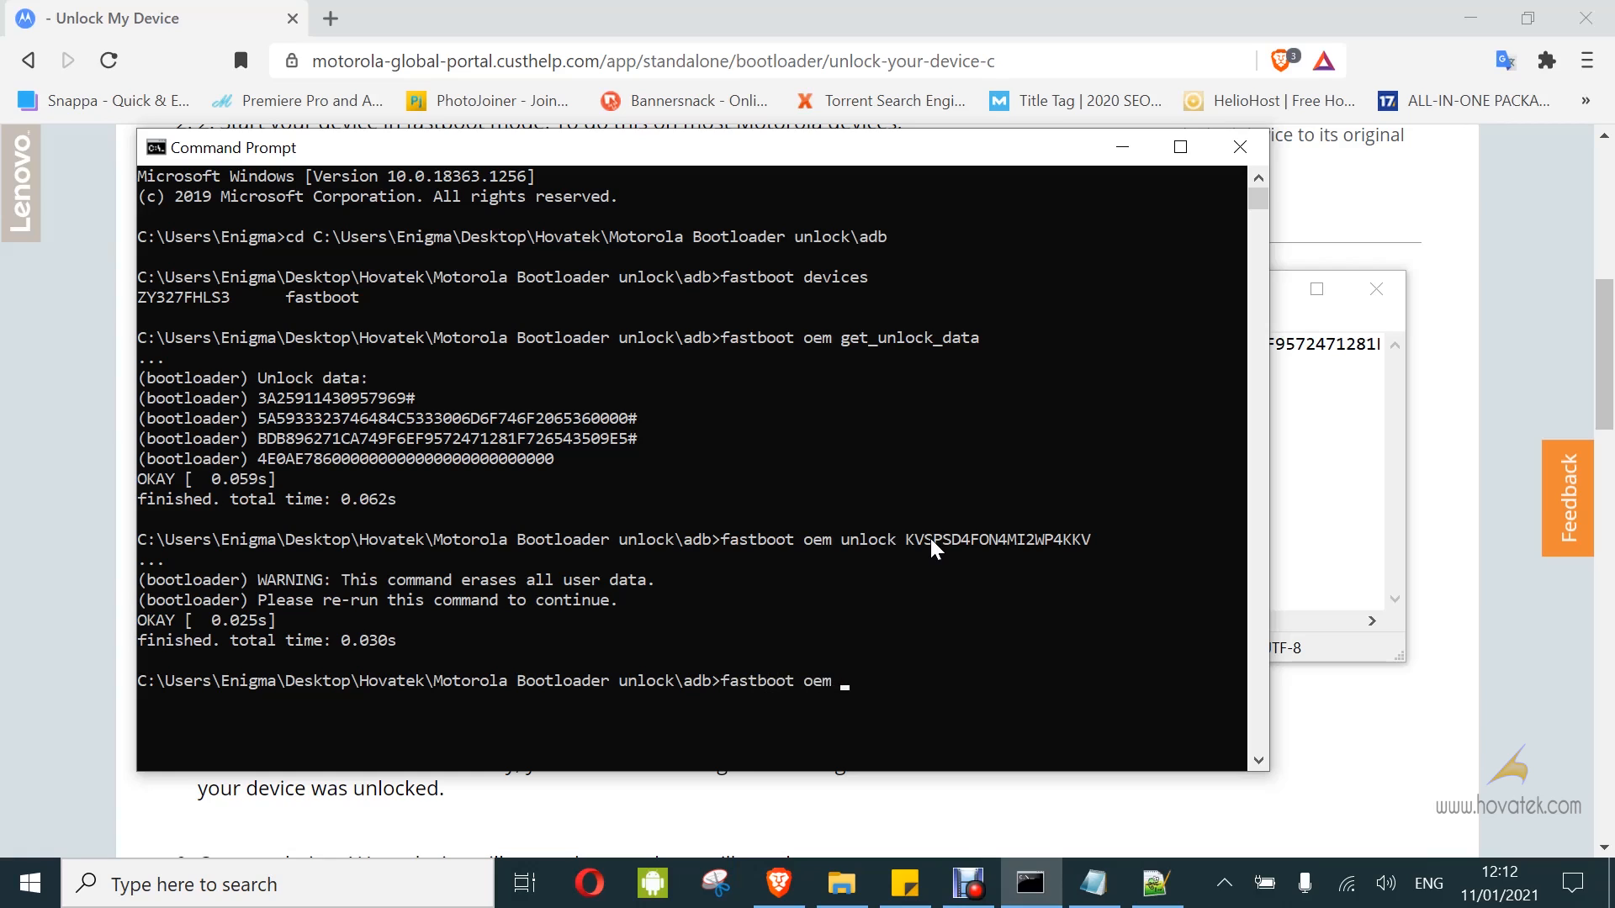
type("unlock")
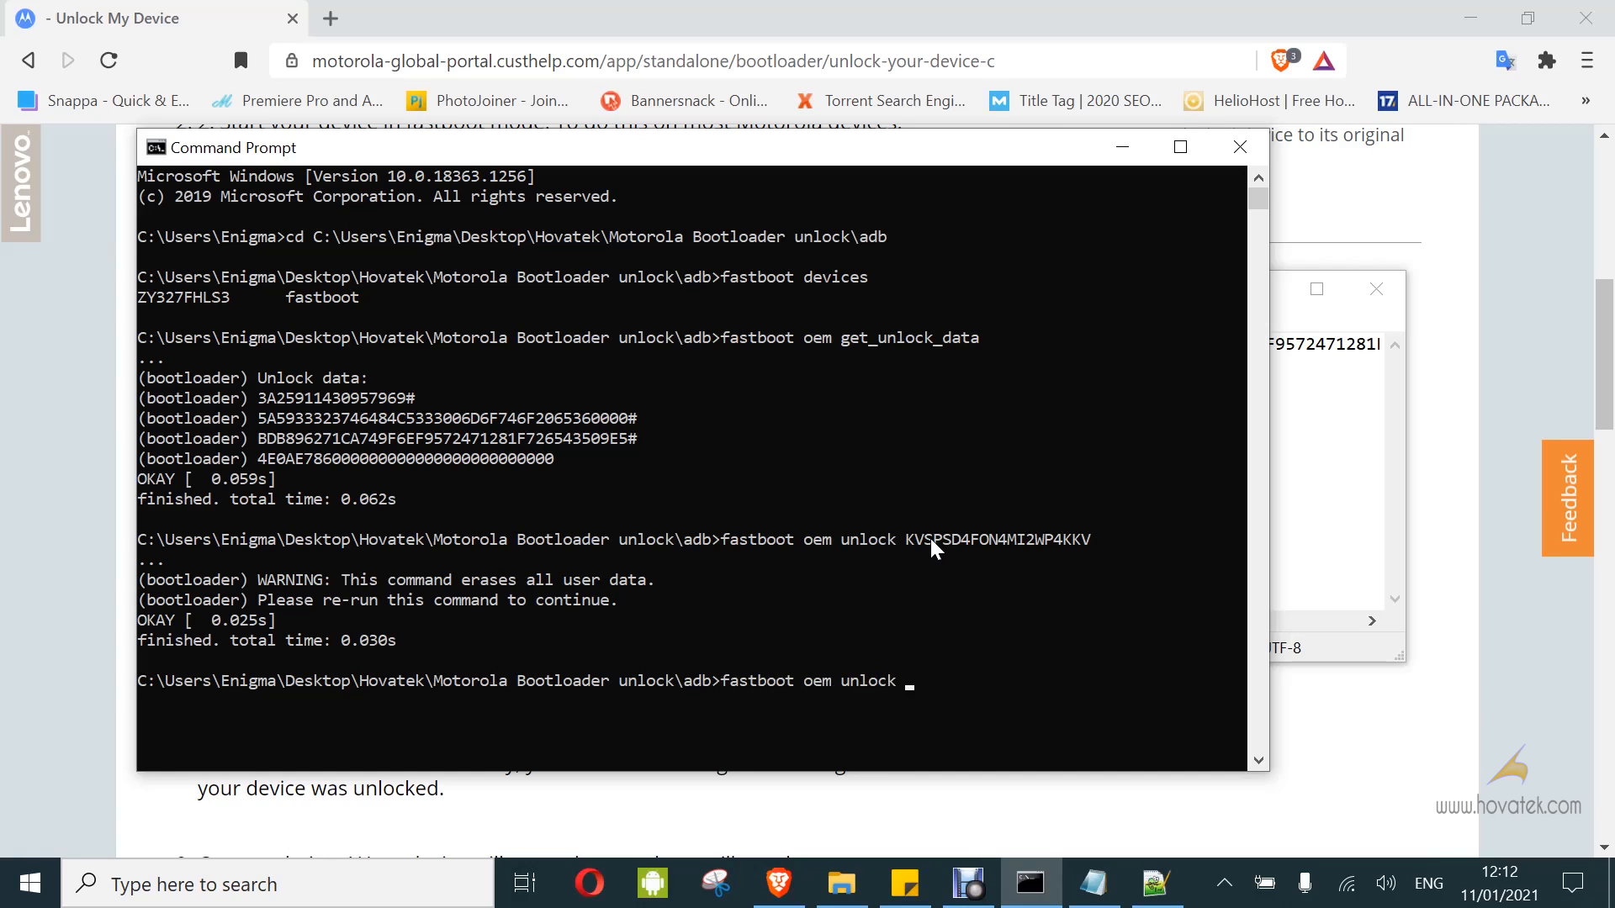
mouse_move(934, 718)
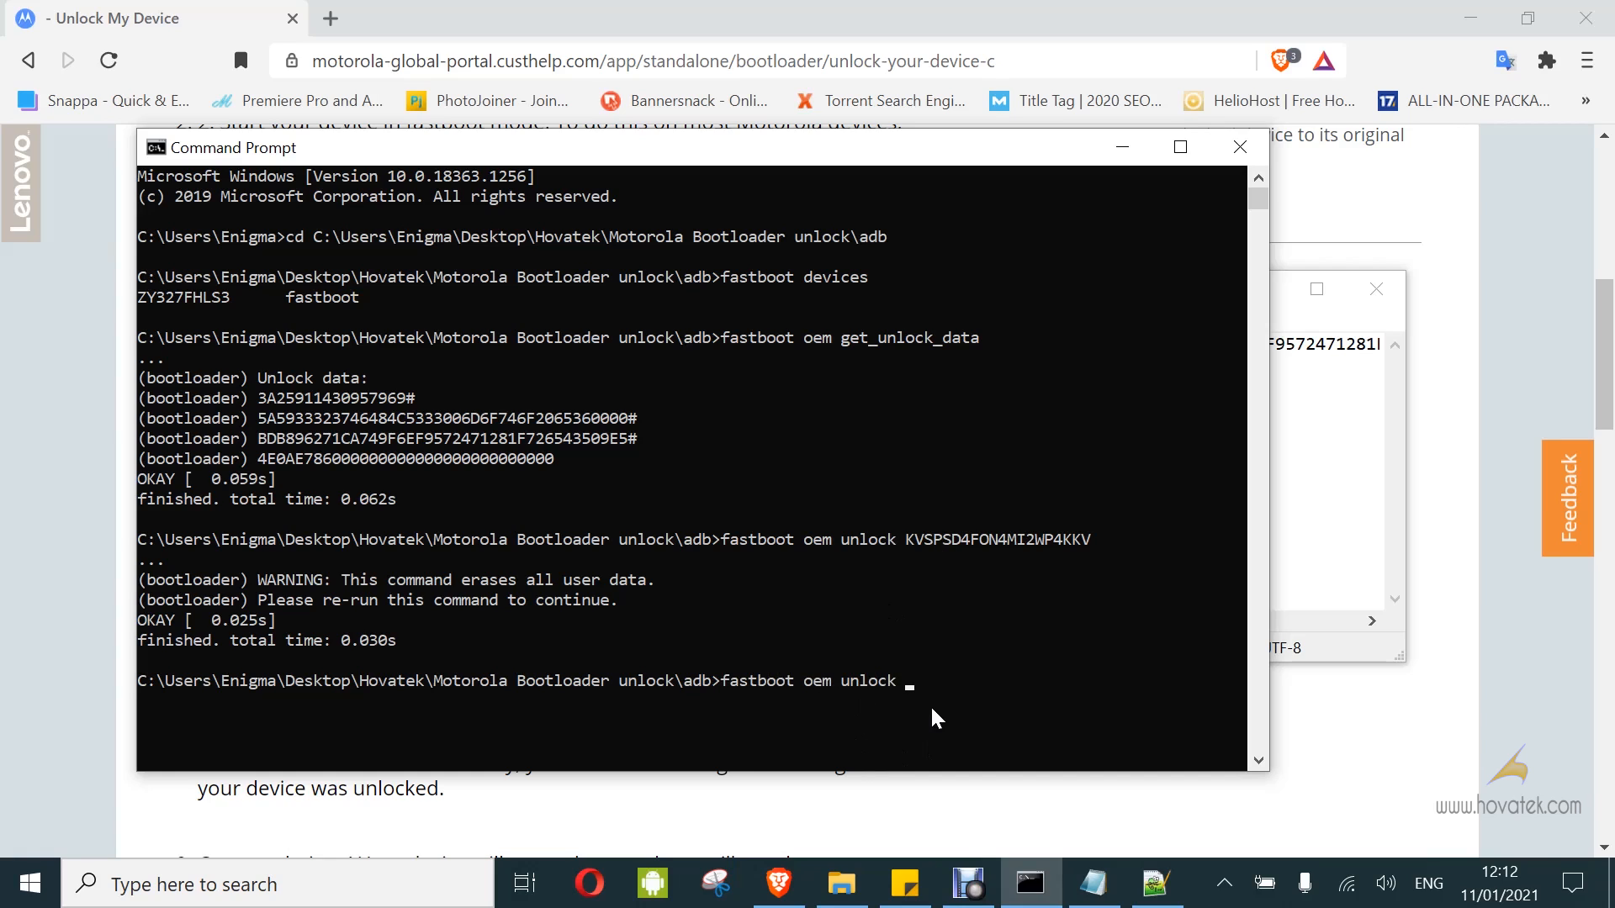
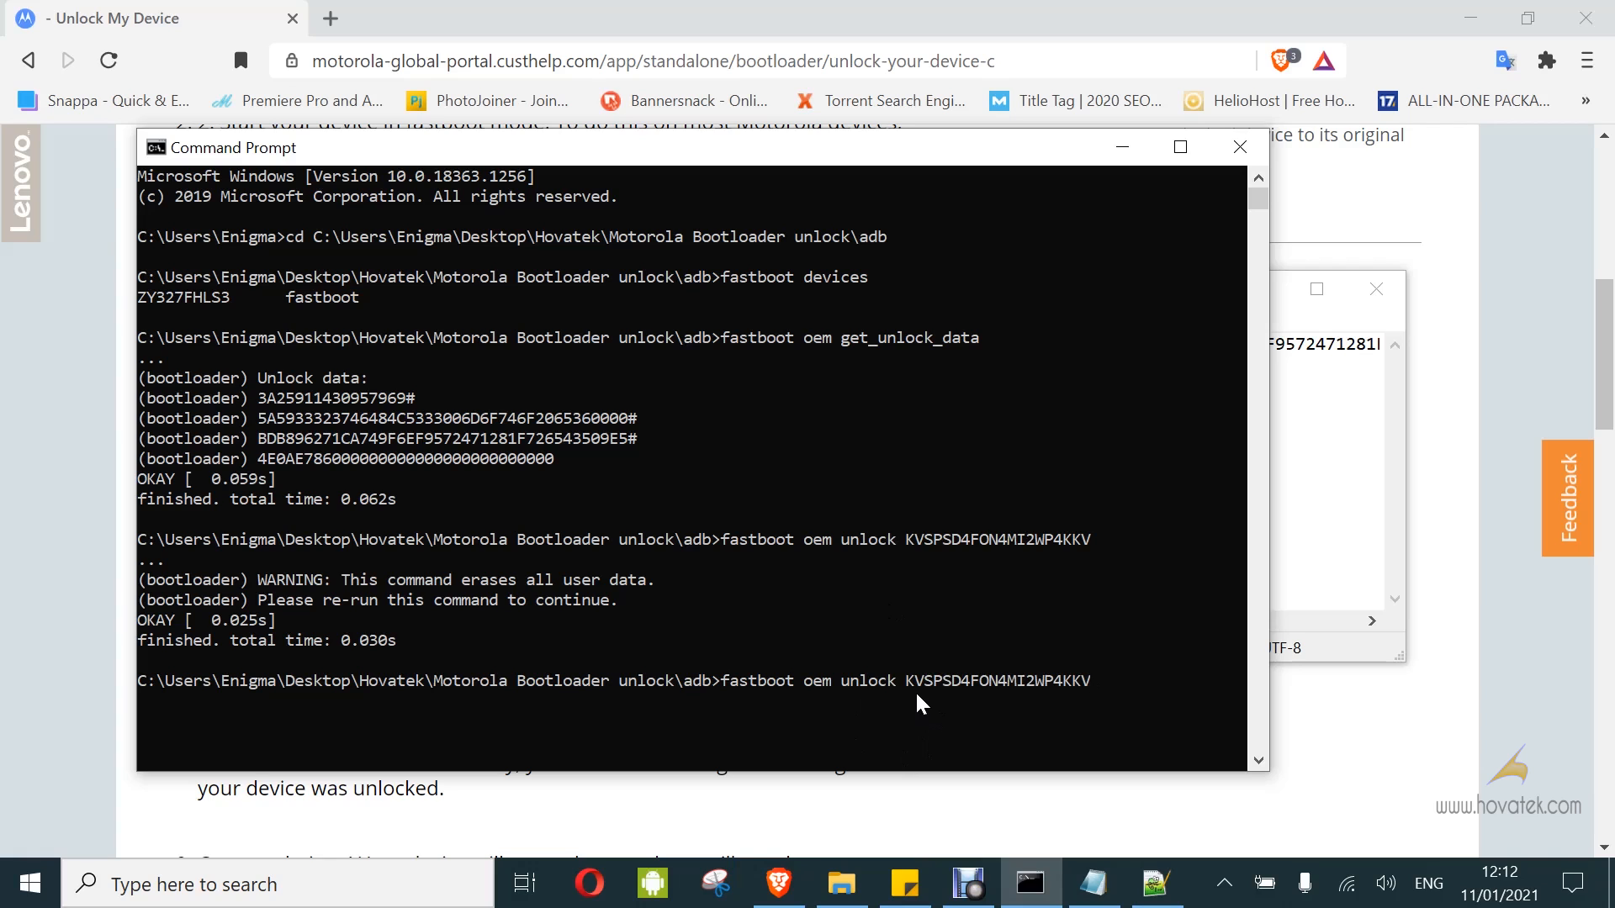